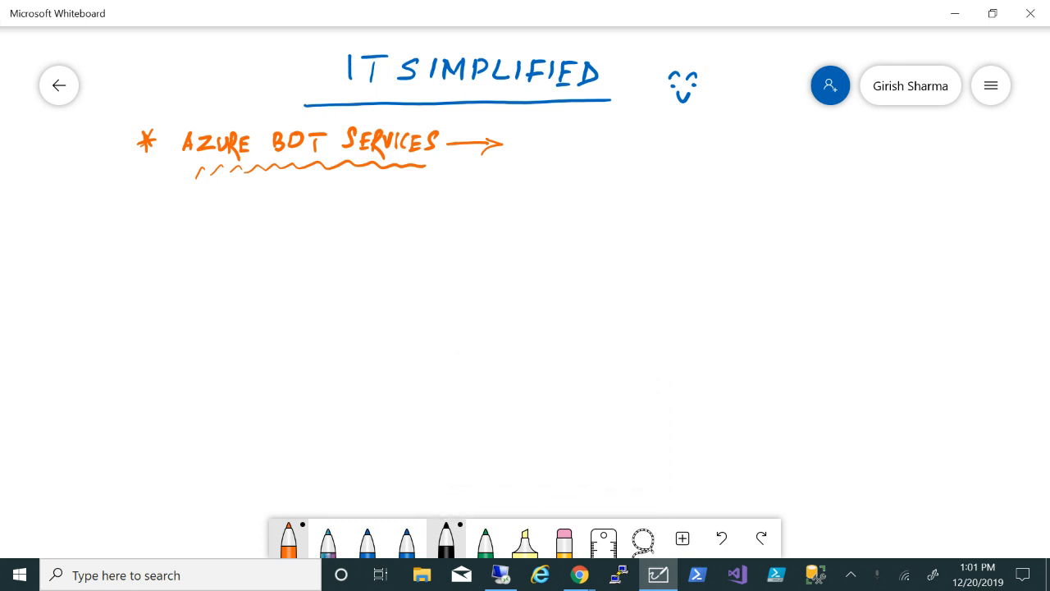
- Sketch a four-sided box beneath the 'Azure Bot Services' heading with the pen
{"action": "left_click_drag", "start_coordinate": [124, 203], "coordinate": [125, 271]}
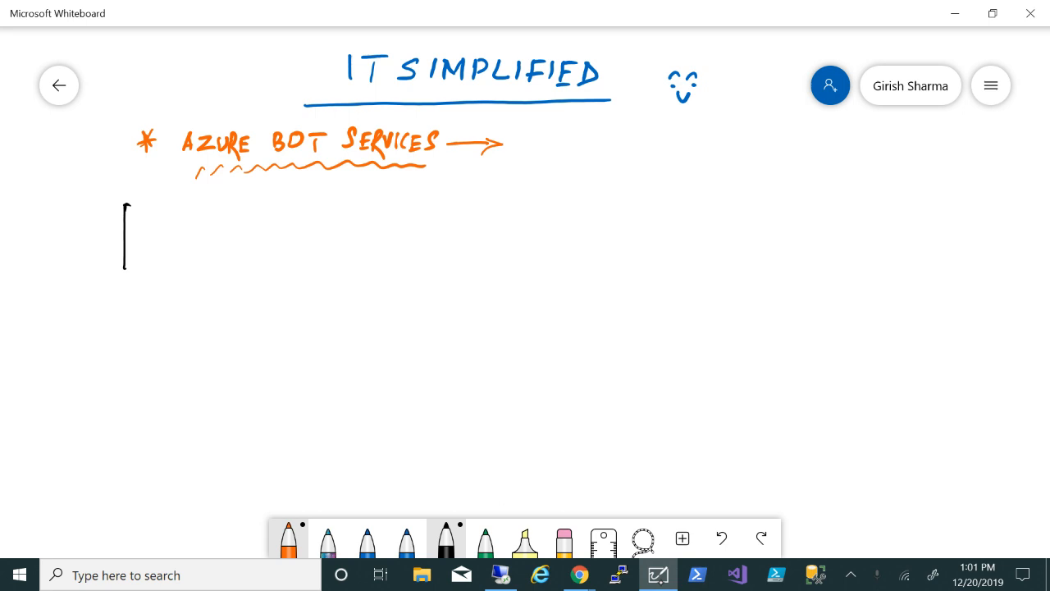
{"action": "left_click_drag", "start_coordinate": [125, 202], "coordinate": [196, 202]}
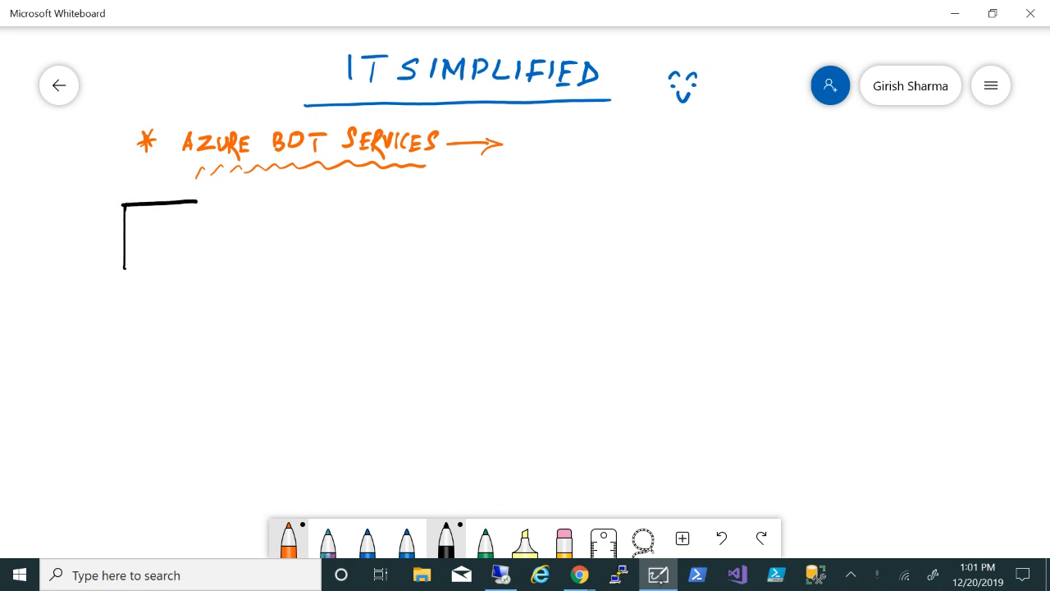
{"action": "left_click_drag", "start_coordinate": [200, 196], "coordinate": [123, 266]}
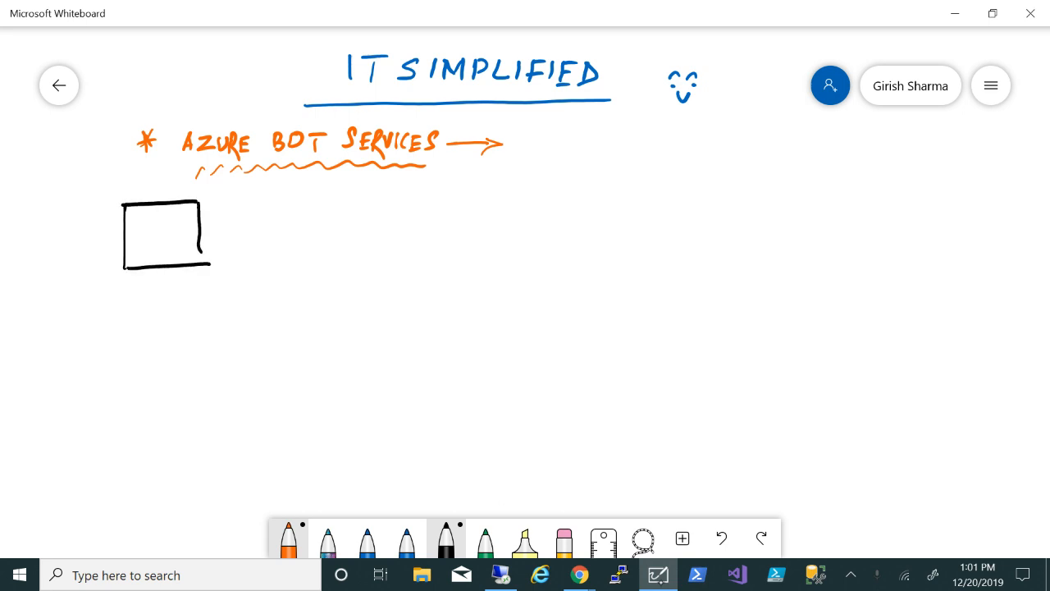
{"action": "left_click_drag", "start_coordinate": [130, 295], "coordinate": [179, 282]}
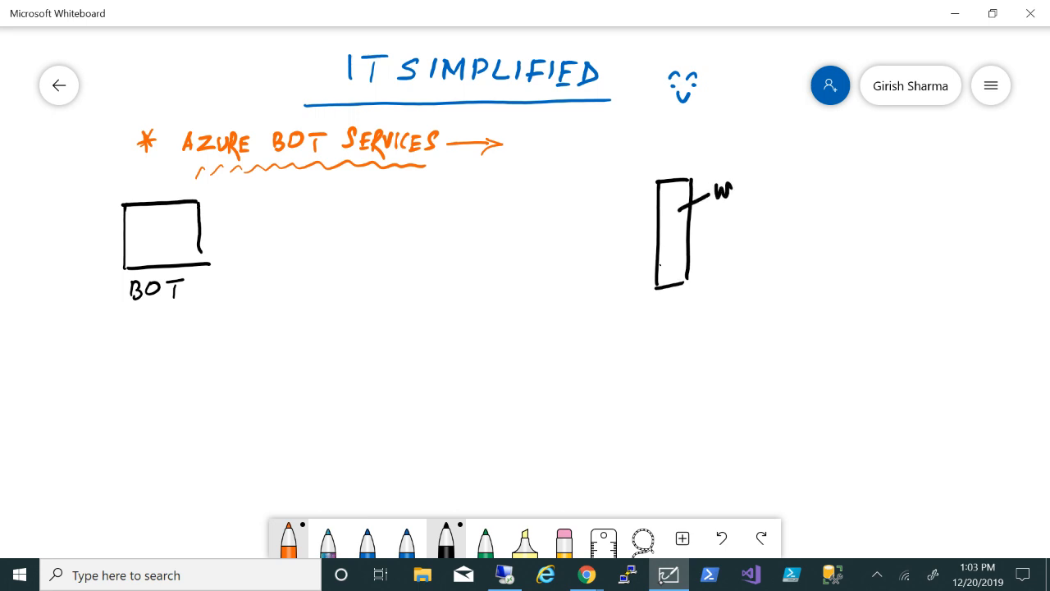
- Continue writing the label beside the tall rectangle on the right
{"action": "left_click_drag", "start_coordinate": [719, 184], "coordinate": [787, 184]}
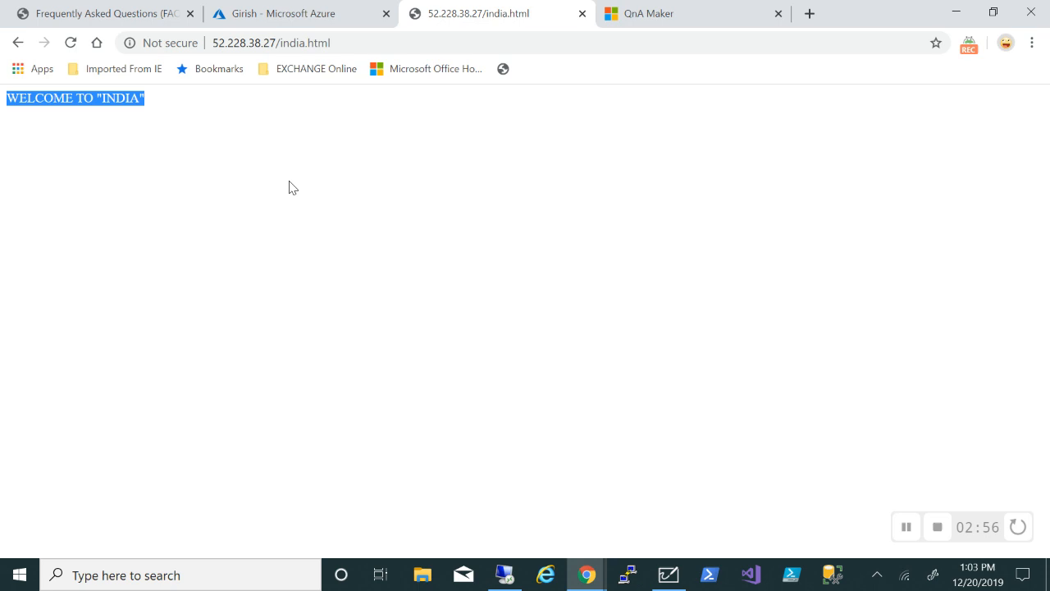
{"action": "mouse_move", "coordinate": [551, 295]}
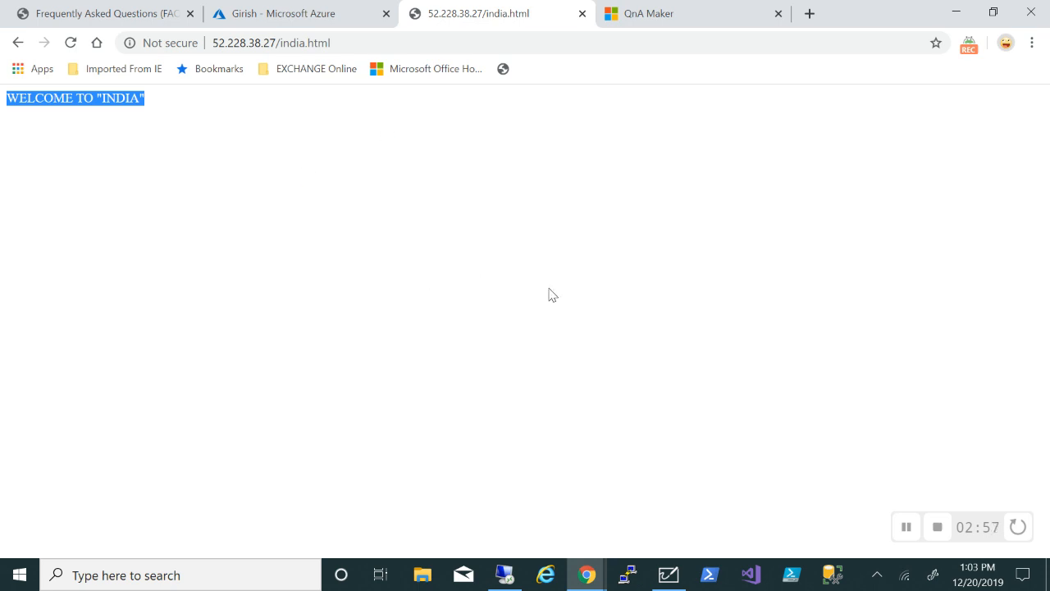
- Return from the india.html page in Chrome to the whiteboard drawing
{"action": "left_click", "coordinate": [667, 575]}
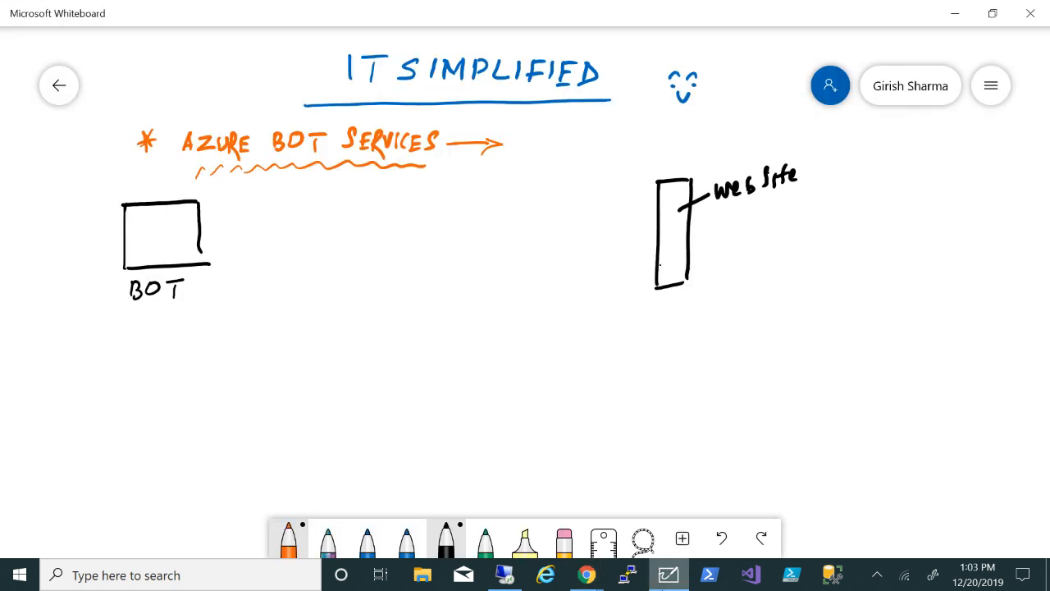
- Write 'Embed BOT' beside the website and 'Std Web APP' with Std and Premium tiers
{"action": "left_click_drag", "start_coordinate": [741, 227], "coordinate": [735, 249]}
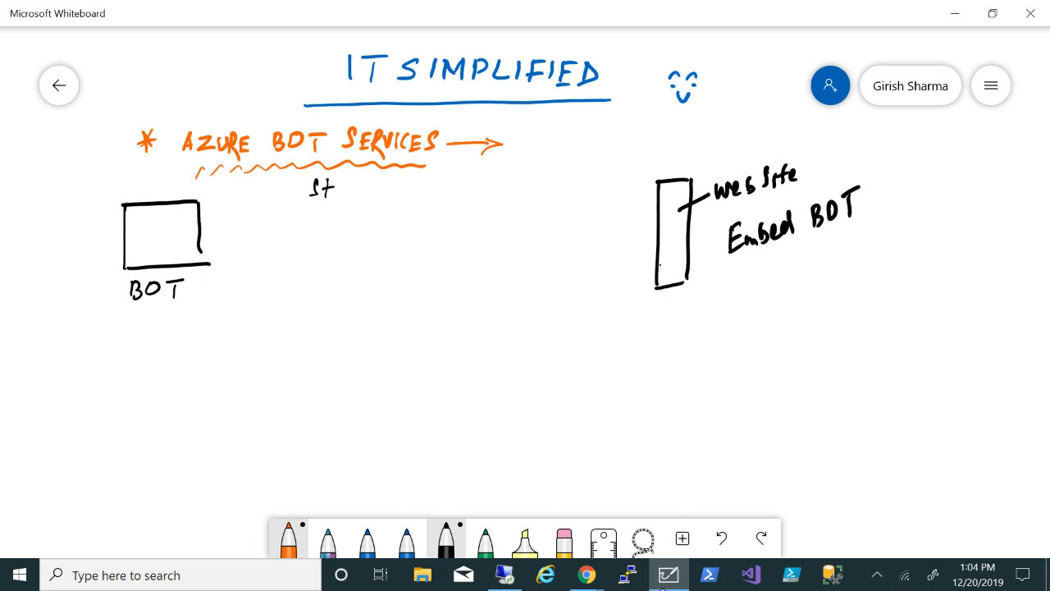
{"action": "left_click_drag", "start_coordinate": [332, 187], "coordinate": [341, 182]}
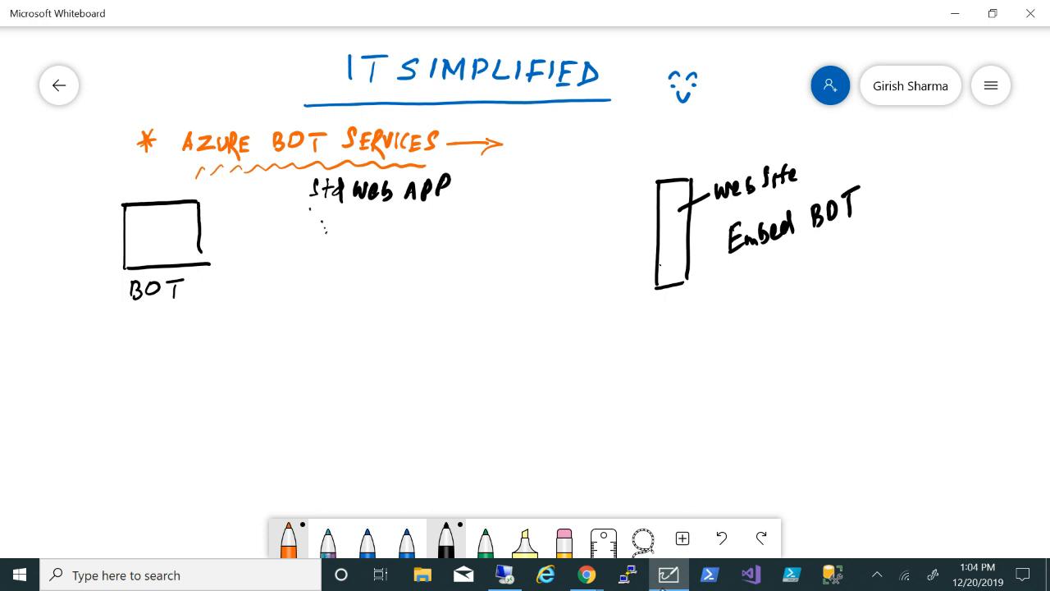
{"action": "left_click_drag", "start_coordinate": [310, 213], "coordinate": [328, 233]}
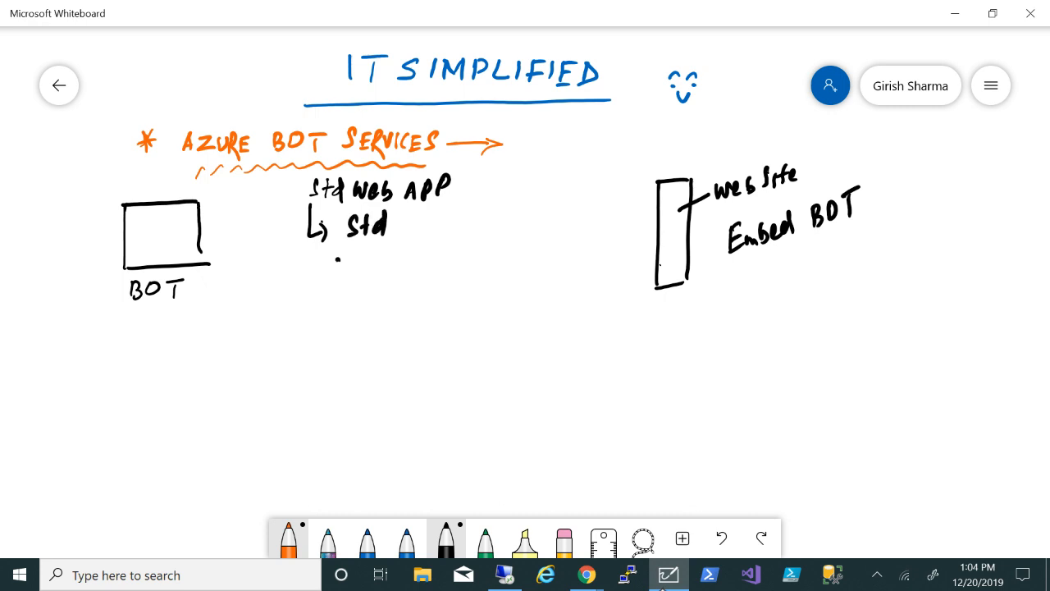
{"action": "left_click_drag", "start_coordinate": [336, 262], "coordinate": [386, 262]}
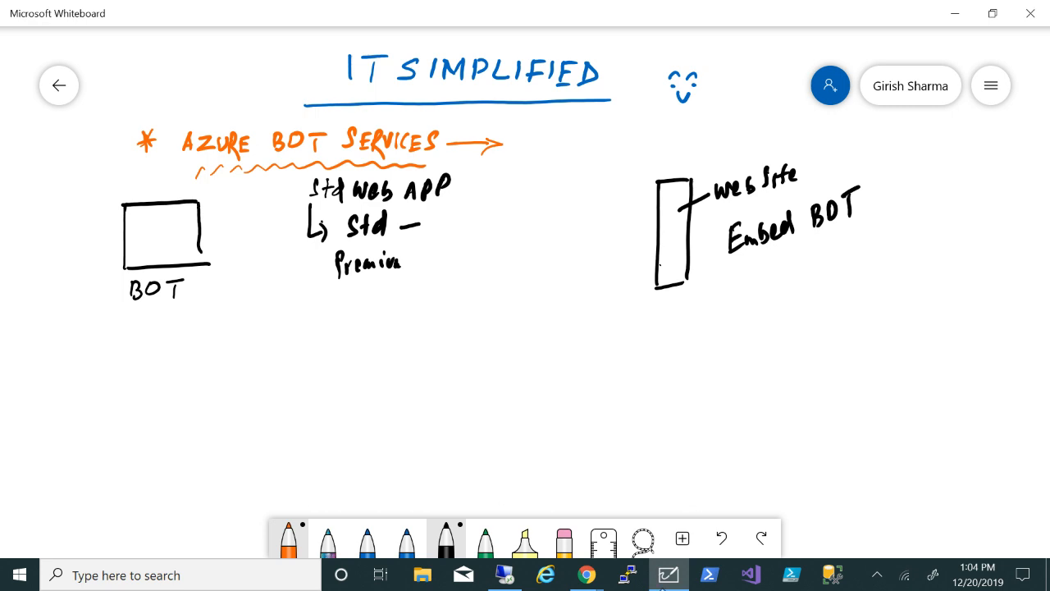
- List Skype, Teams, Cortana next to Std and 'Own APP' next to Premium
{"action": "left_click_drag", "start_coordinate": [442, 216], "coordinate": [468, 226]}
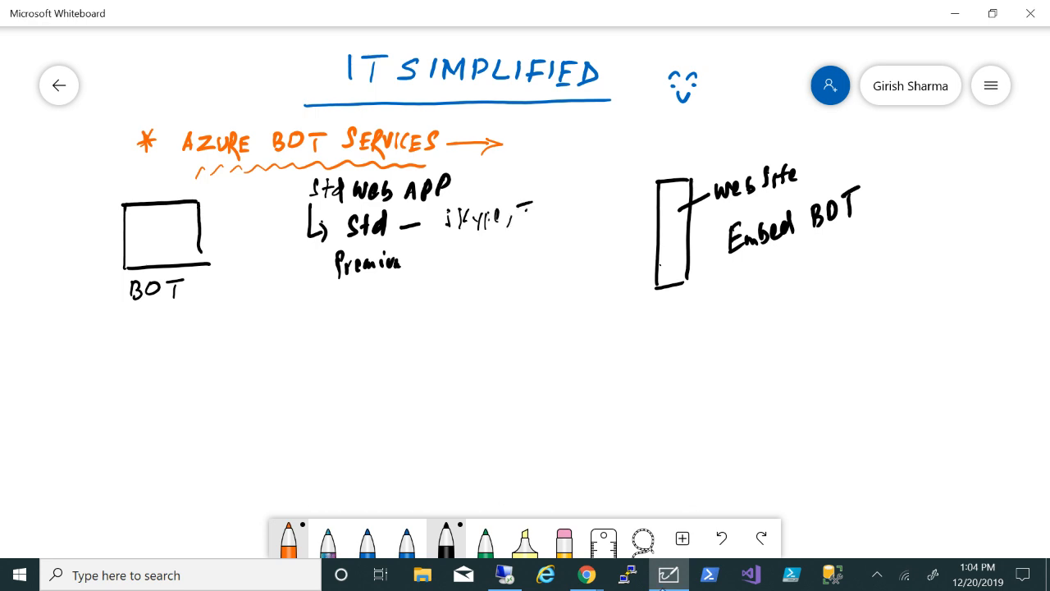
{"action": "left_click_drag", "start_coordinate": [508, 217], "coordinate": [561, 217]}
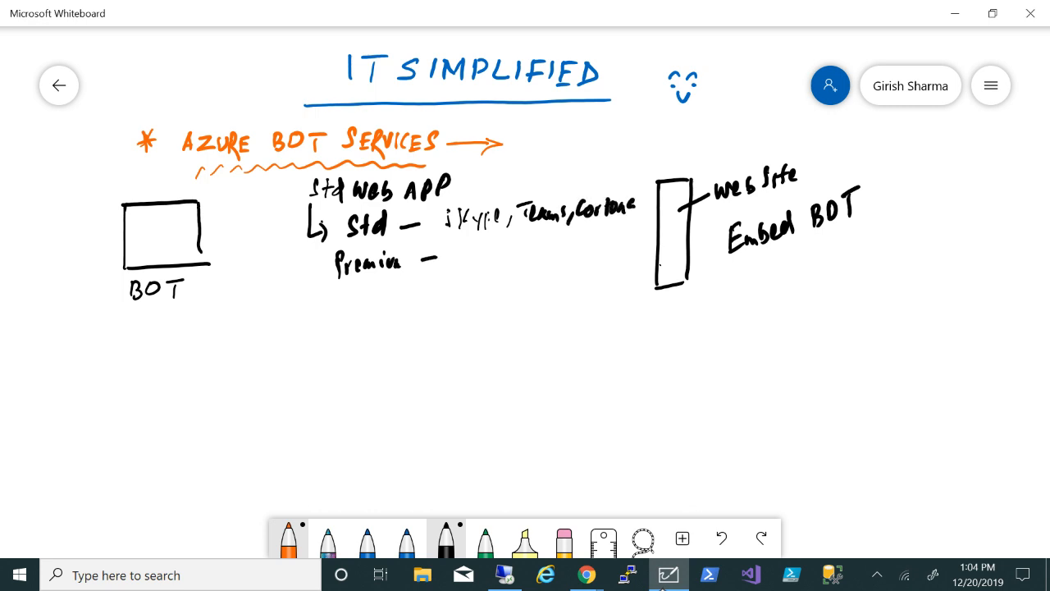
{"action": "left_click_drag", "start_coordinate": [459, 249], "coordinate": [516, 254]}
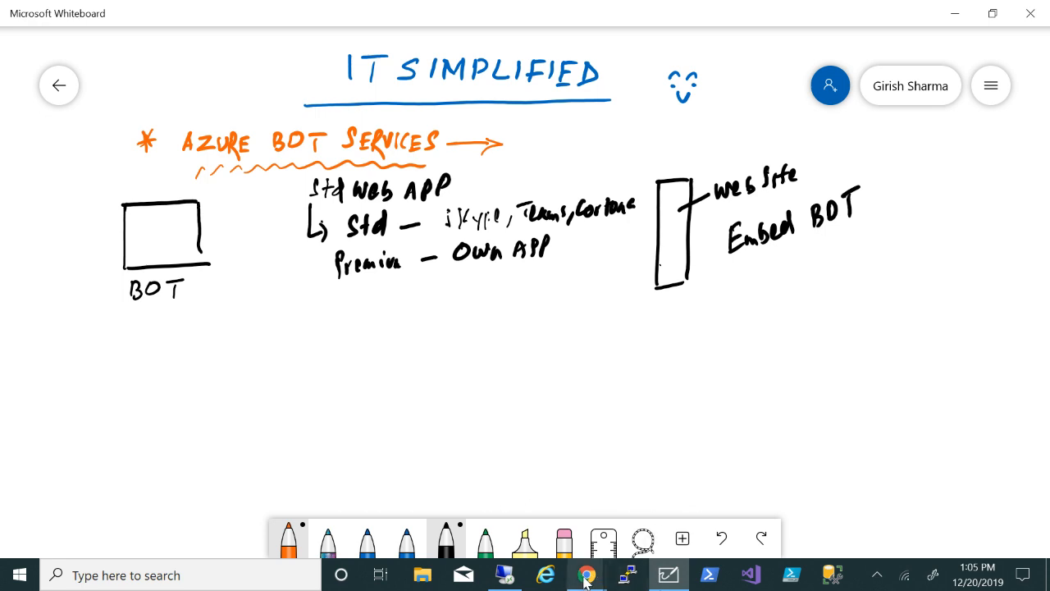
- Bring up the QnA Maker portal and go to Create a knowledge base
{"action": "left_click", "coordinate": [584, 574]}
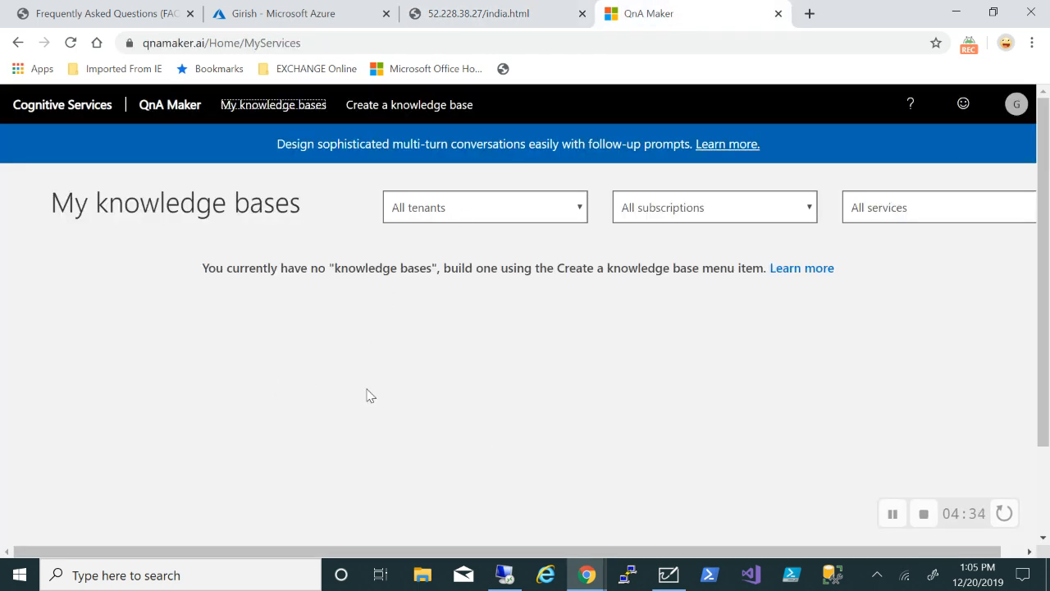
{"action": "mouse_move", "coordinate": [408, 105]}
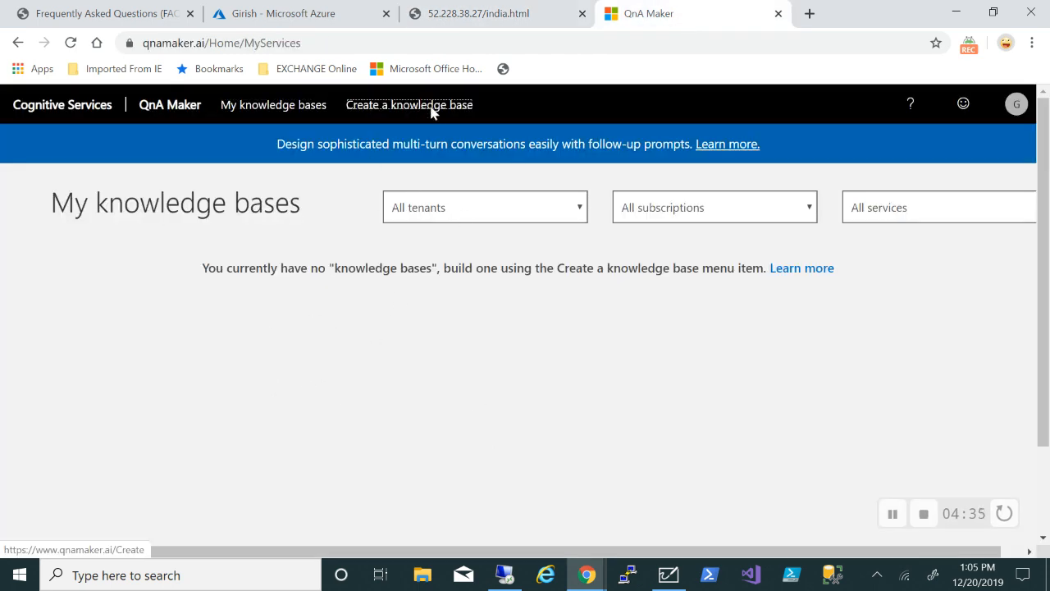
{"action": "left_click", "coordinate": [408, 105]}
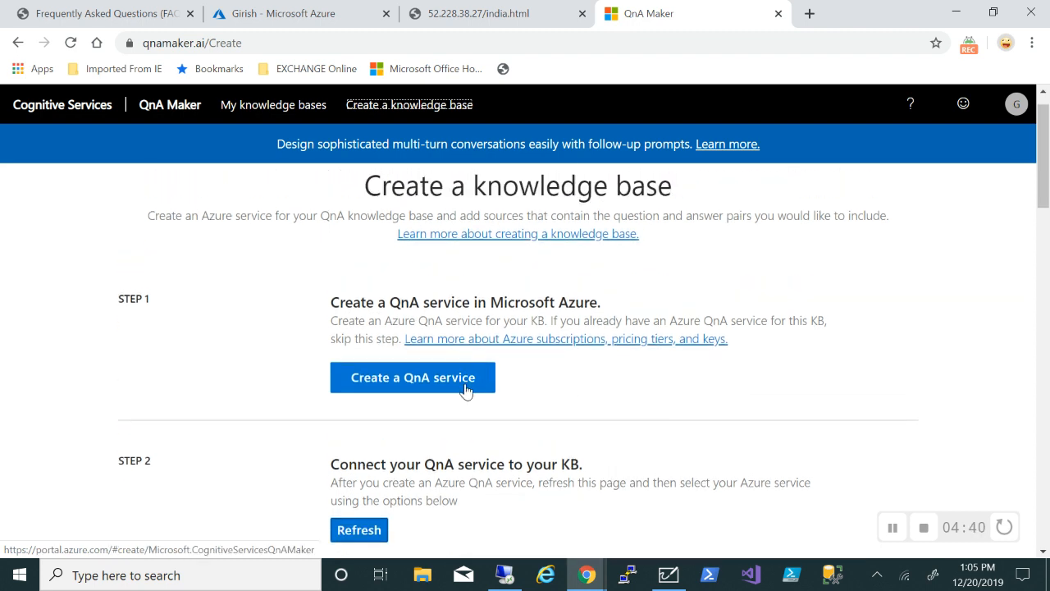
- Start a QnA Maker resource in Azure named demo, F0 tier, in resource group bot-rg
{"action": "left_click", "coordinate": [413, 377]}
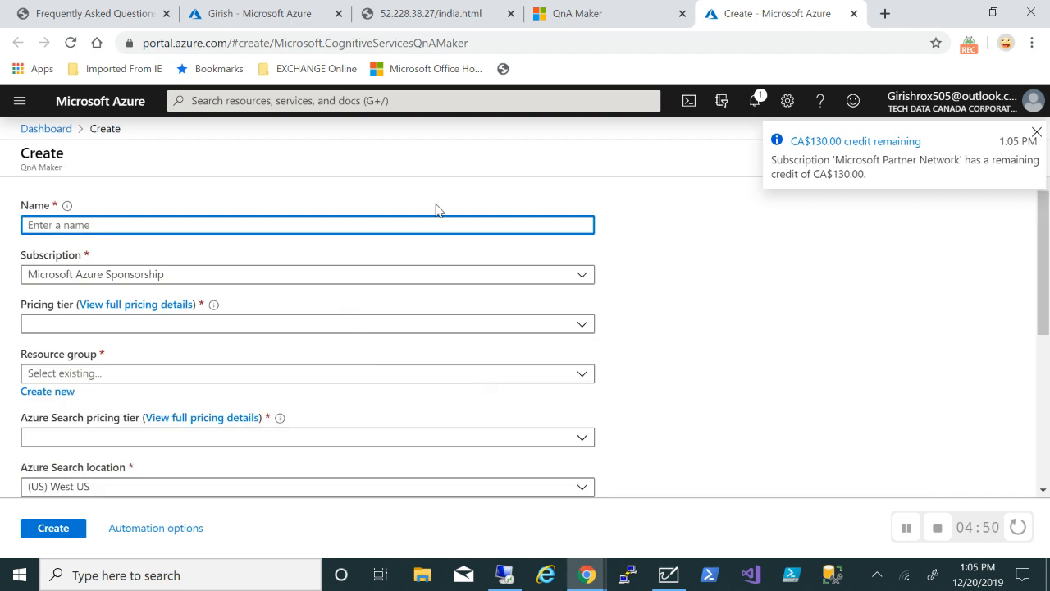
{"action": "left_click", "coordinate": [1037, 131]}
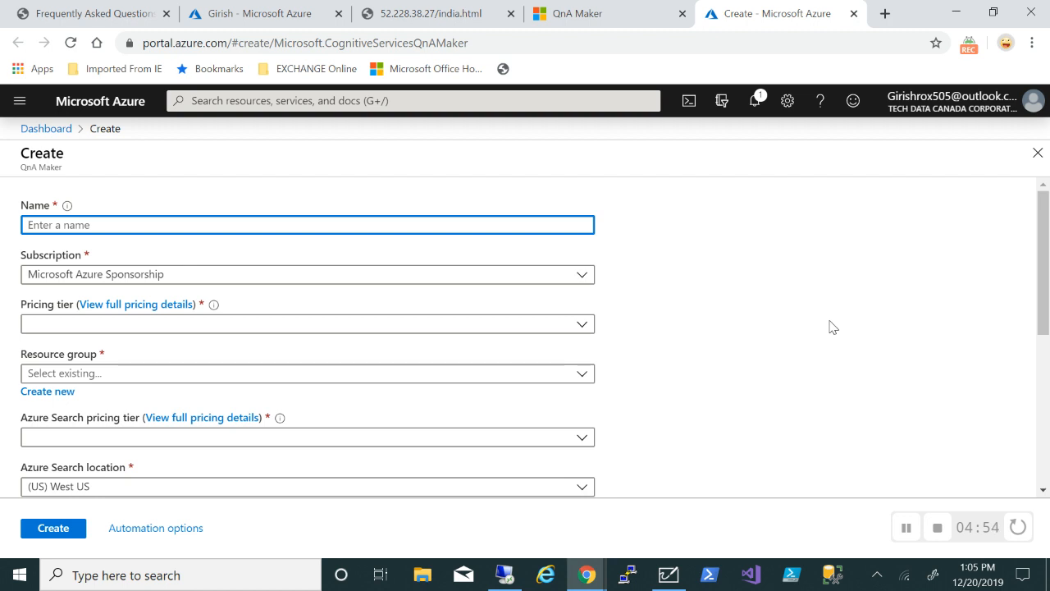
{"action": "left_click", "coordinate": [309, 223]}
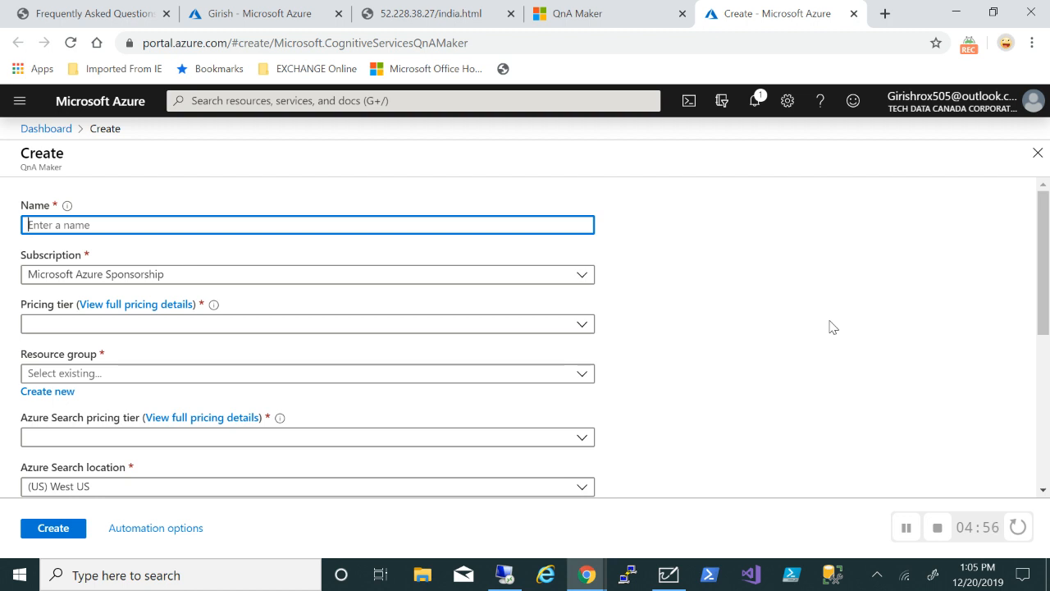
{"action": "type", "text": "demo"}
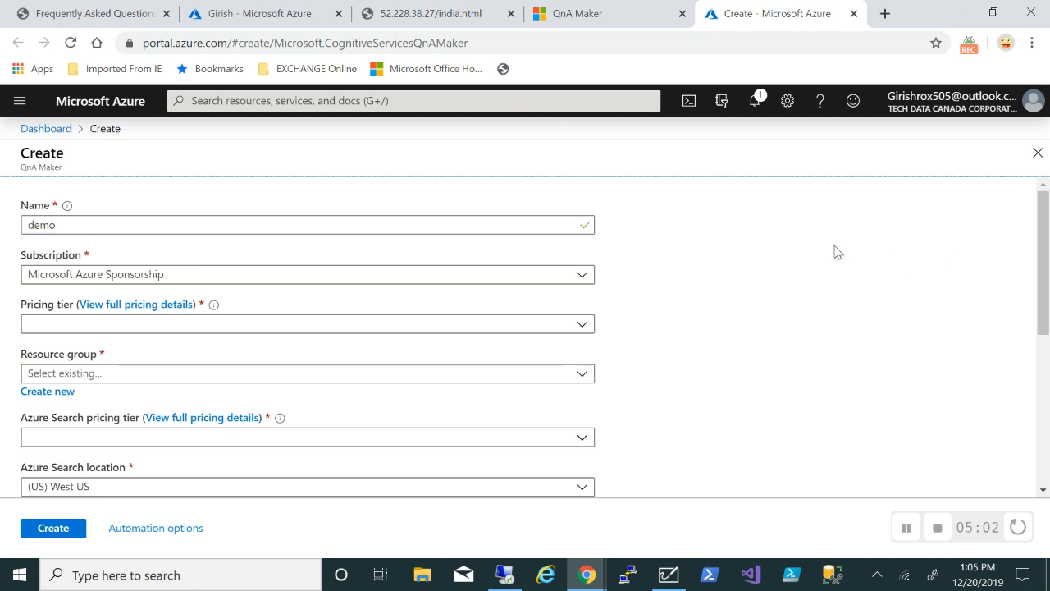
{"action": "mouse_move", "coordinate": [571, 324]}
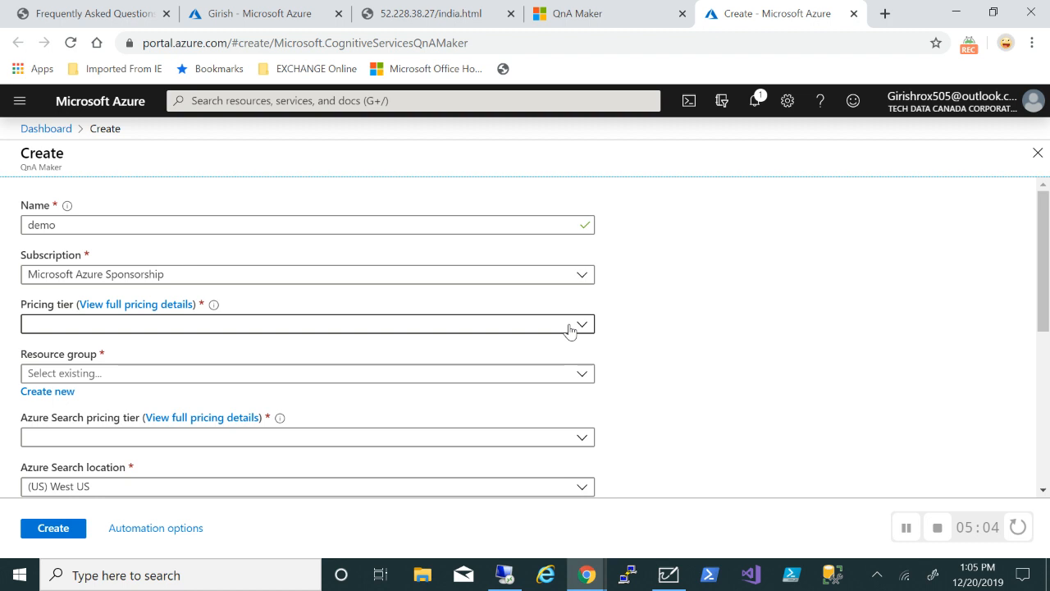
{"action": "left_click", "coordinate": [308, 323]}
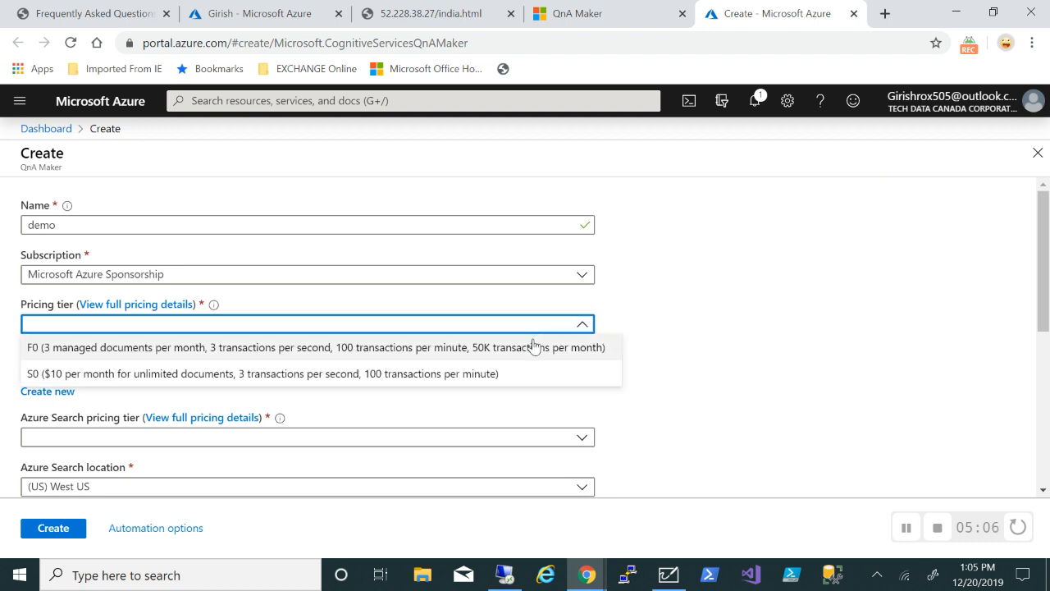
{"action": "left_click", "coordinate": [318, 347]}
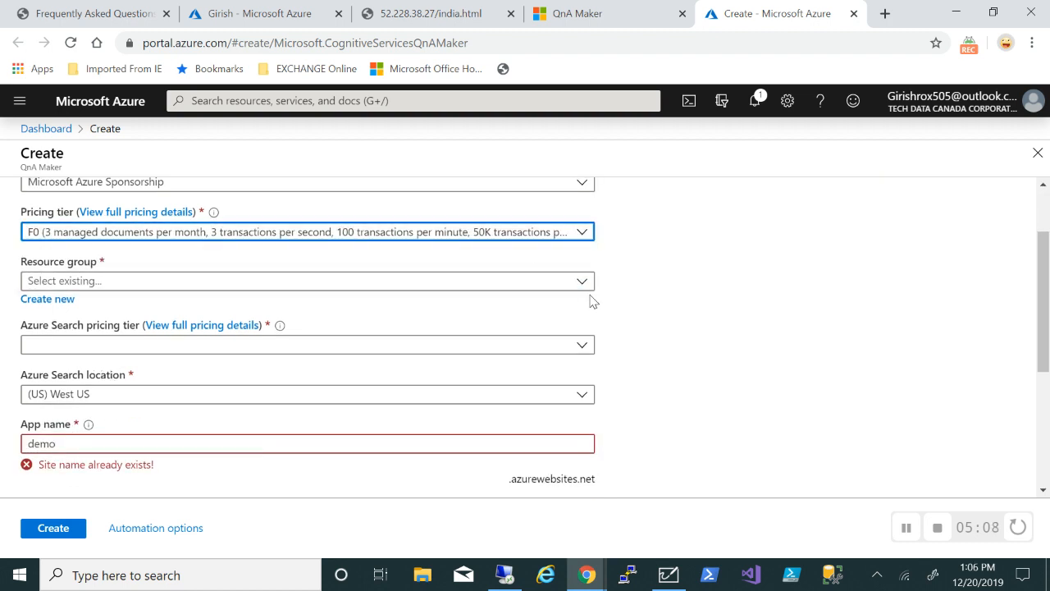
{"action": "left_click", "coordinate": [308, 280]}
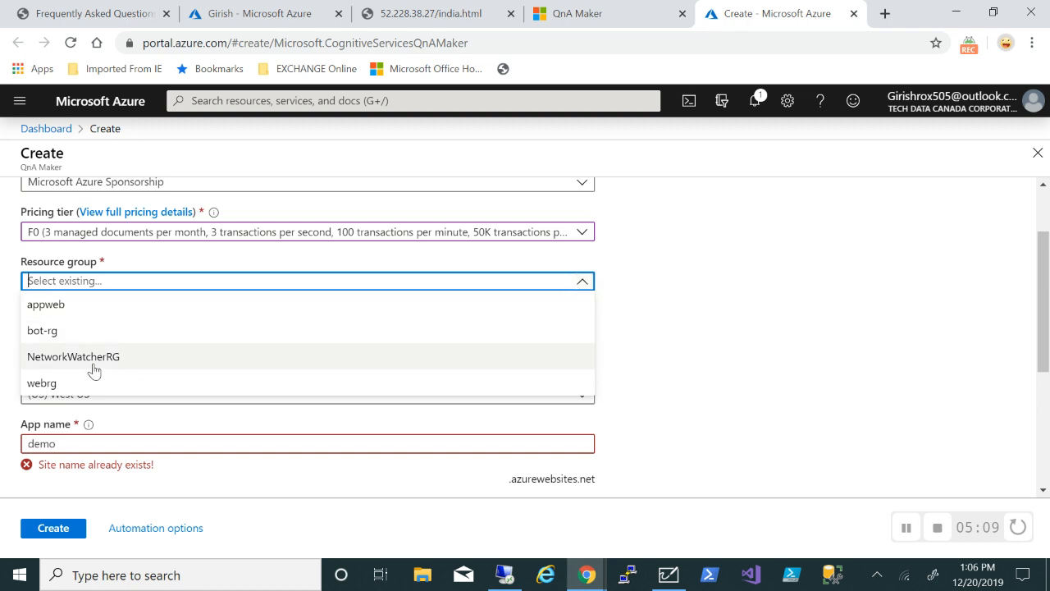
{"action": "left_click", "coordinate": [42, 330]}
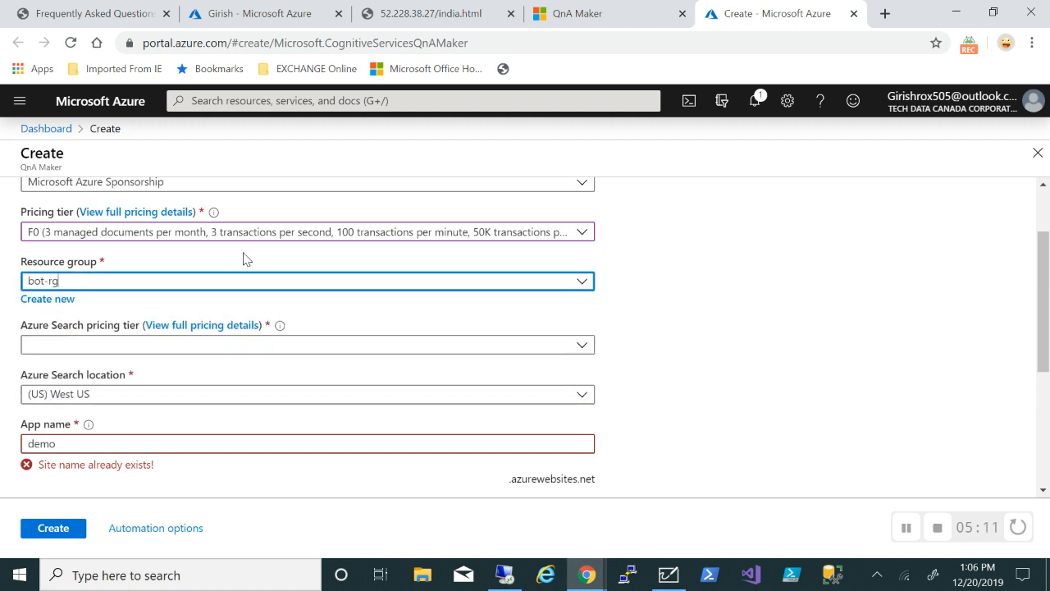
- Set search tier F and place Azure Search and the website in Canada Central
{"action": "scroll", "scroll_direction": "down", "scroll_amount": 3}
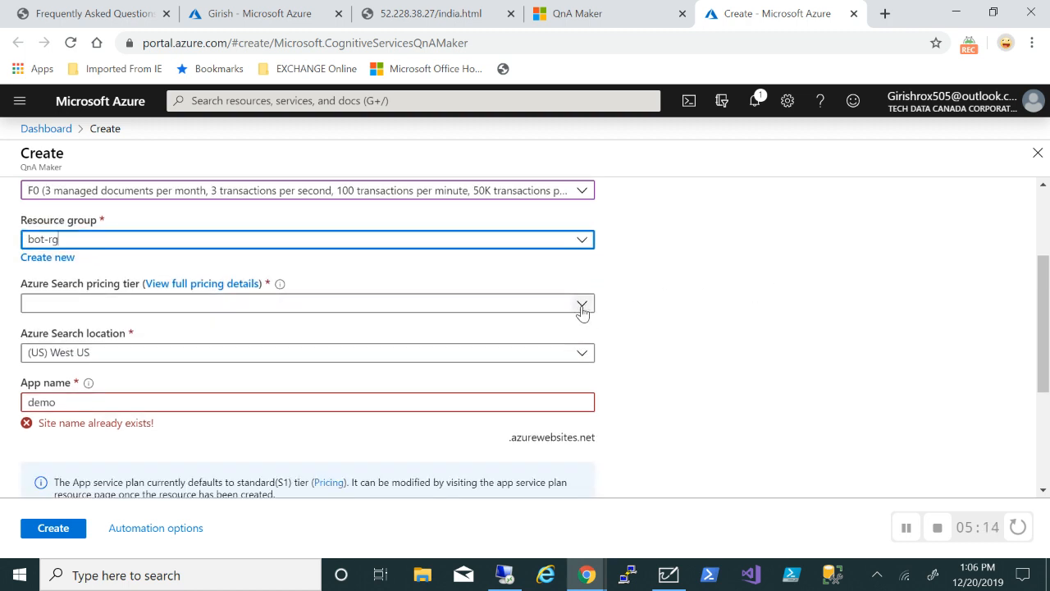
{"action": "left_click", "coordinate": [309, 302]}
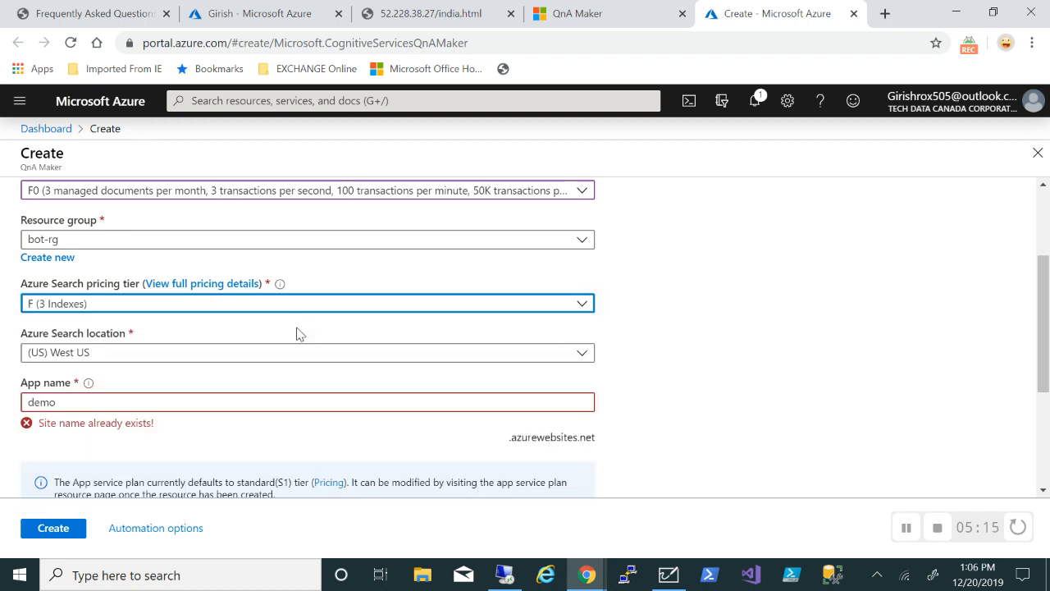
{"action": "scroll", "scroll_direction": "down", "scroll_amount": 3}
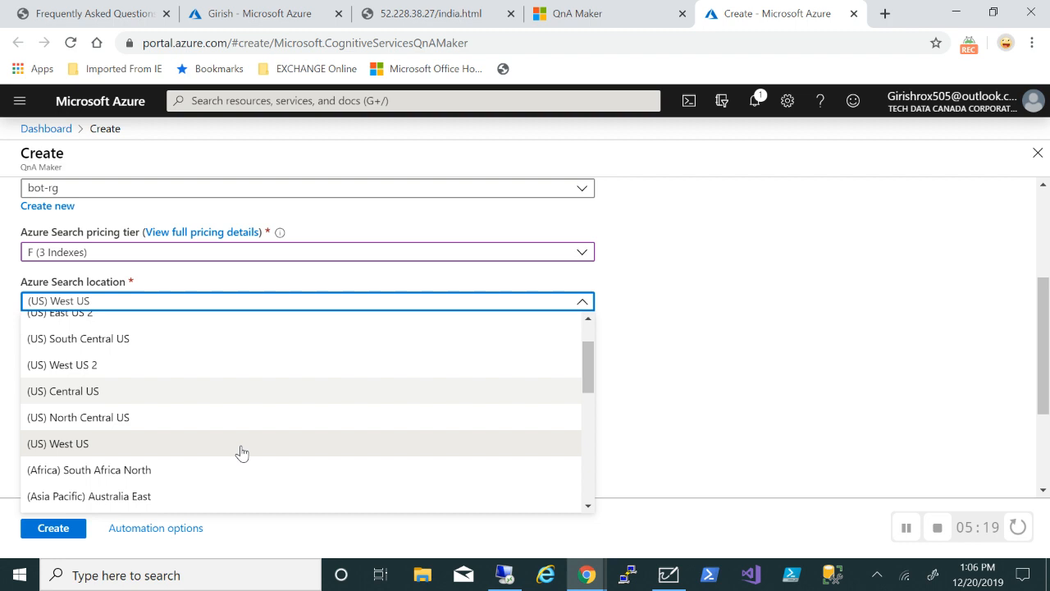
{"action": "scroll", "scroll_direction": "down", "scroll_amount": 3}
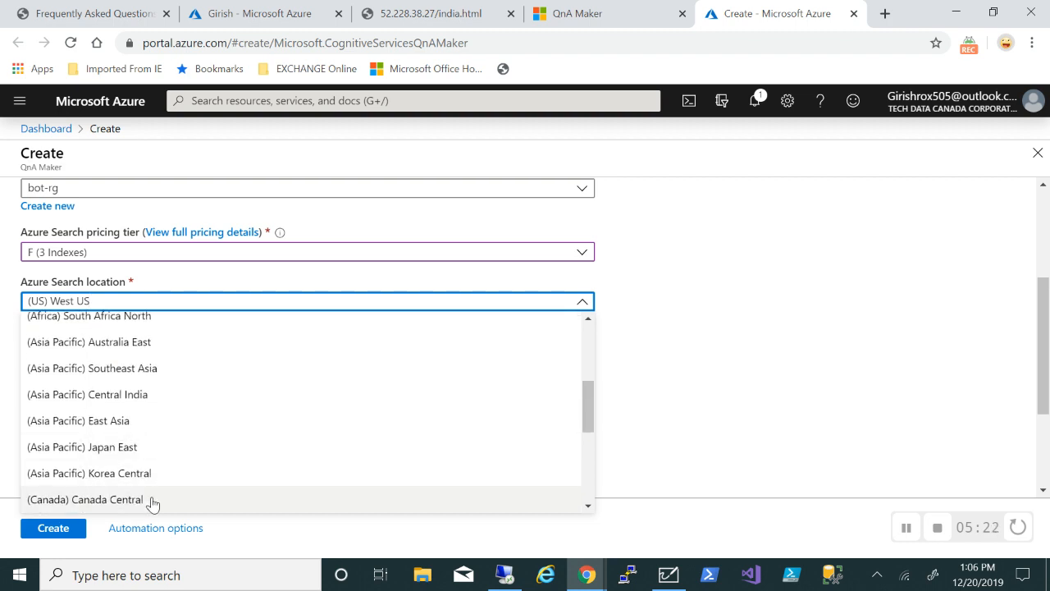
{"action": "left_click", "coordinate": [85, 499]}
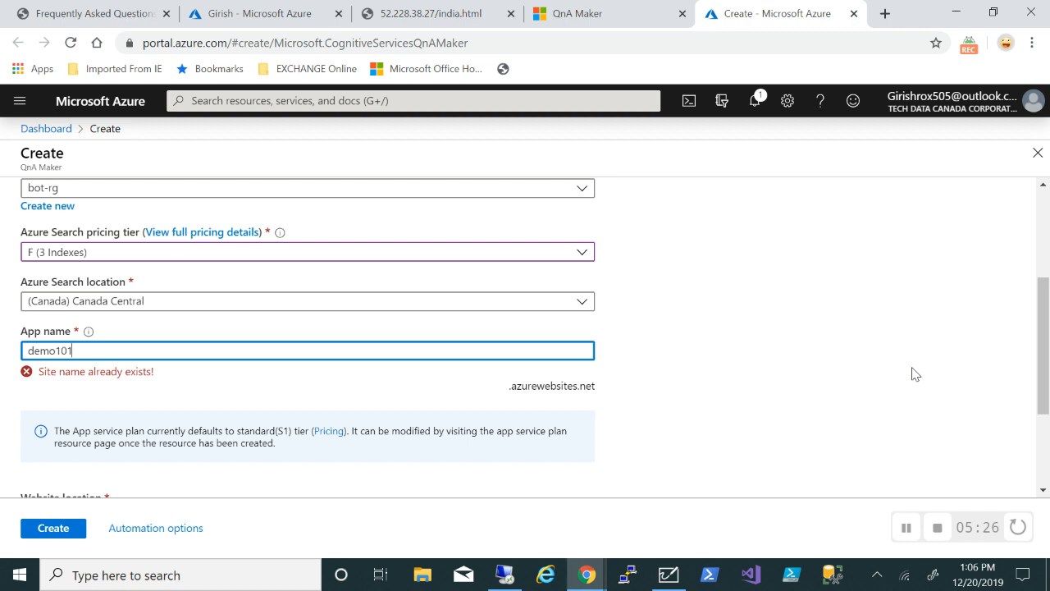
{"action": "scroll", "scroll_direction": "down", "scroll_amount": 3}
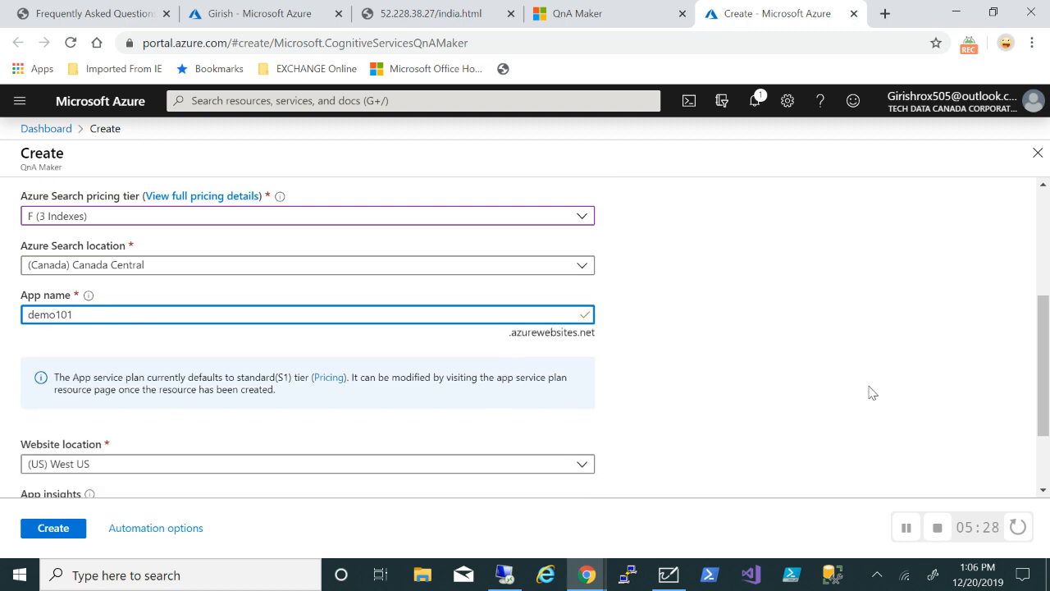
{"action": "scroll", "scroll_direction": "down", "scroll_amount": 3}
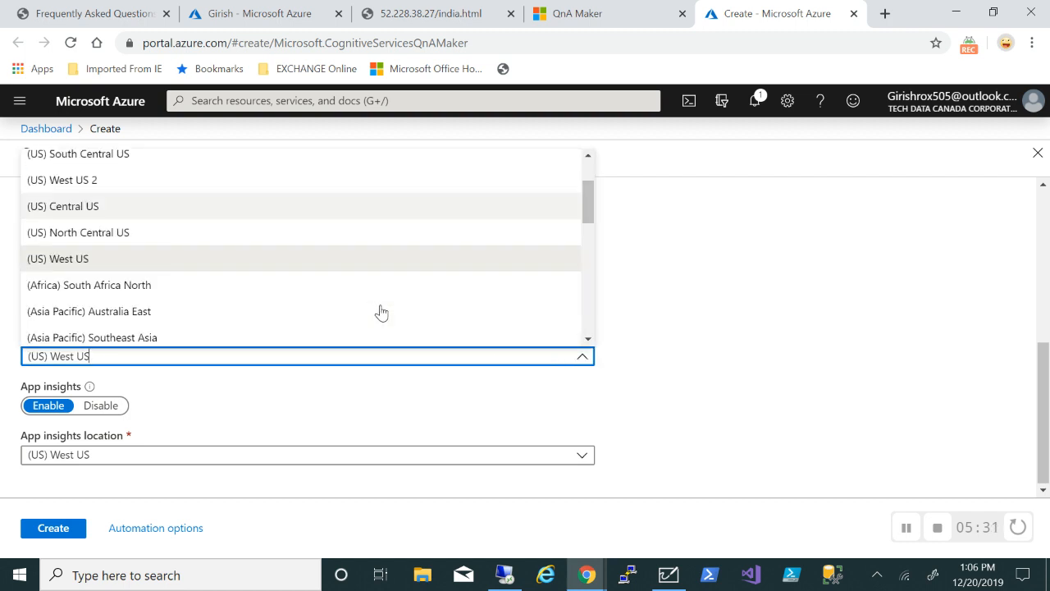
{"action": "scroll", "scroll_direction": "down", "scroll_amount": 3}
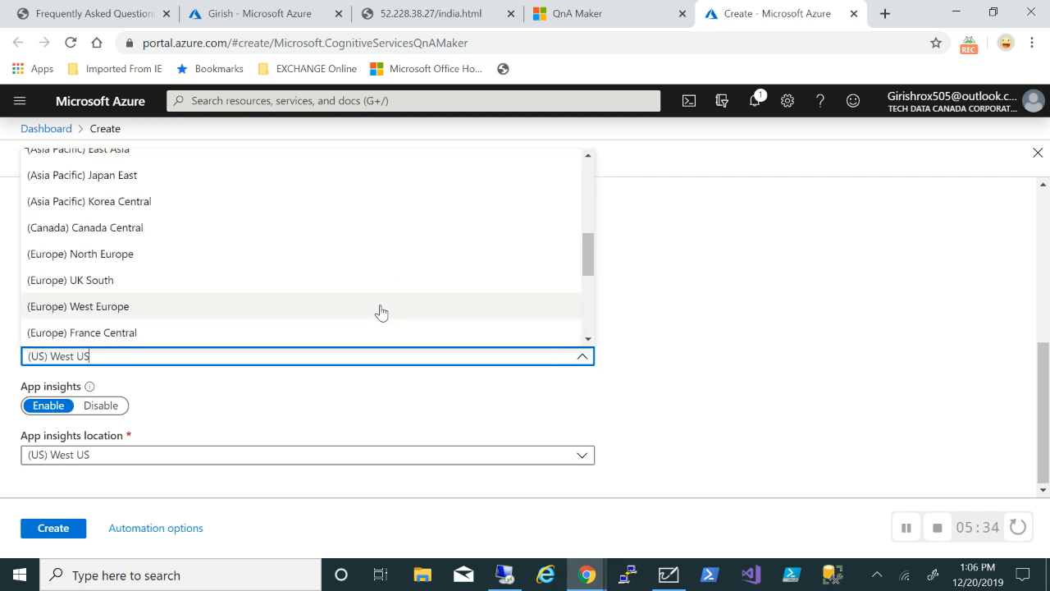
{"action": "left_click", "coordinate": [85, 226]}
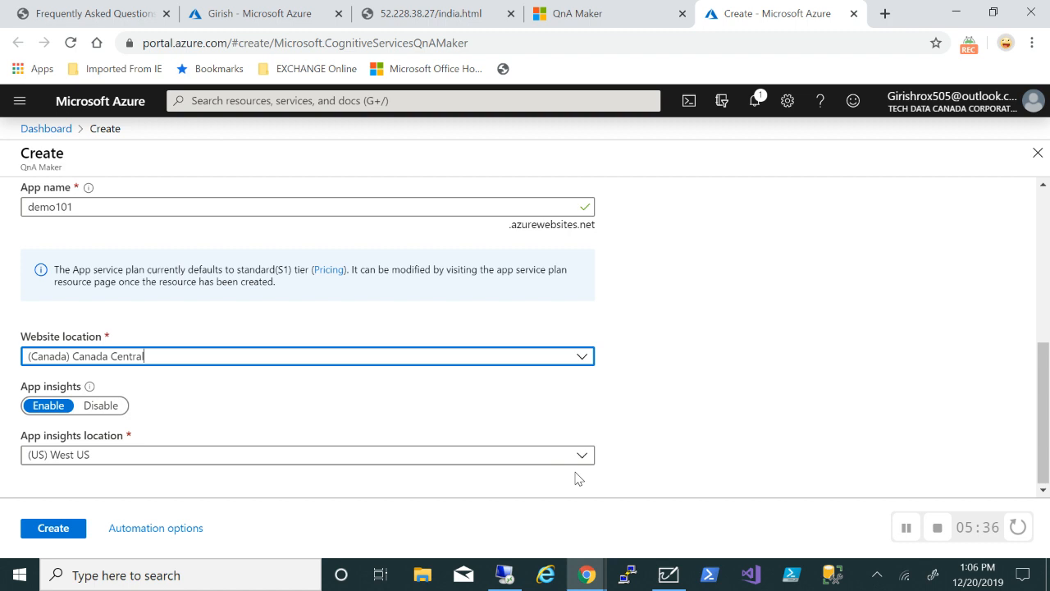
{"action": "left_click", "coordinate": [309, 454]}
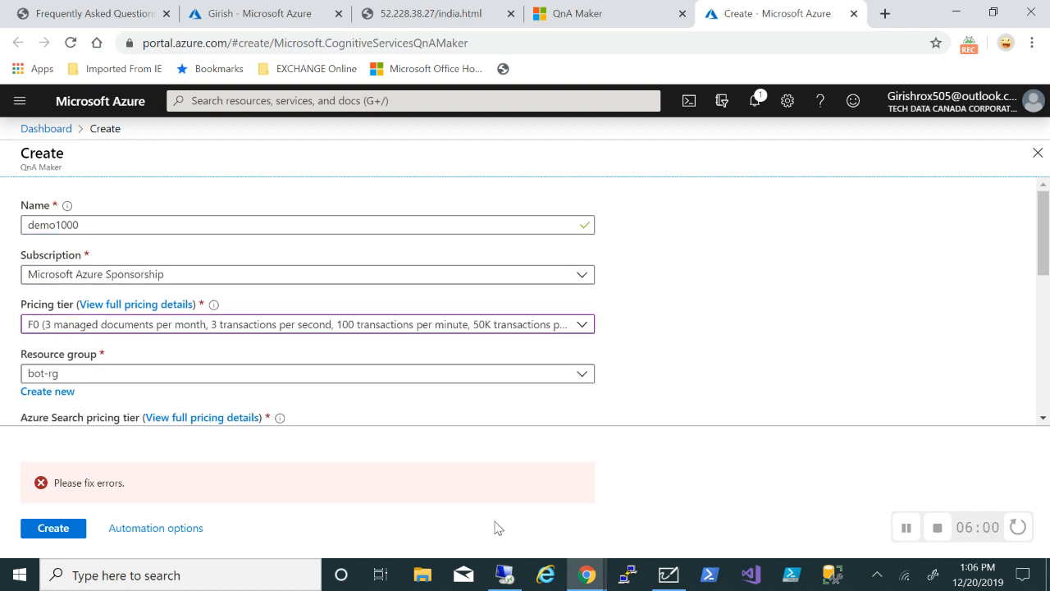
- Submit creation of the demo1000 QnA Maker service
{"action": "left_click", "coordinate": [53, 528]}
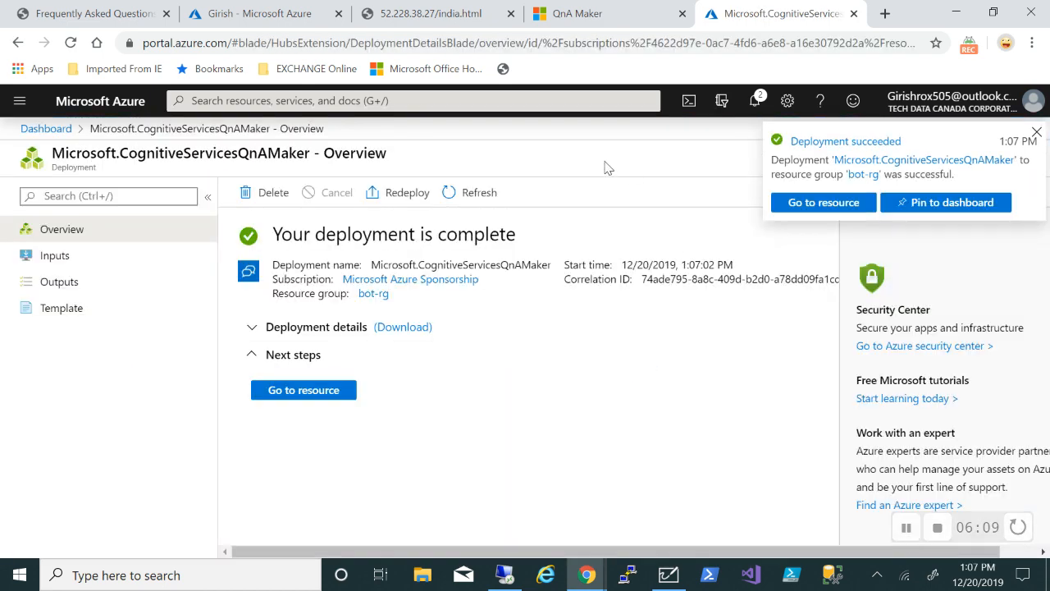
- Switch back to the QnA Maker knowledge base creation tab after deployment succeeds
{"action": "left_click", "coordinate": [577, 13]}
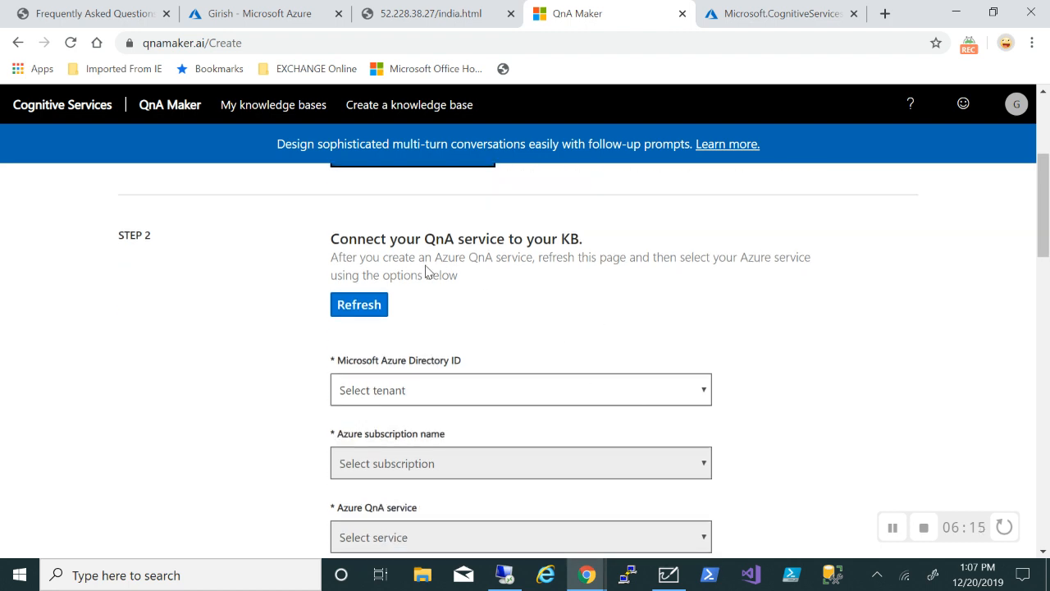
{"action": "mouse_move", "coordinate": [758, 357]}
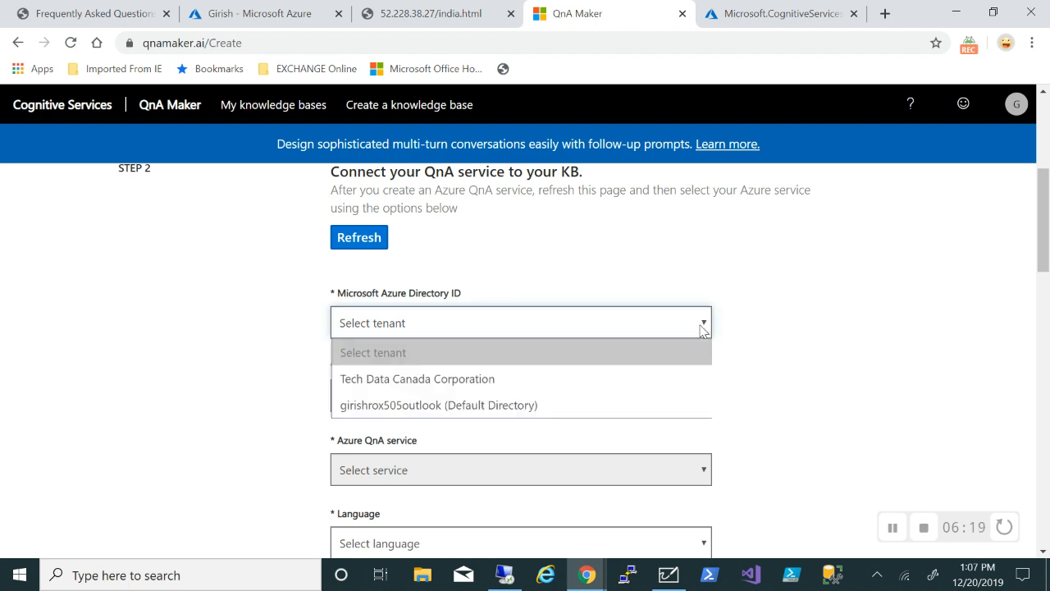
- Choose Tech Data Canada Corporation and Microsoft Azure Sponsorship, then refresh the QnA services
{"action": "left_click", "coordinate": [417, 377]}
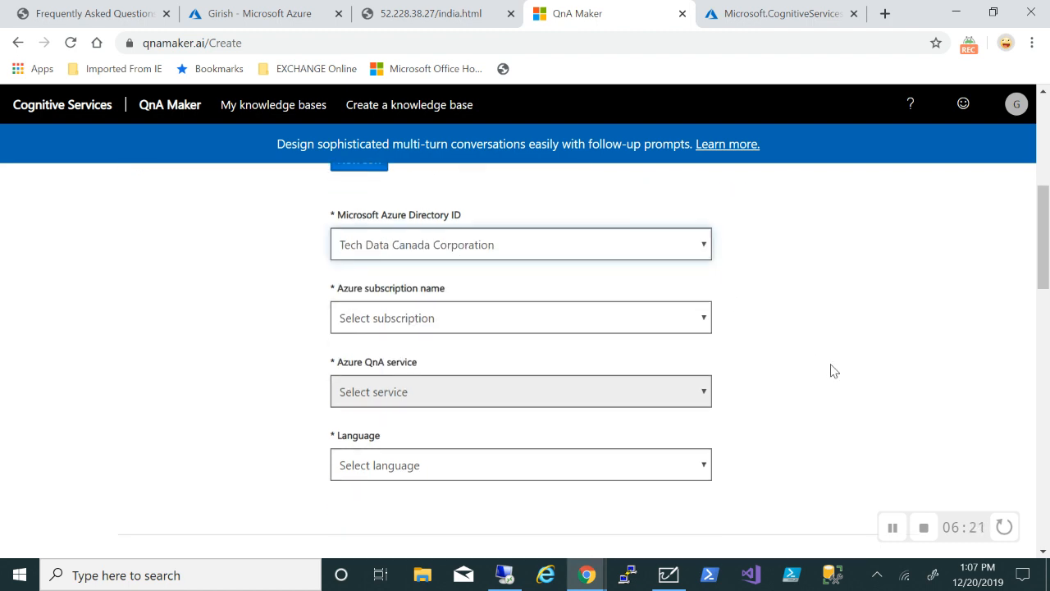
{"action": "left_click", "coordinate": [522, 318]}
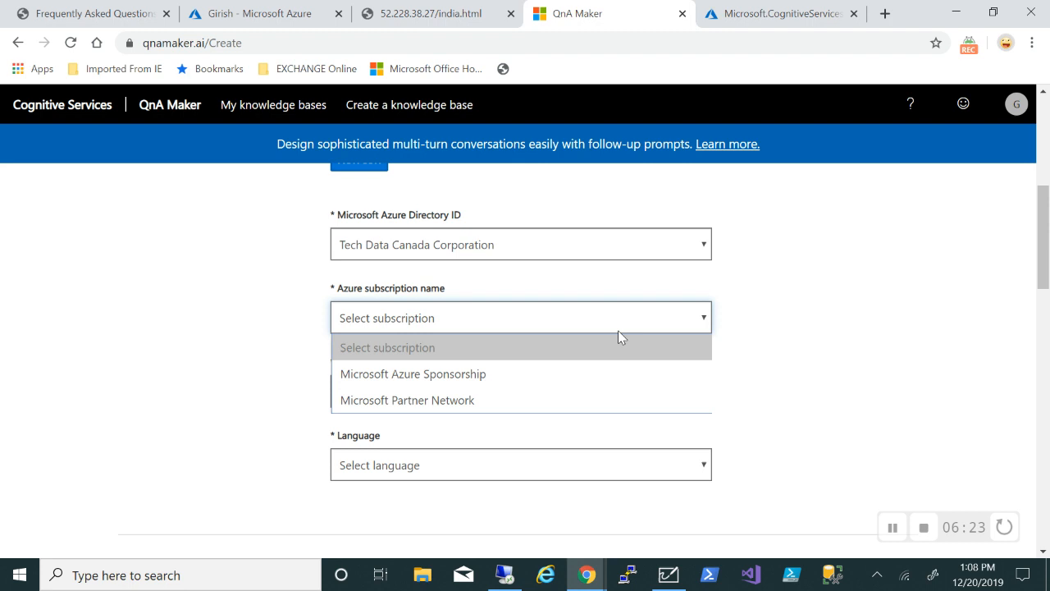
{"action": "left_click", "coordinate": [414, 374]}
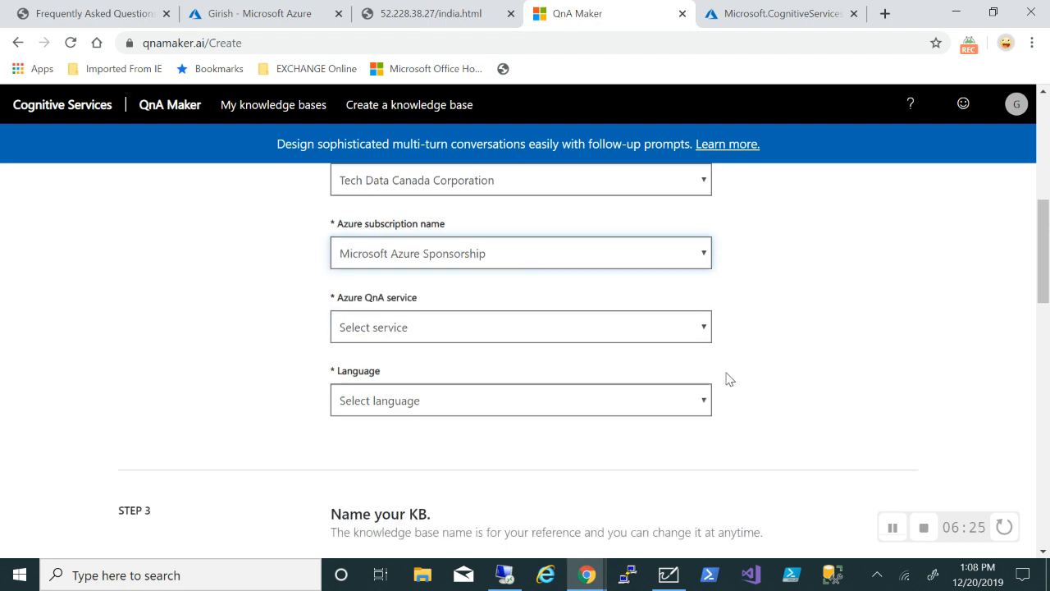
{"action": "left_click", "coordinate": [521, 326]}
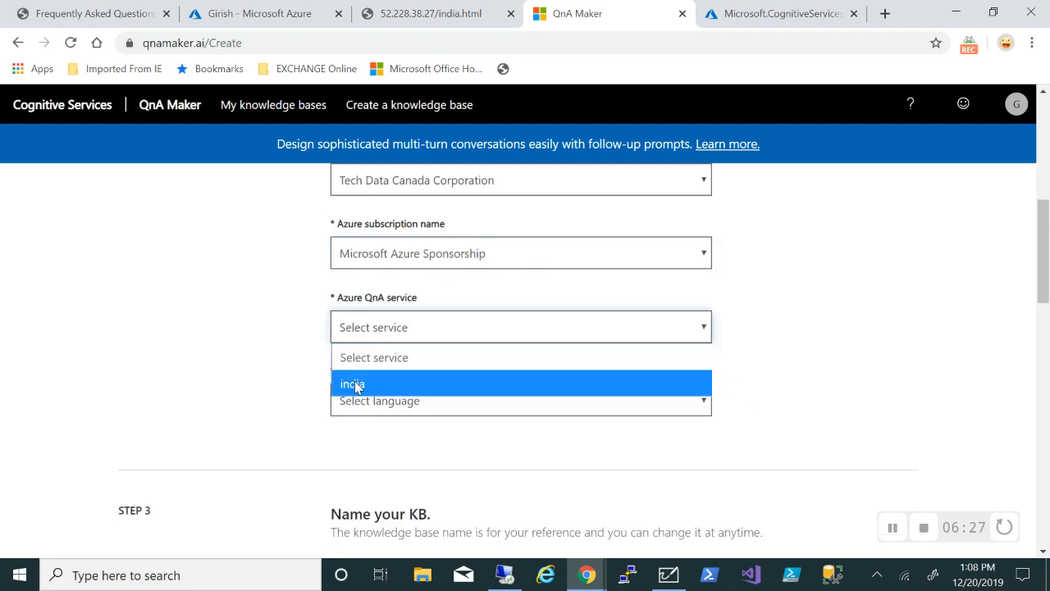
{"action": "mouse_move", "coordinate": [847, 358]}
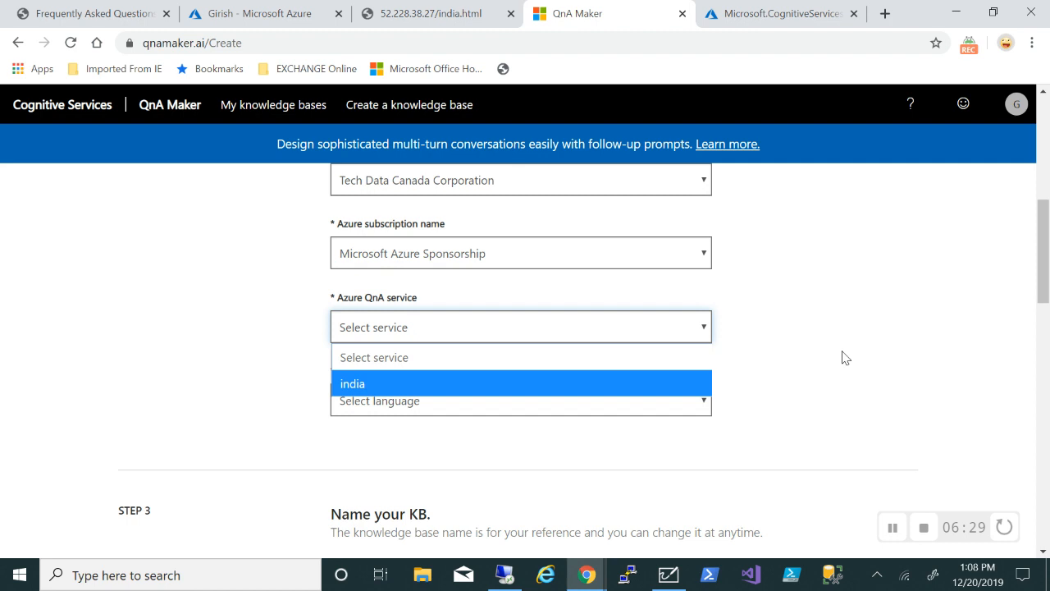
{"action": "left_click", "coordinate": [358, 367]}
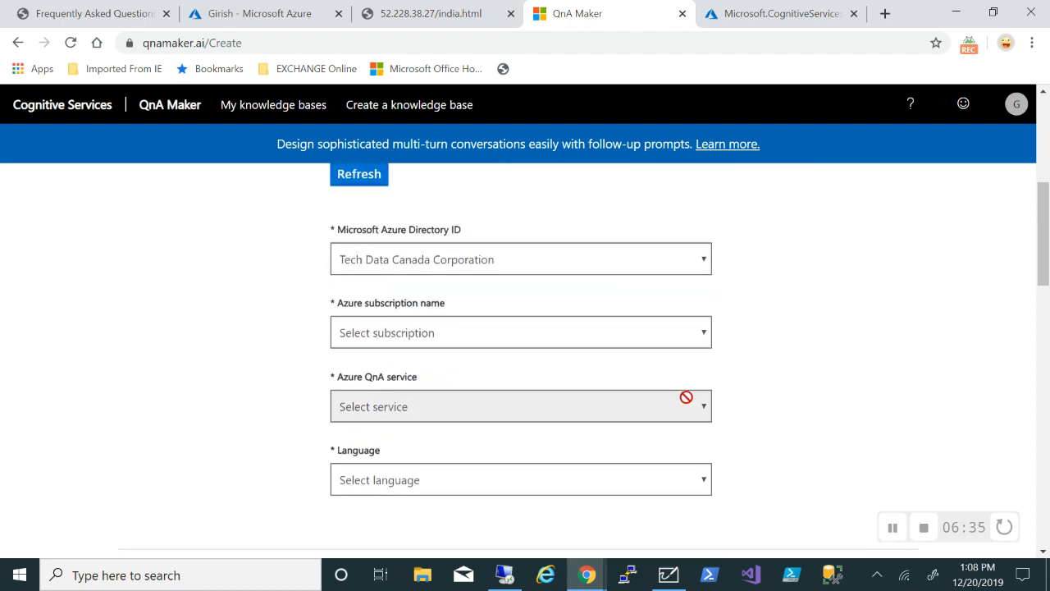
{"action": "mouse_move", "coordinate": [659, 279]}
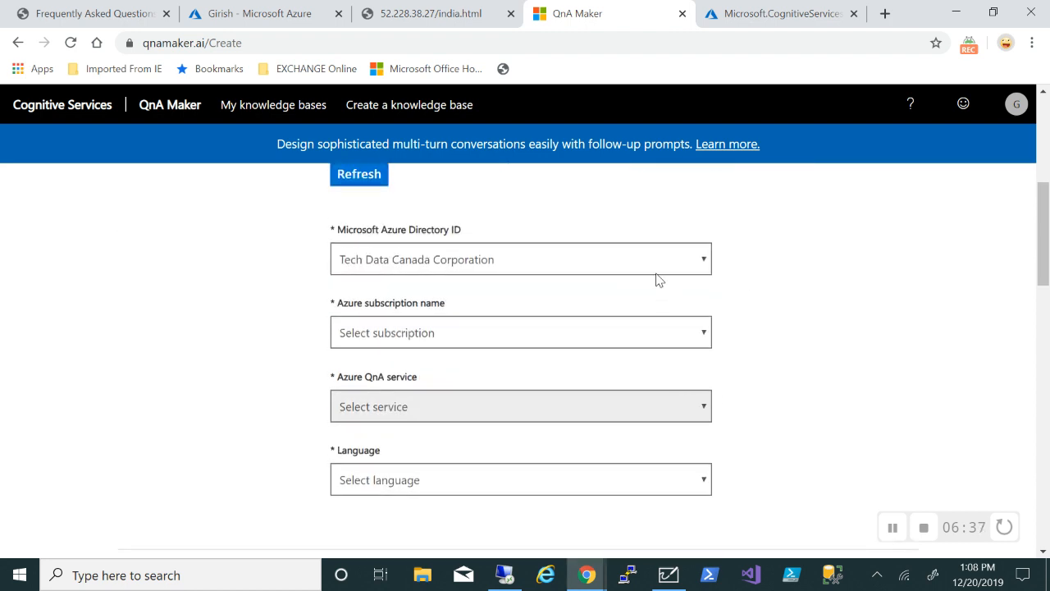
- Reselect the tenant and subscription, connect service demo1000 and set language English
{"action": "left_click", "coordinate": [520, 259]}
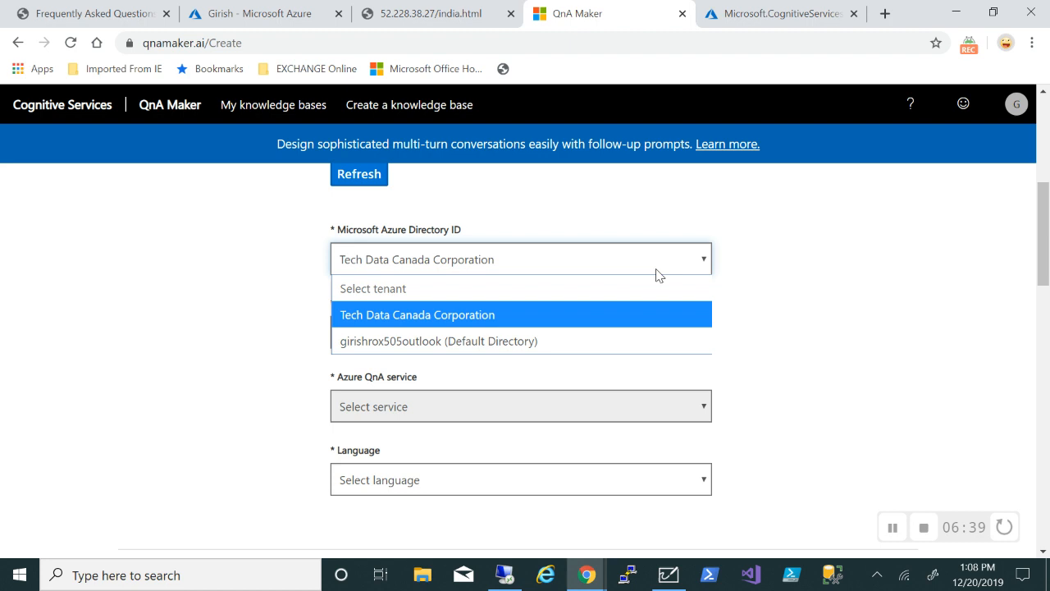
{"action": "left_click", "coordinate": [417, 315]}
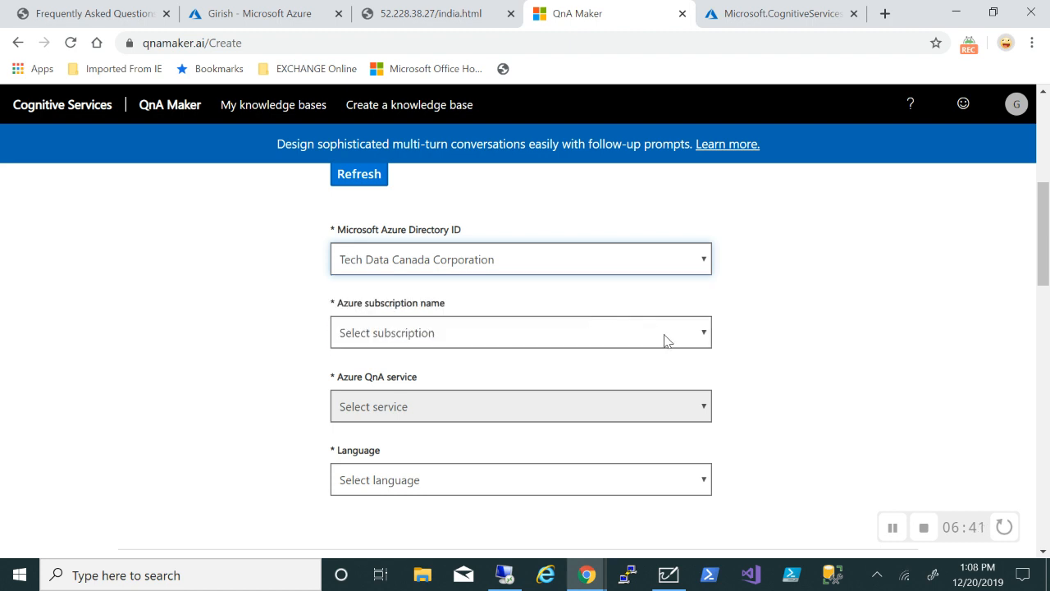
{"action": "left_click", "coordinate": [520, 331]}
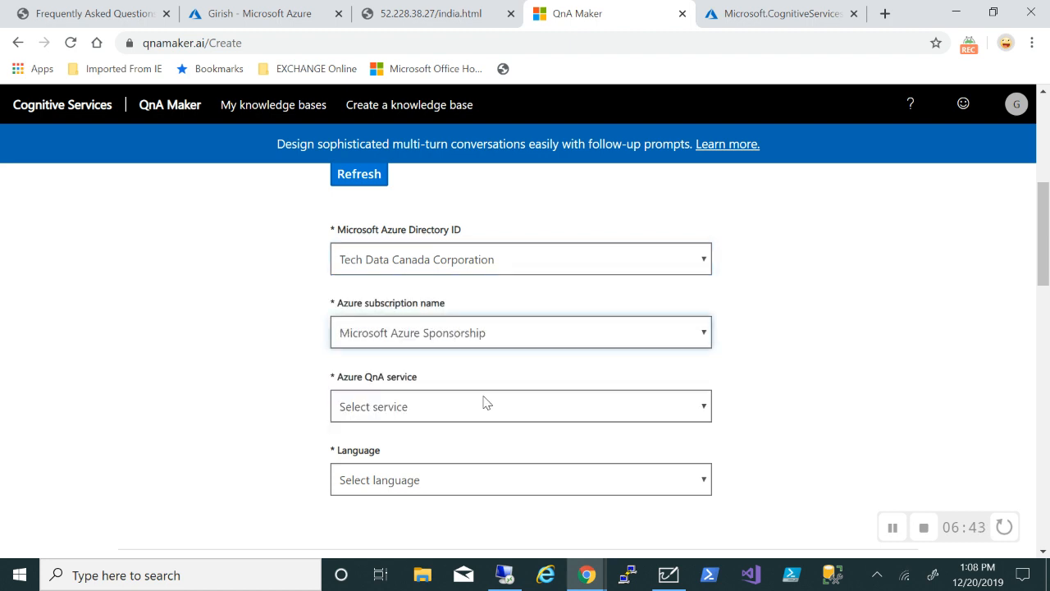
{"action": "left_click", "coordinate": [521, 407]}
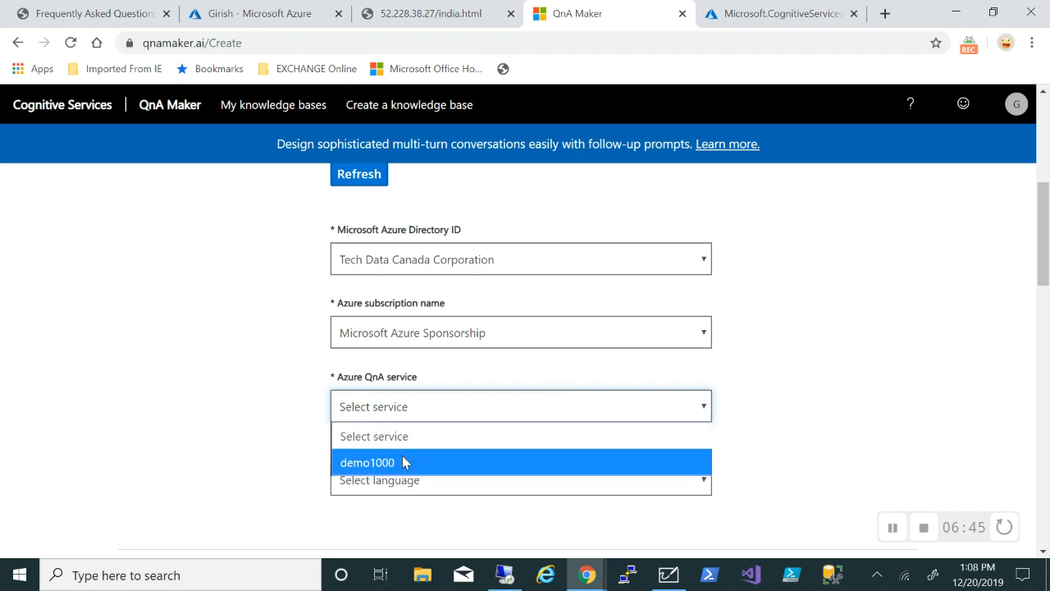
{"action": "left_click", "coordinate": [368, 462]}
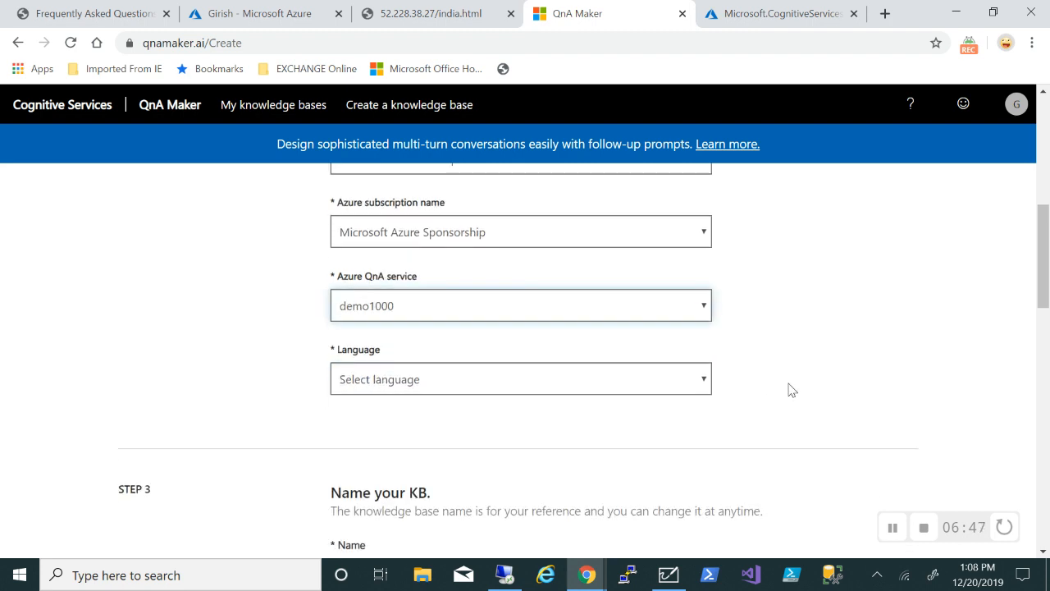
{"action": "left_click", "coordinate": [522, 377]}
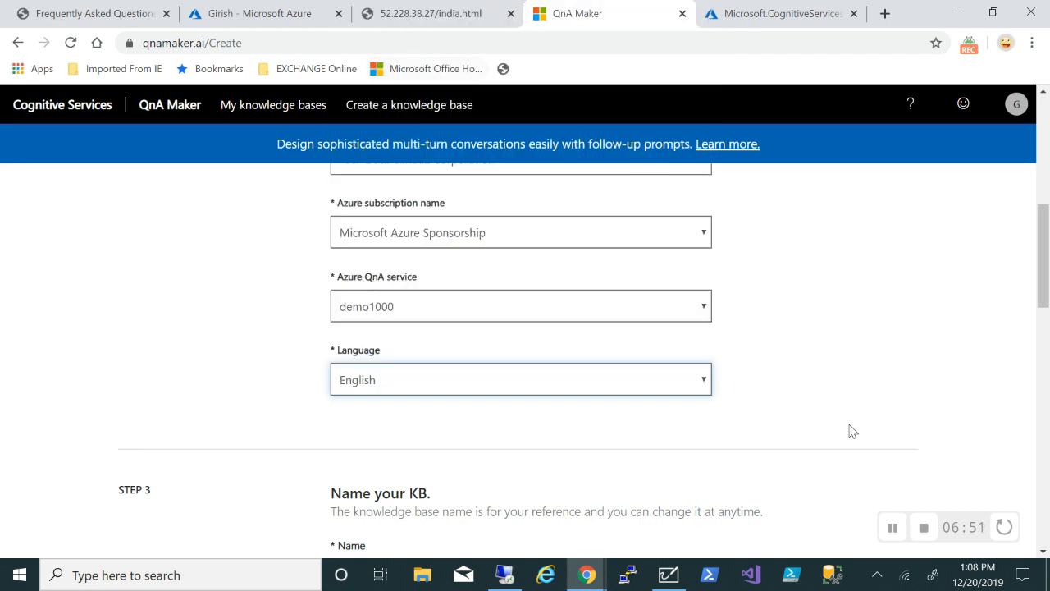
{"action": "scroll", "scroll_direction": "down", "scroll_amount": 3}
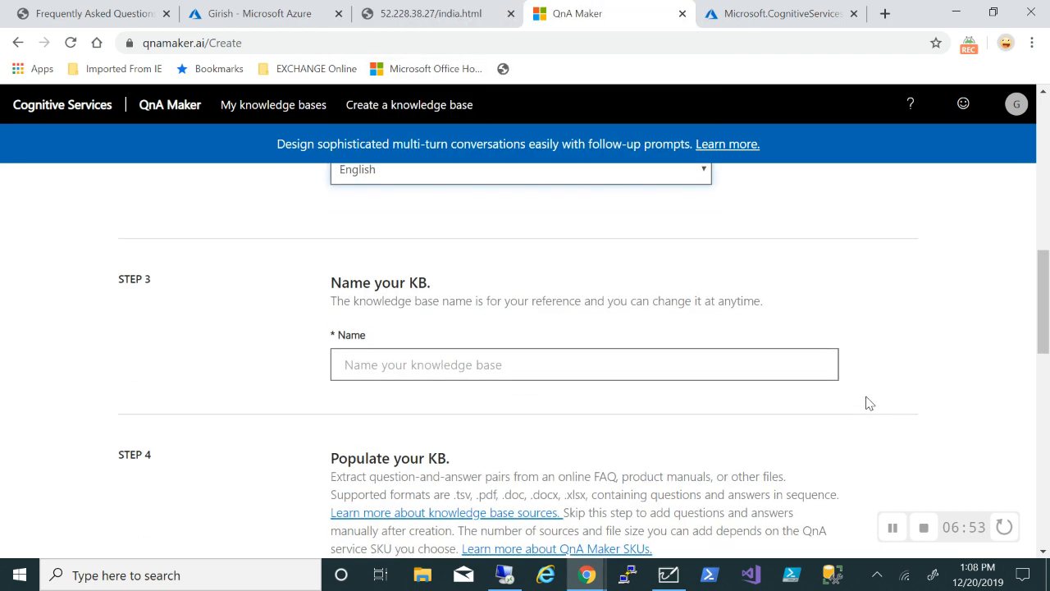
- Name the knowledge base 'demoits' in Step 3
{"action": "left_click", "coordinate": [584, 364]}
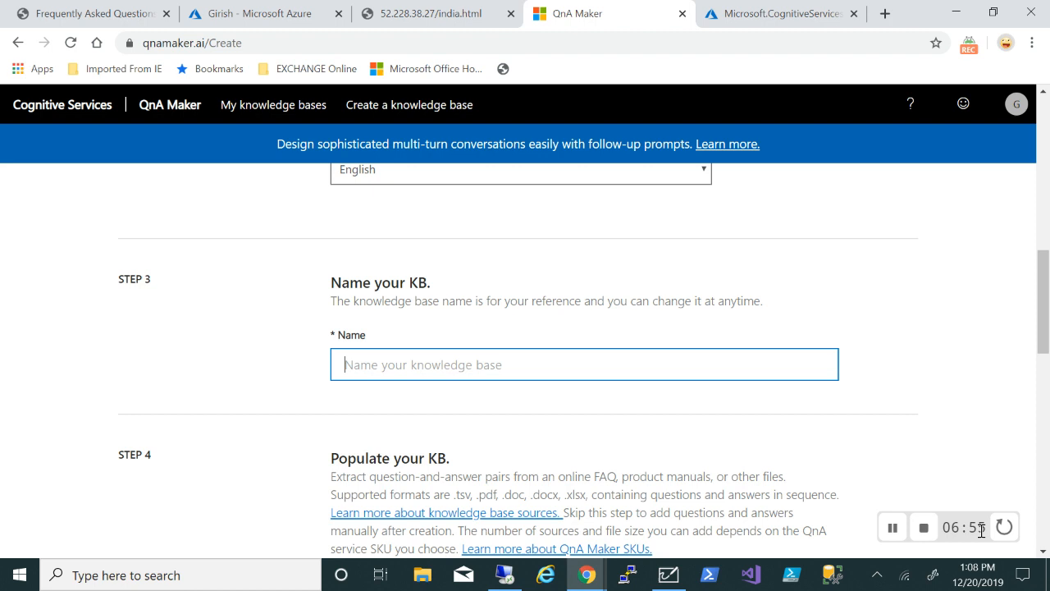
{"action": "type", "text": "demo"}
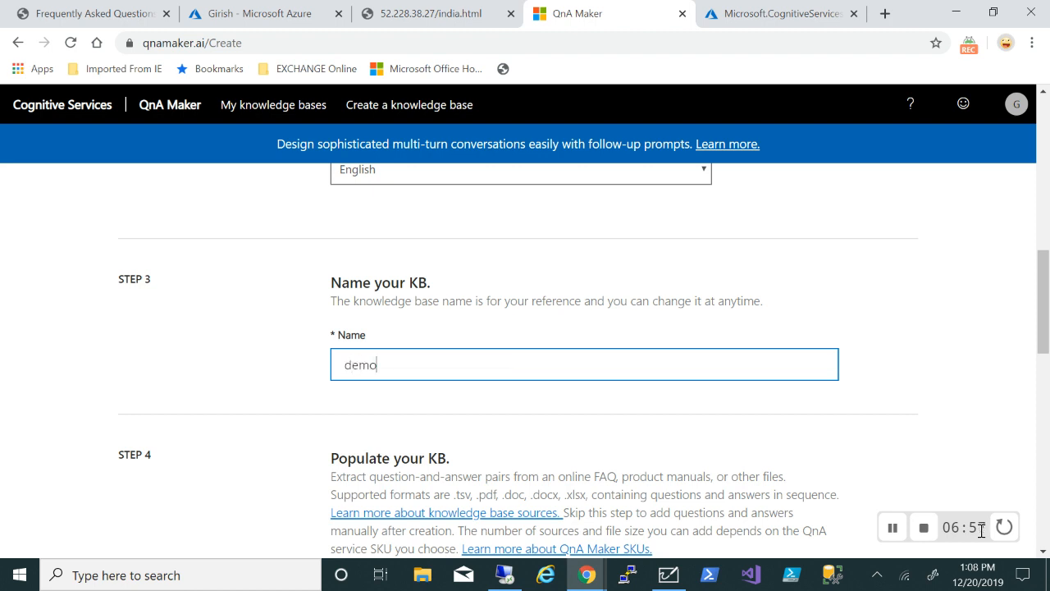
{"action": "type", "text": "its"}
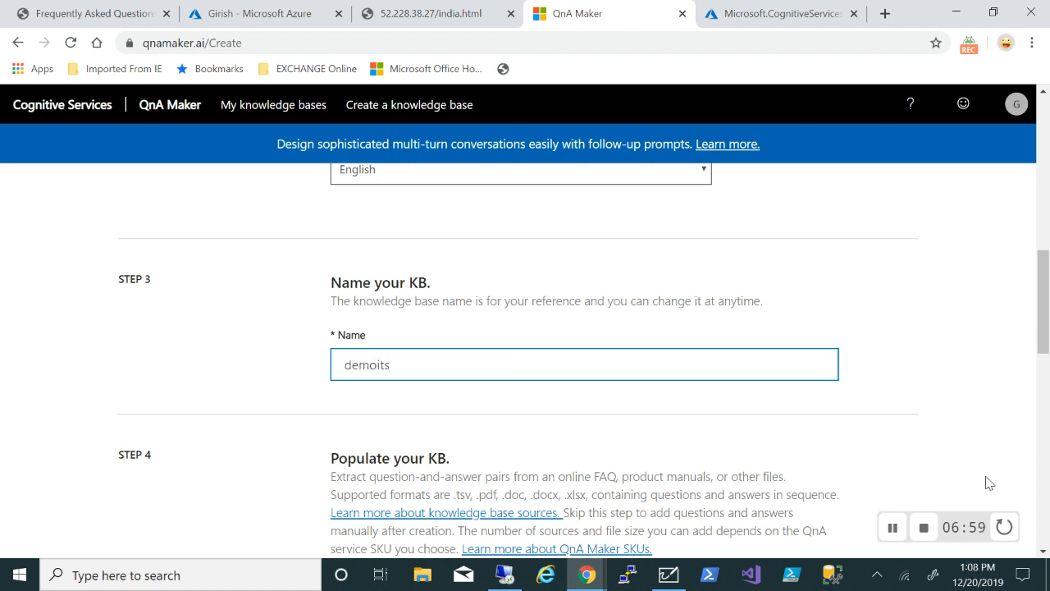
{"action": "scroll", "scroll_direction": "down", "scroll_amount": 3}
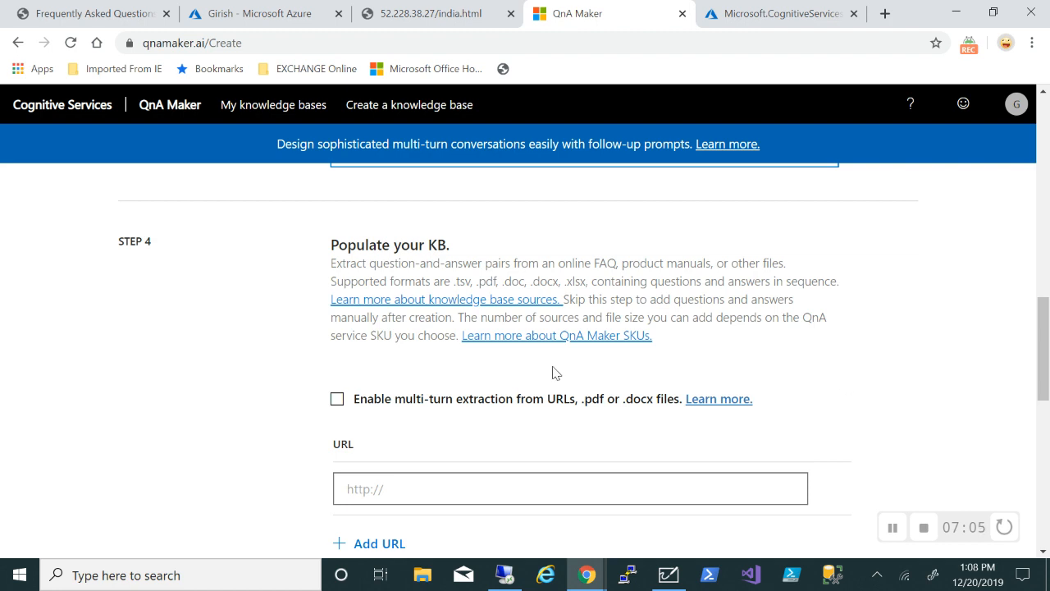
{"action": "mouse_move", "coordinate": [172, 262]}
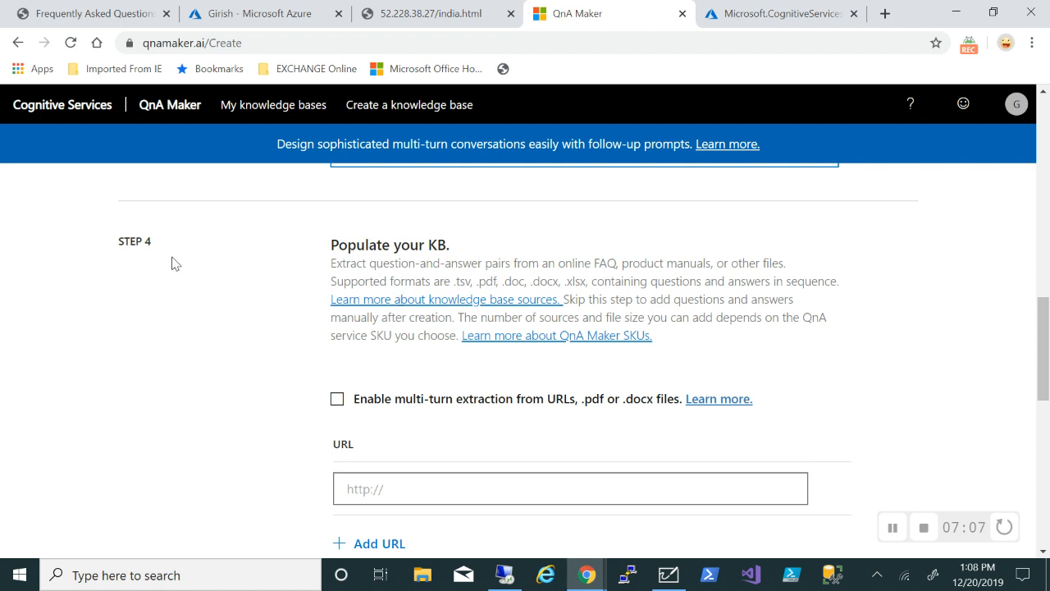
{"action": "mouse_move", "coordinate": [90, 14]}
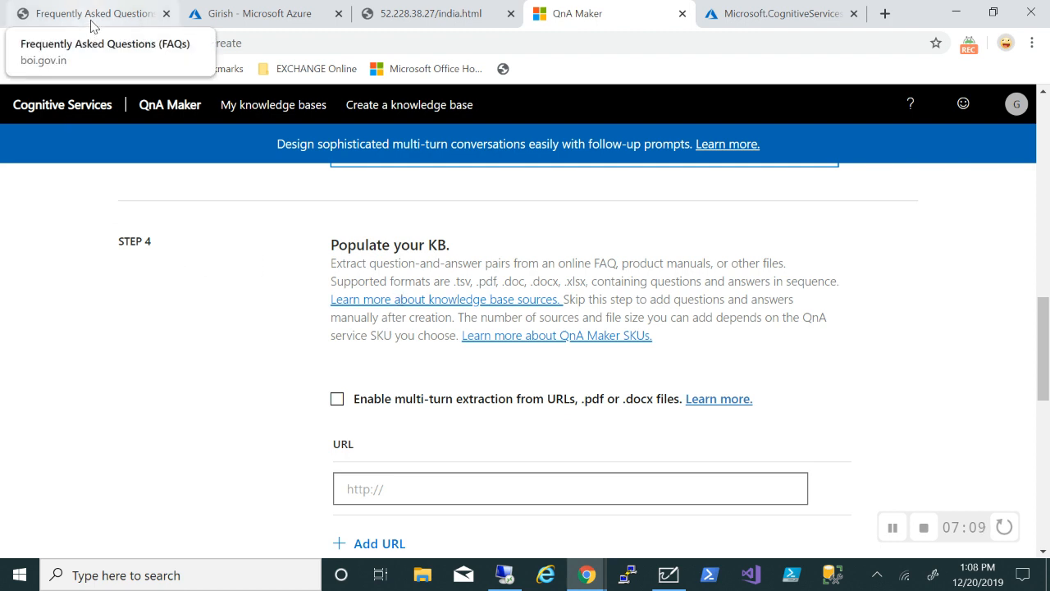
- Copy the boi.gov.in FAQ page address and paste it as the Populate your KB URL source
{"action": "left_click", "coordinate": [90, 13]}
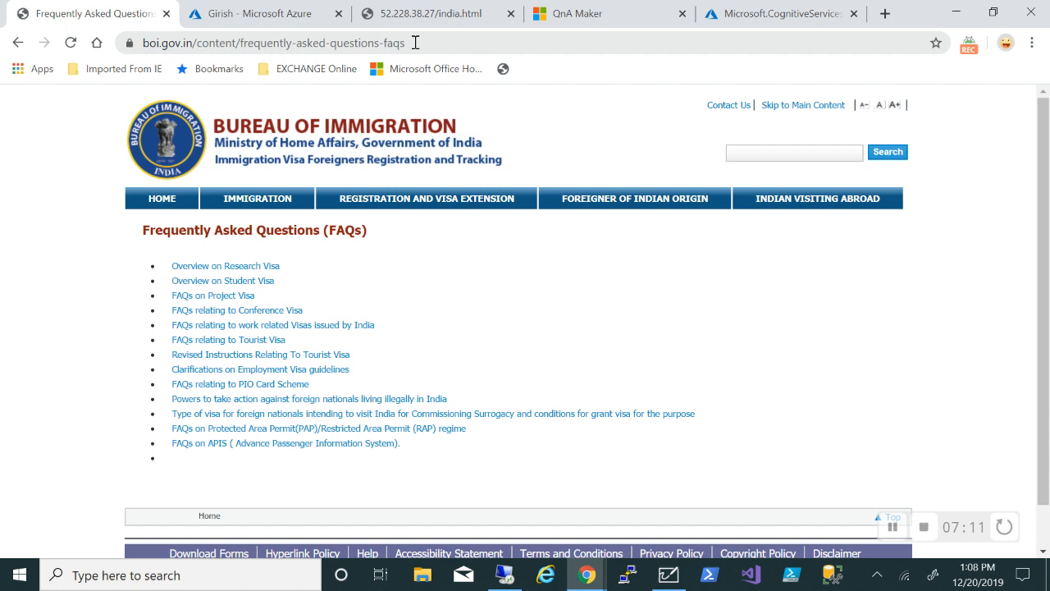
{"action": "left_click", "coordinate": [272, 42]}
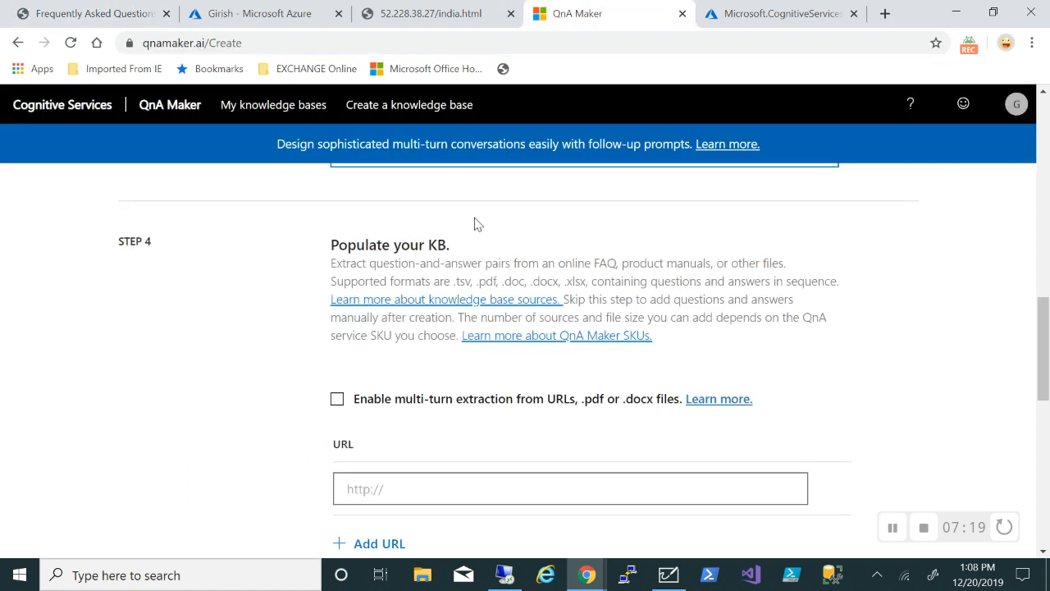
{"action": "left_click", "coordinate": [571, 489]}
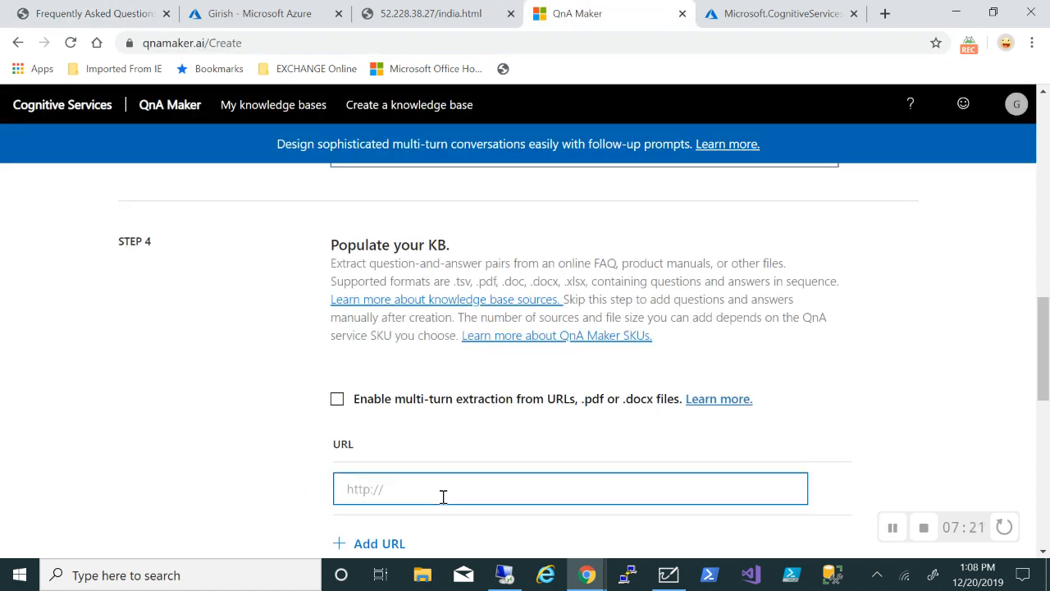
{"action": "type", "text": "https://boi.gov.in/content/frequently-asked-questions-faqs"}
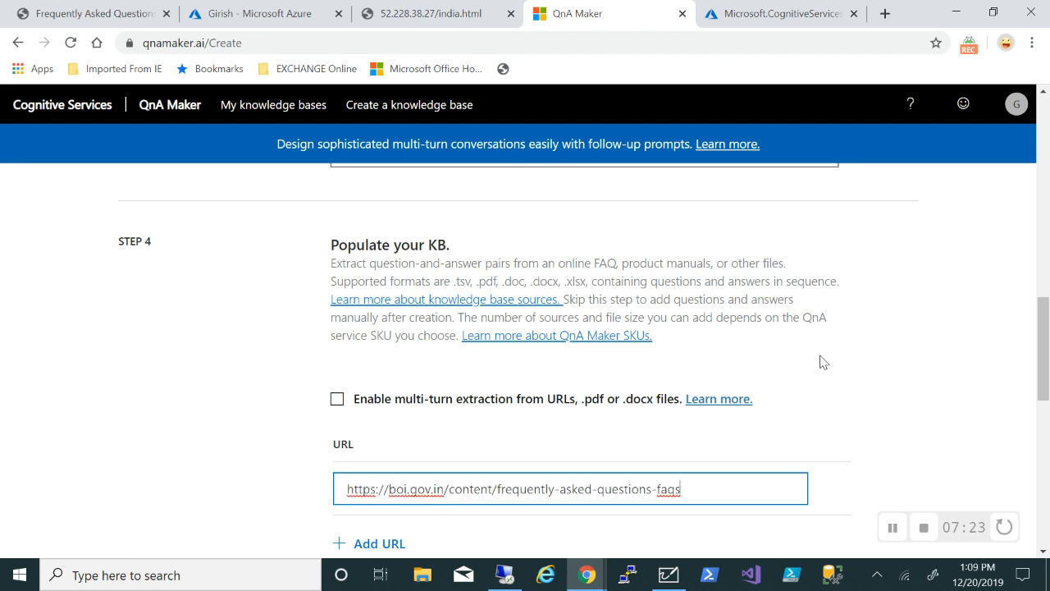
{"action": "scroll", "scroll_direction": "down", "scroll_amount": 3}
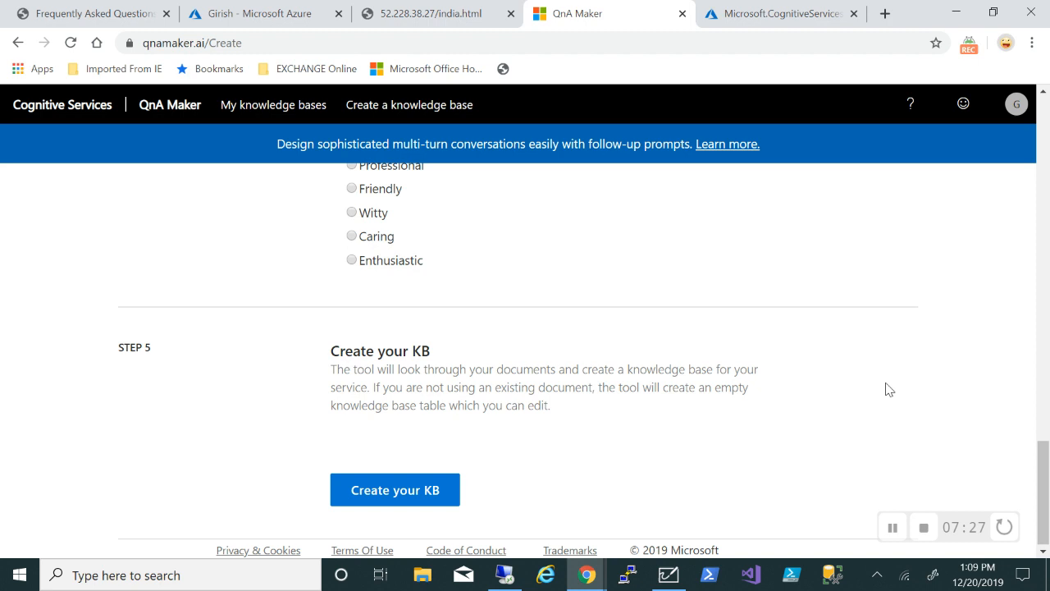
- Create the demoits KB, dismissing the 'No Endpoint keys found' error and retrying until it succeeds
{"action": "left_click", "coordinate": [393, 489]}
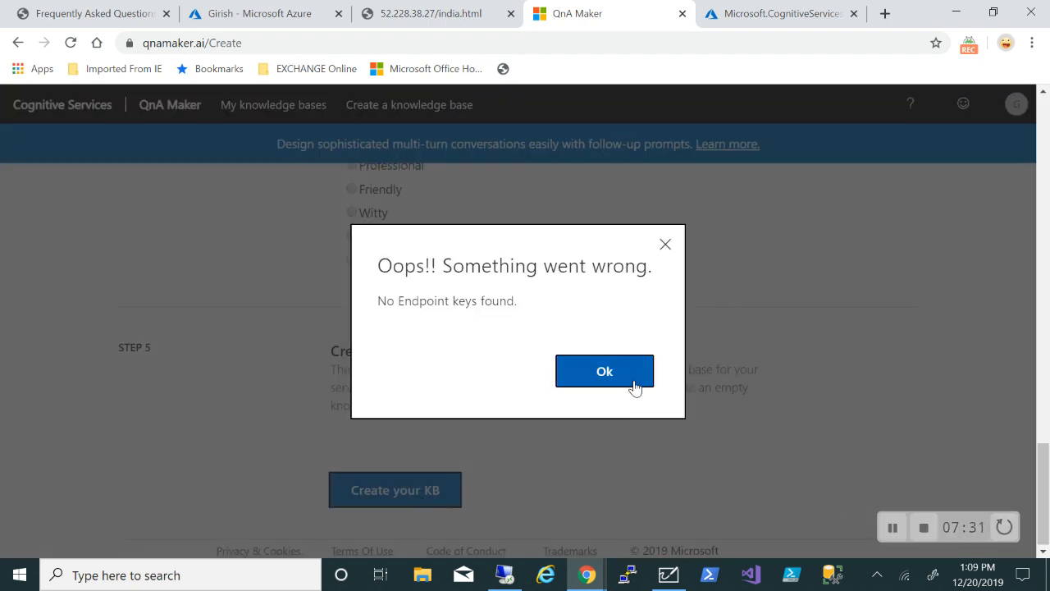
{"action": "left_click", "coordinate": [604, 370]}
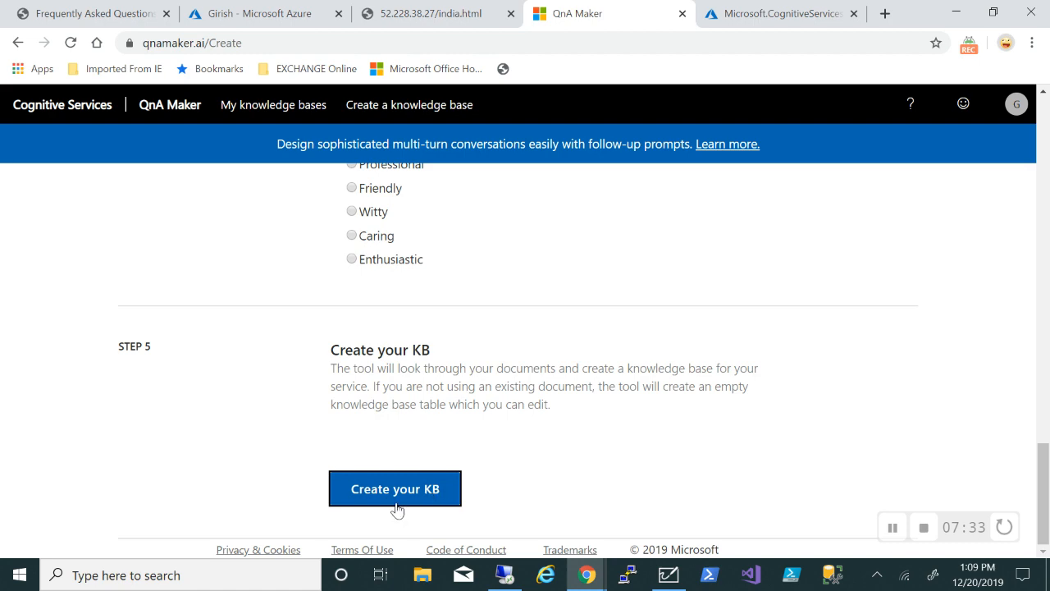
{"action": "left_click", "coordinate": [394, 489]}
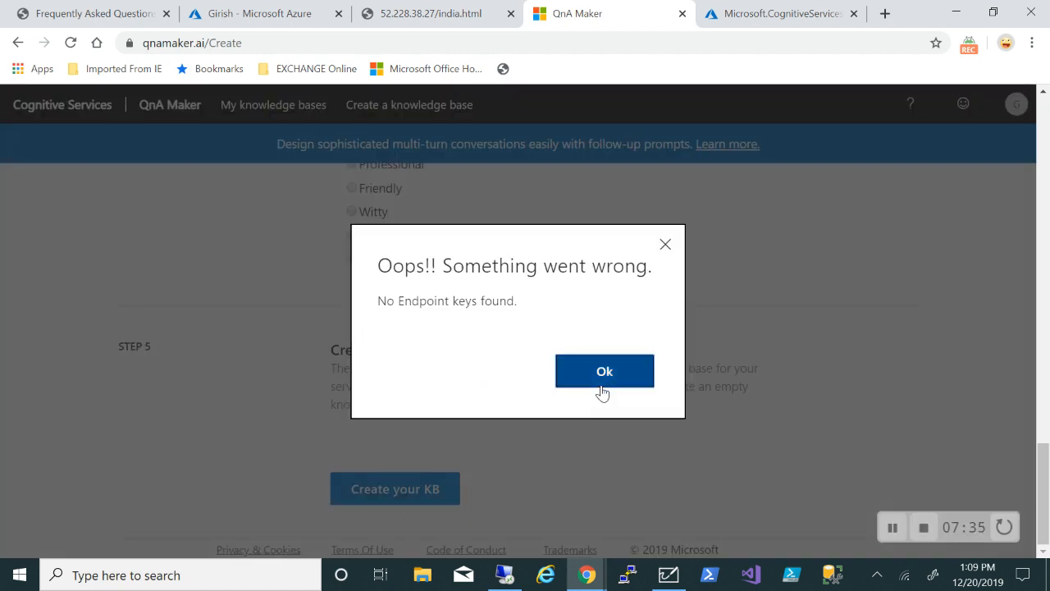
{"action": "mouse_move", "coordinate": [394, 489]}
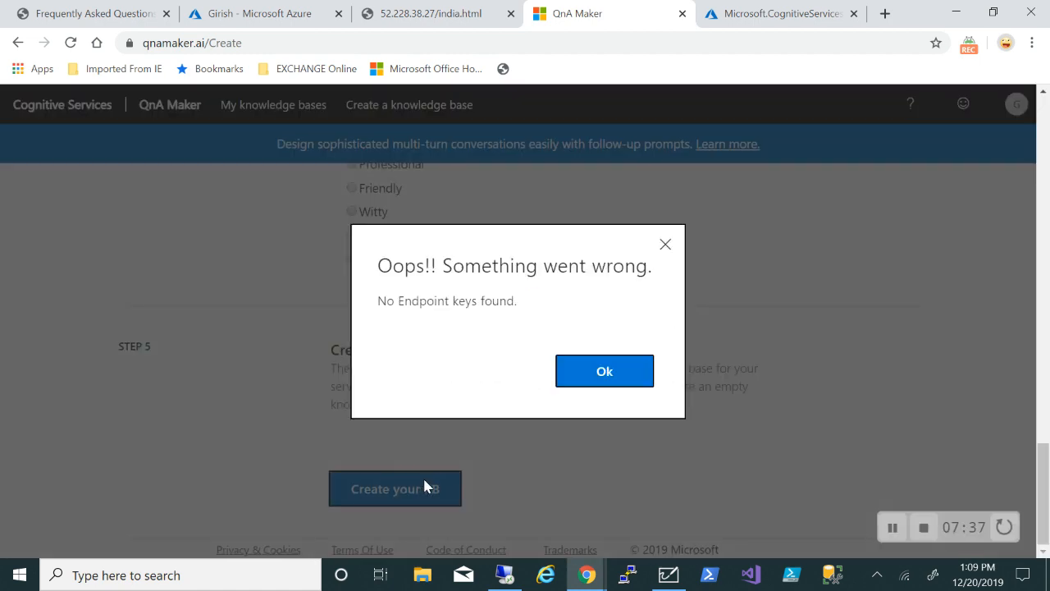
{"action": "left_click", "coordinate": [603, 371]}
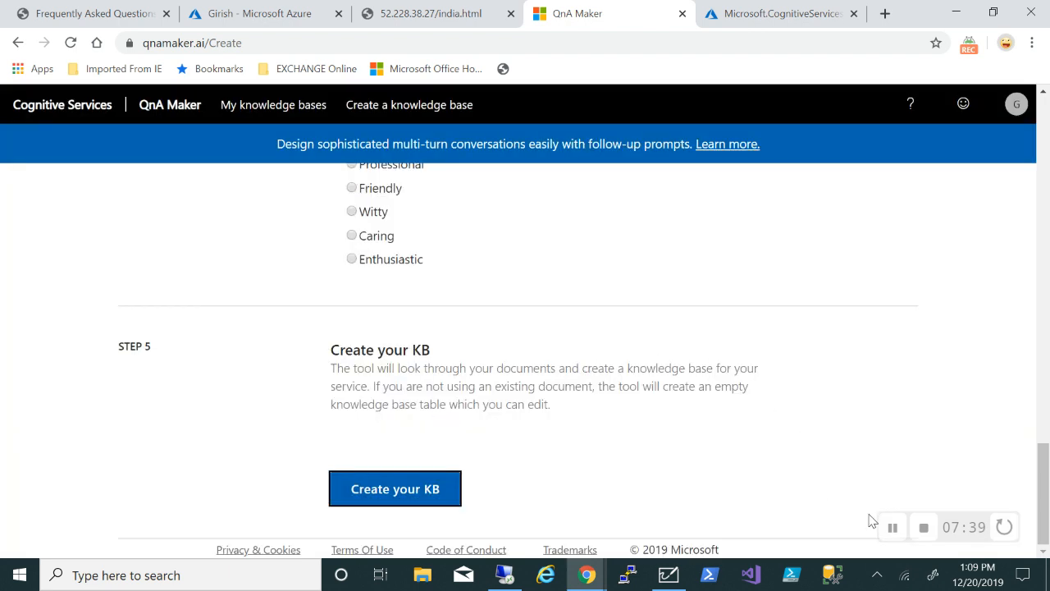
{"action": "left_click", "coordinate": [393, 489]}
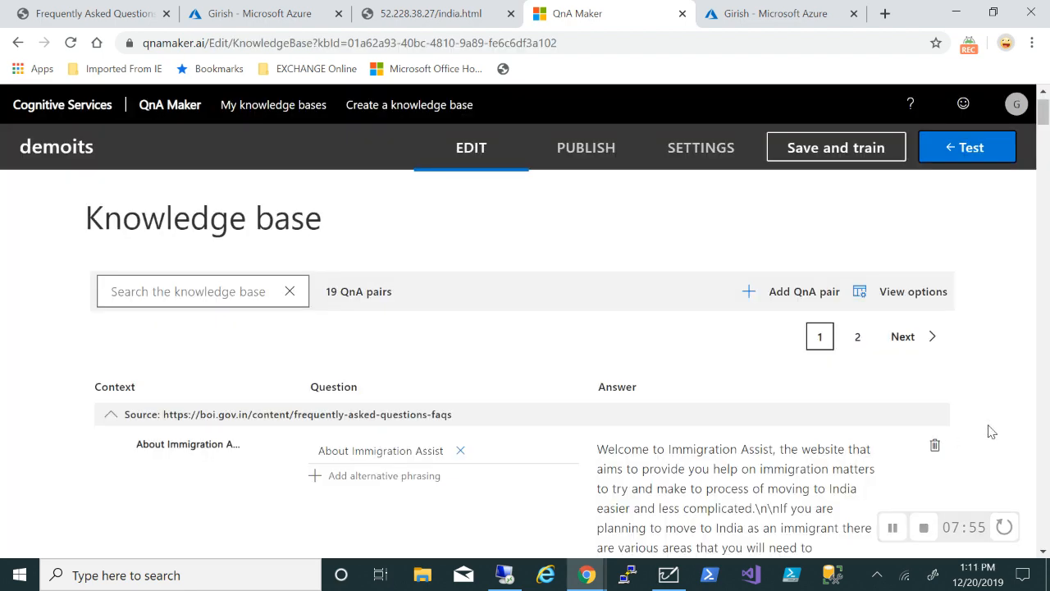
{"action": "mouse_move", "coordinate": [588, 450]}
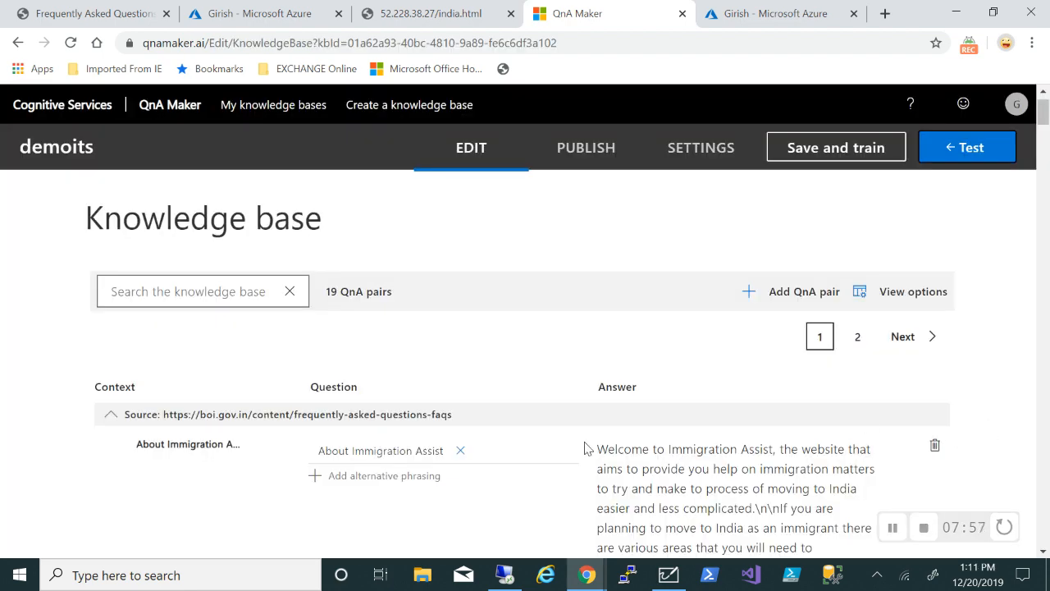
{"action": "scroll", "scroll_direction": "down", "scroll_amount": 3}
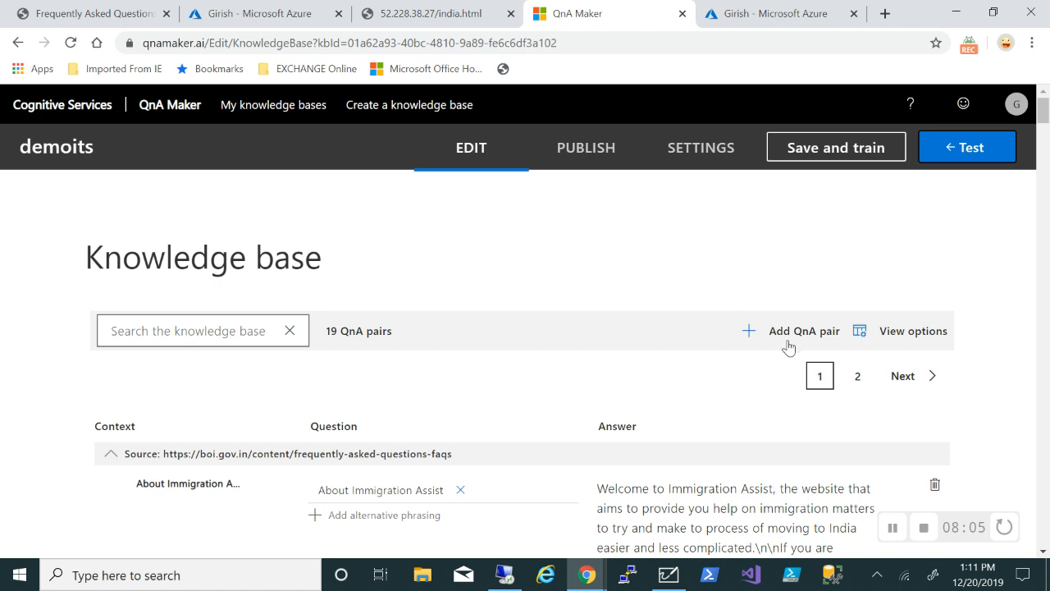
- Add a QnA pair with question 'Namaste' and answer 'Aapka swagat Hai !!!'
{"action": "left_click", "coordinate": [804, 332]}
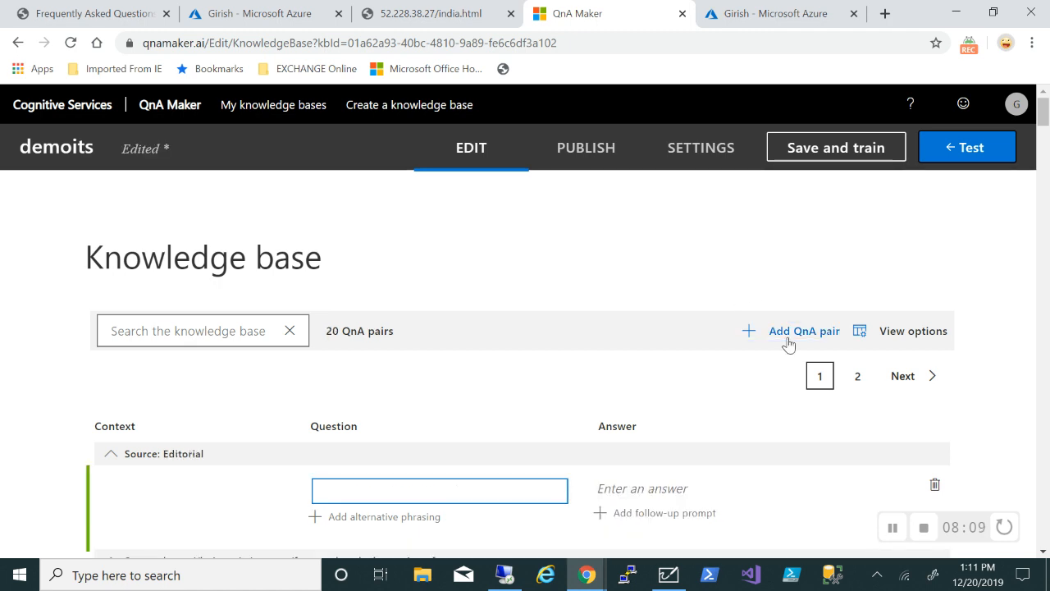
{"action": "mouse_move", "coordinate": [532, 374]}
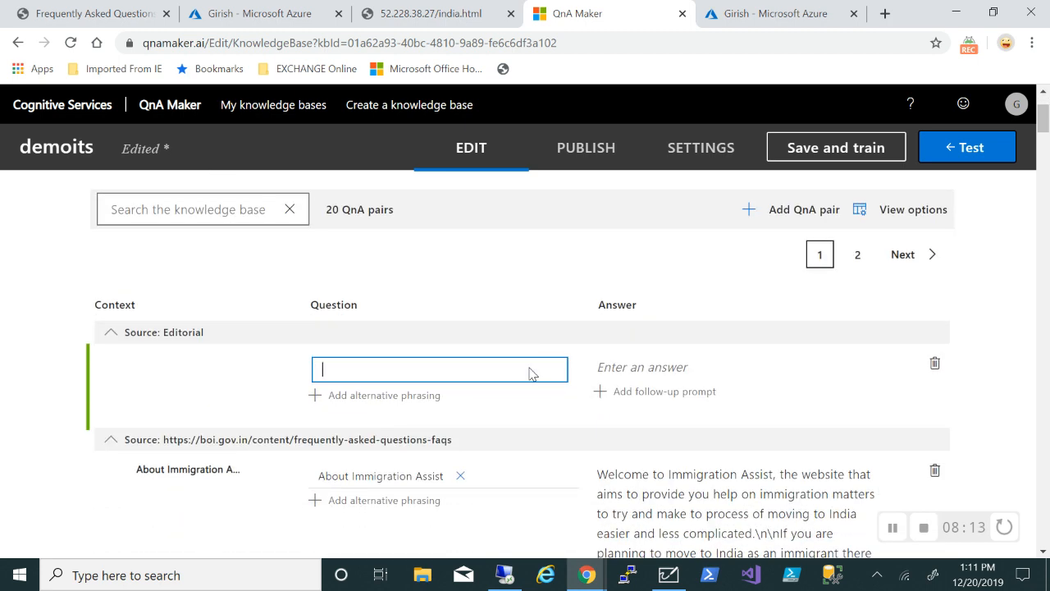
{"action": "type", "text": "Namaste"}
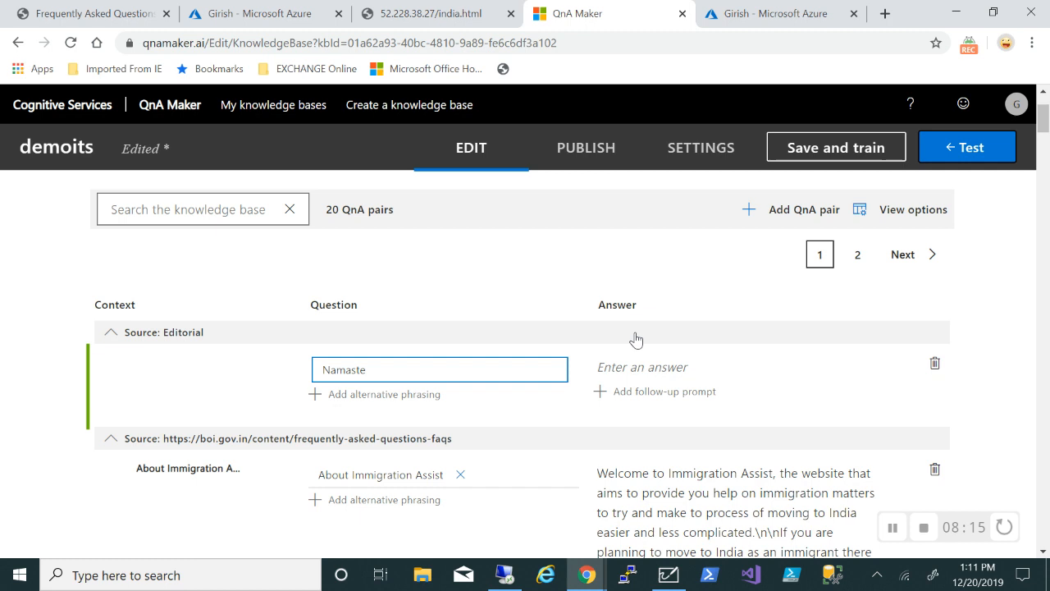
{"action": "left_click", "coordinate": [735, 366]}
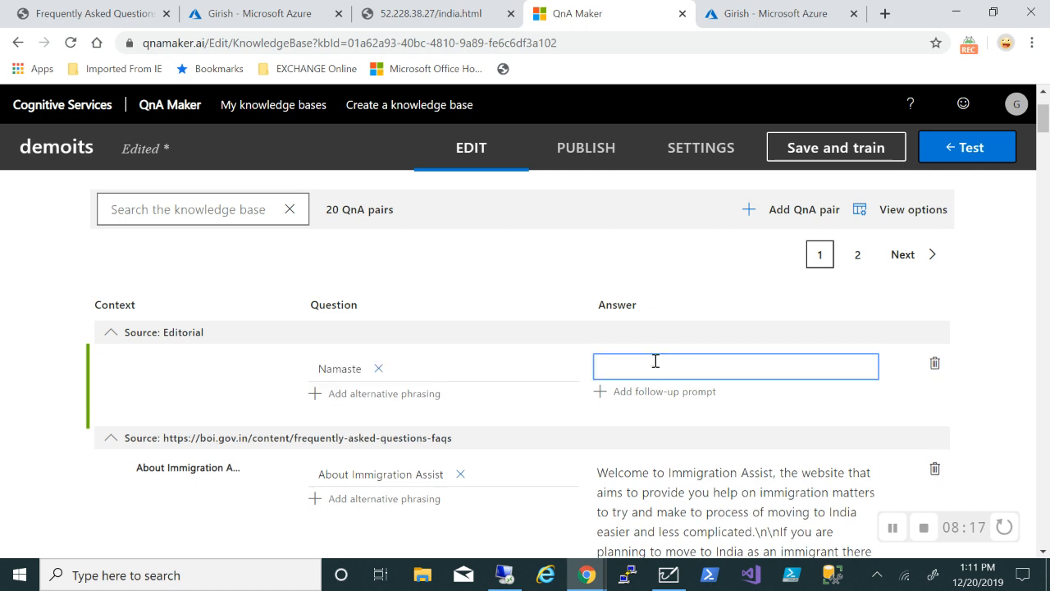
{"action": "type", "text": "Aapka s"}
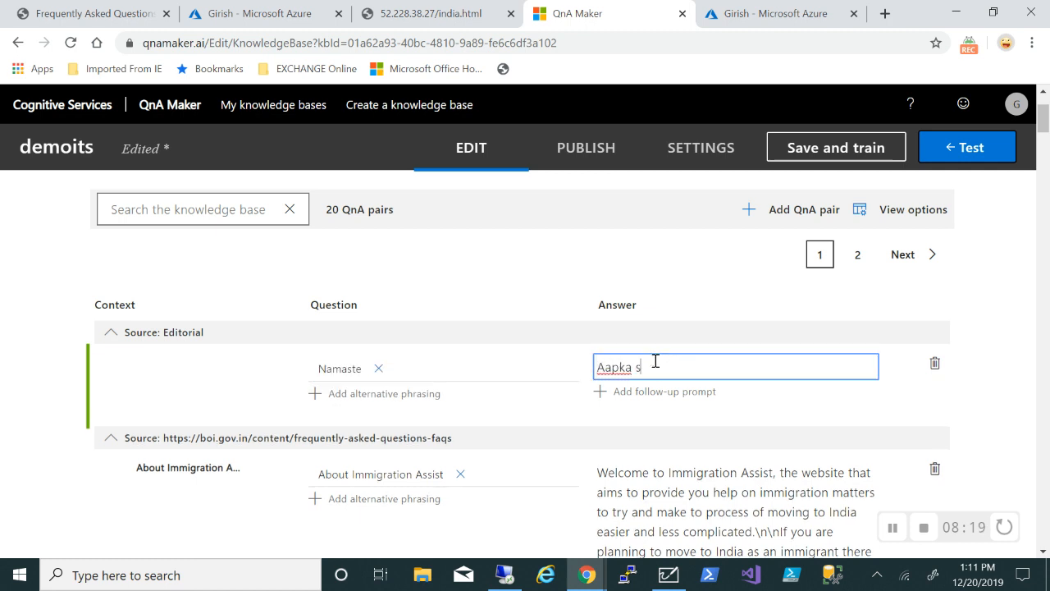
{"action": "type", "text": "wagat"}
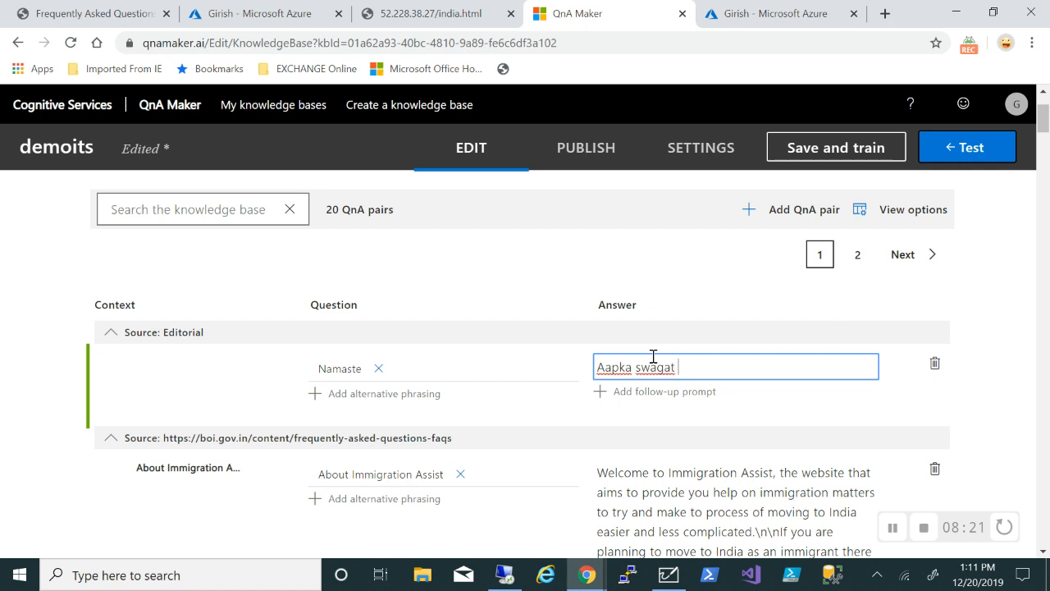
{"action": "type", "text": "Hai"}
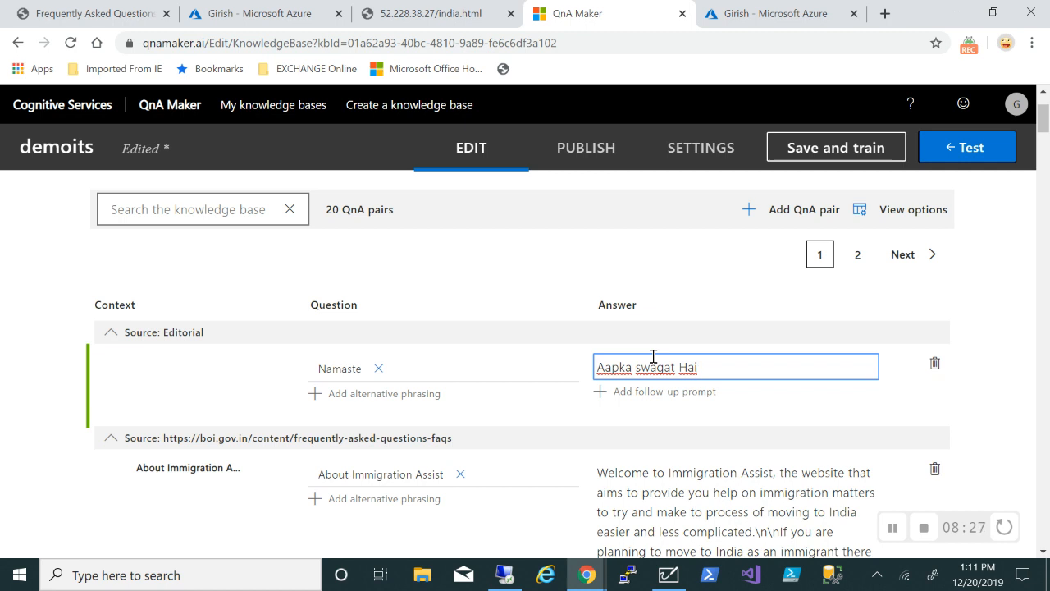
{"action": "type", "text": "!!"}
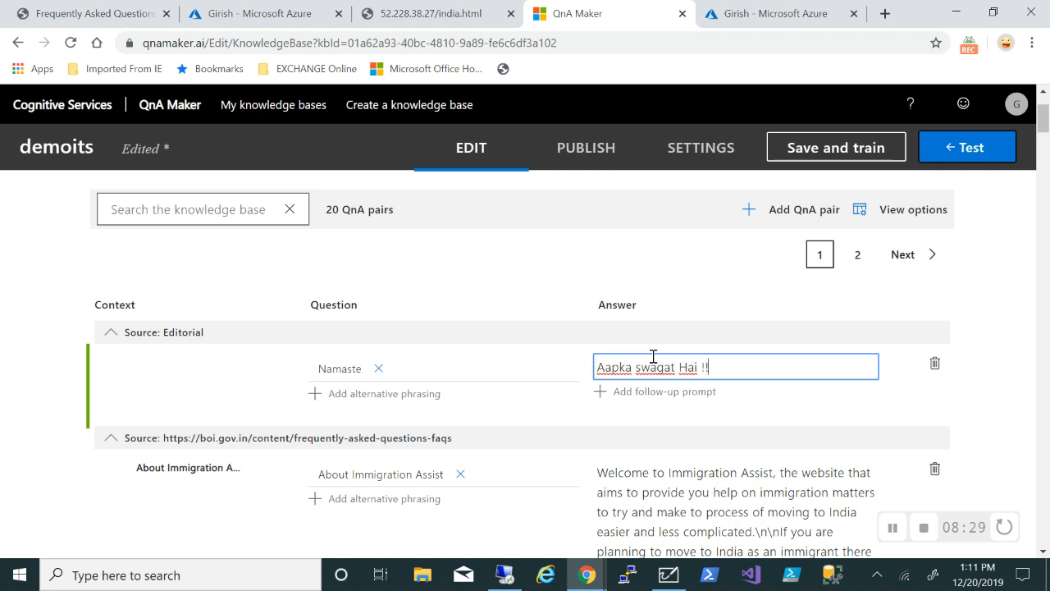
{"action": "type", "text": "!"}
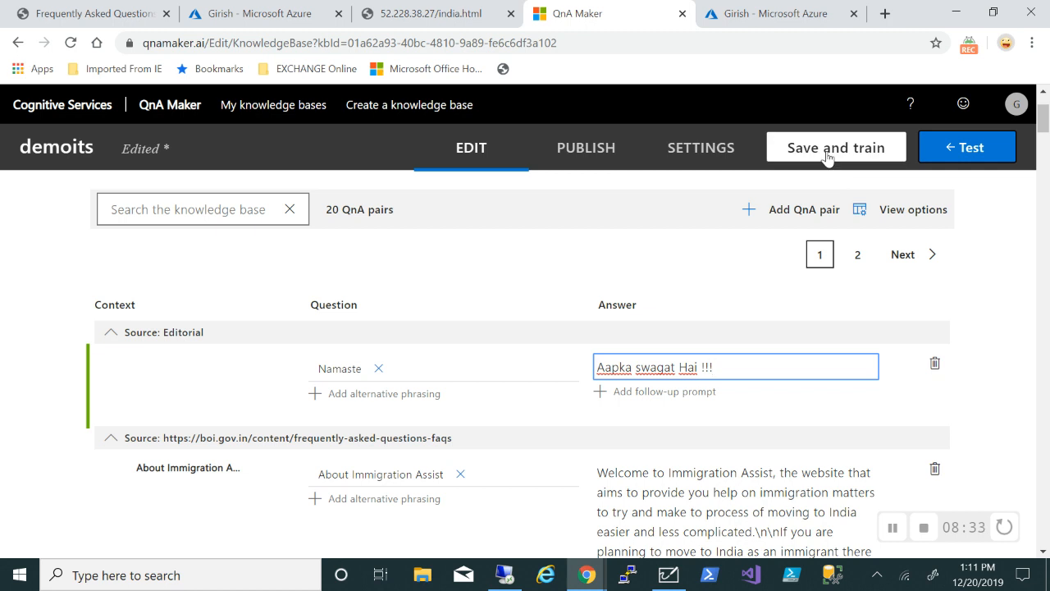
- Save and train the demoits knowledge base so the Namaste pair is stored
{"action": "left_click", "coordinate": [835, 147]}
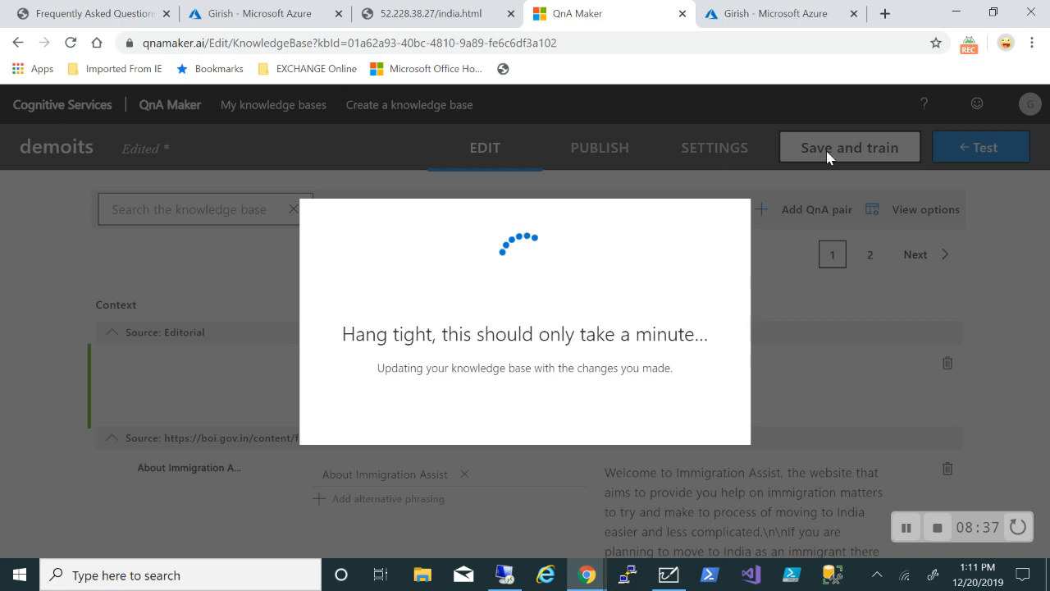
{"action": "left_click", "coordinate": [850, 148]}
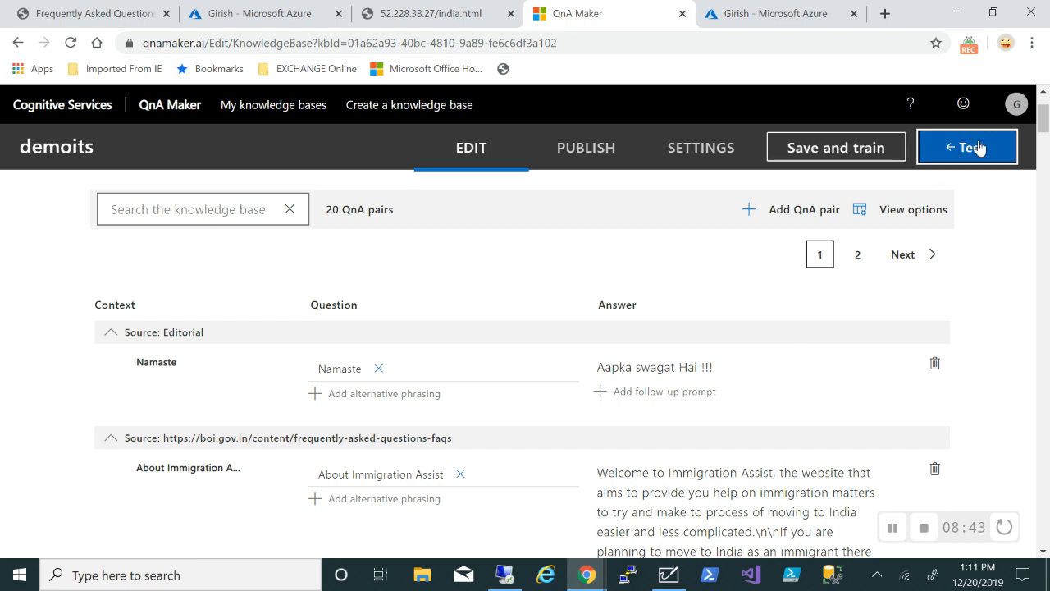
- Send 'namaste' in the Test chat and get 'Aapka swagat Hai !!!' back
{"action": "left_click", "coordinate": [966, 148]}
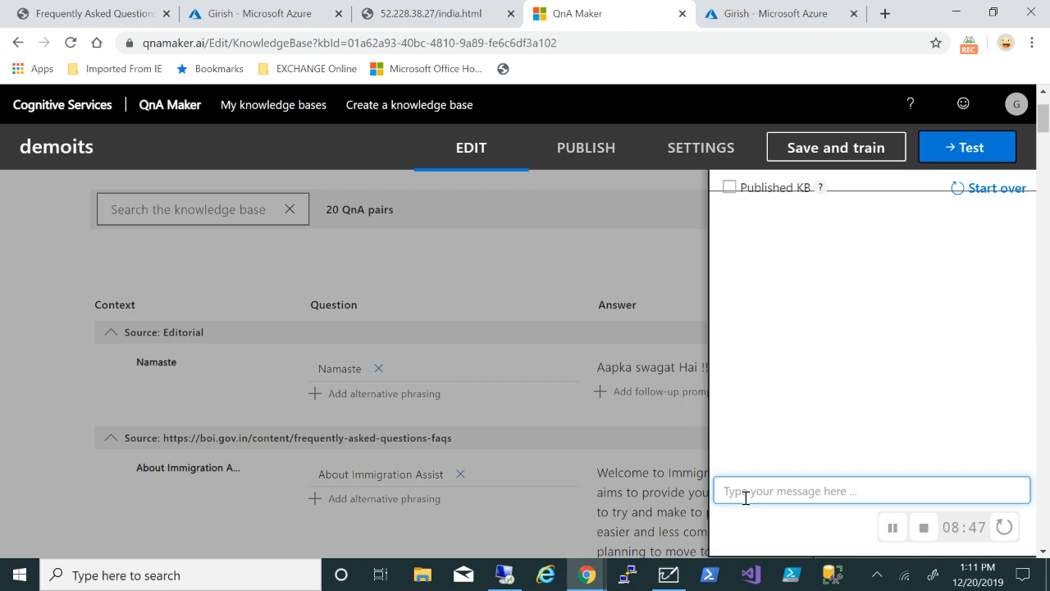
{"action": "type", "text": "namaste"}
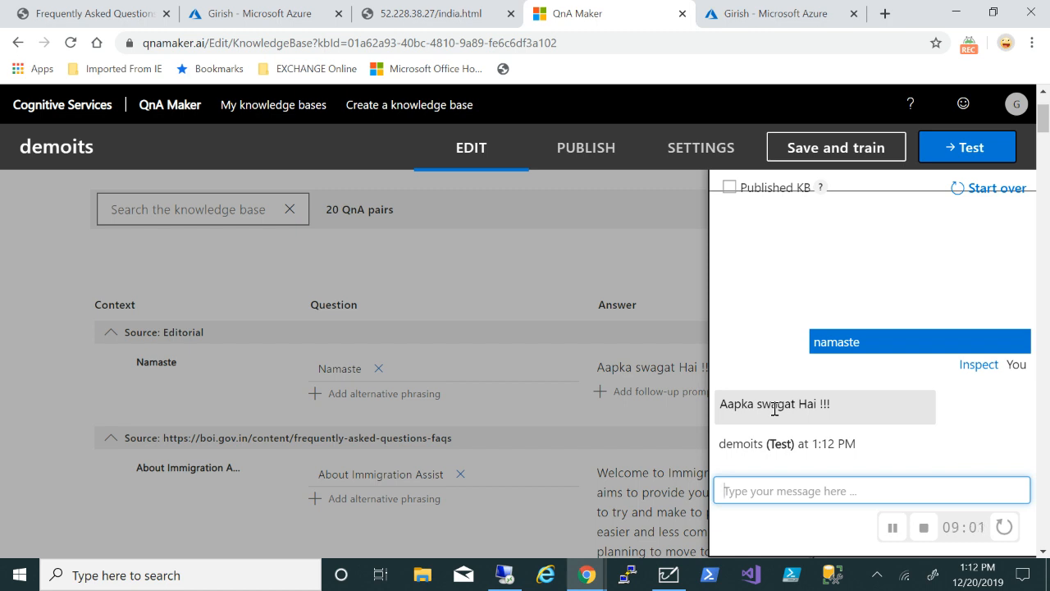
{"action": "mouse_move", "coordinate": [586, 148]}
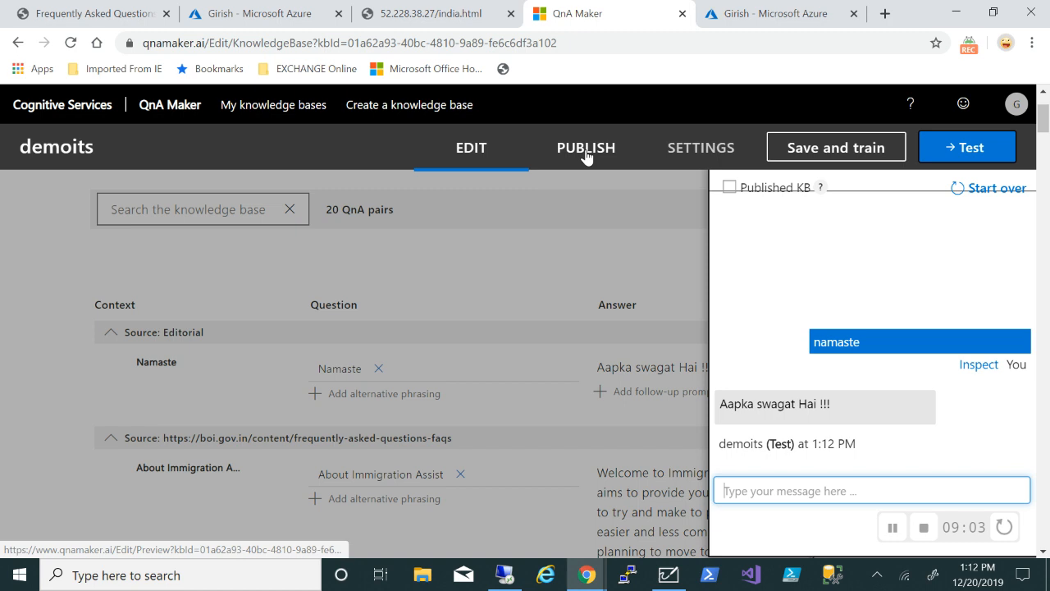
- Reopen demoits from My knowledge bases and go to its Publish page targeting demo1000
{"action": "left_click", "coordinate": [586, 148]}
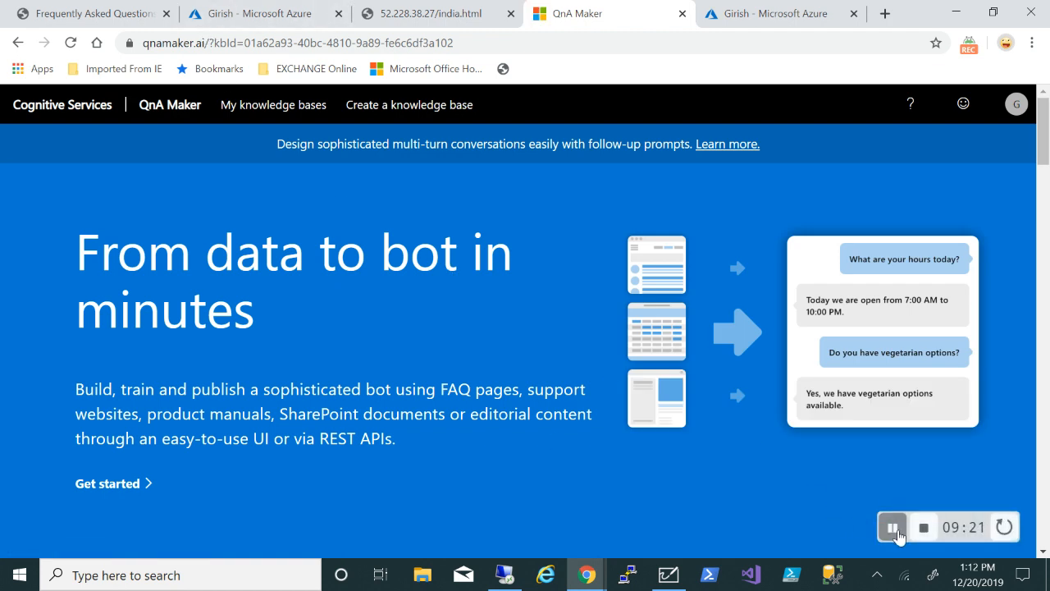
{"action": "left_click", "coordinate": [272, 105]}
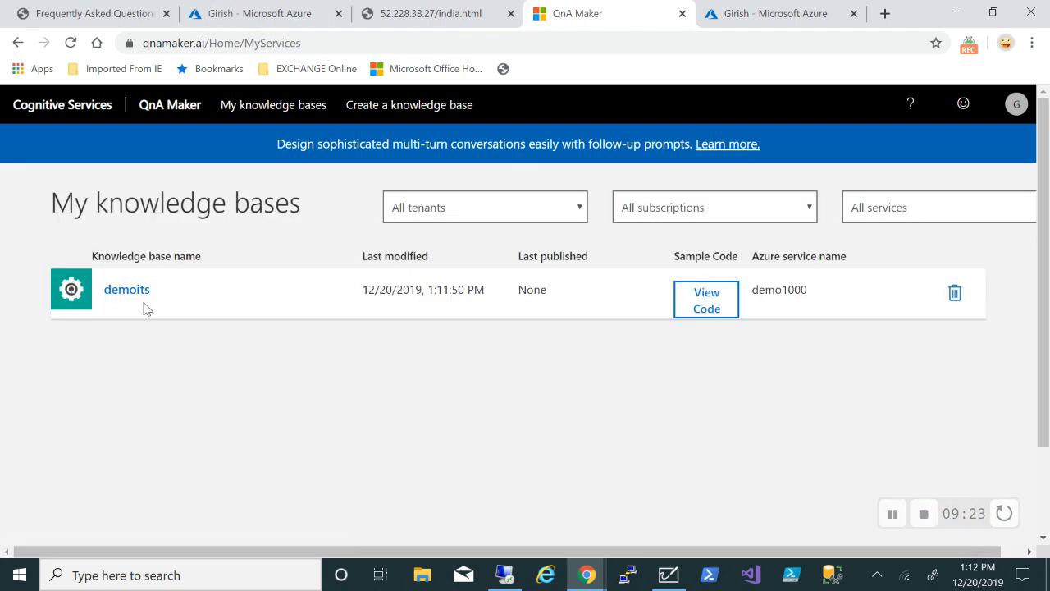
{"action": "left_click", "coordinate": [126, 289]}
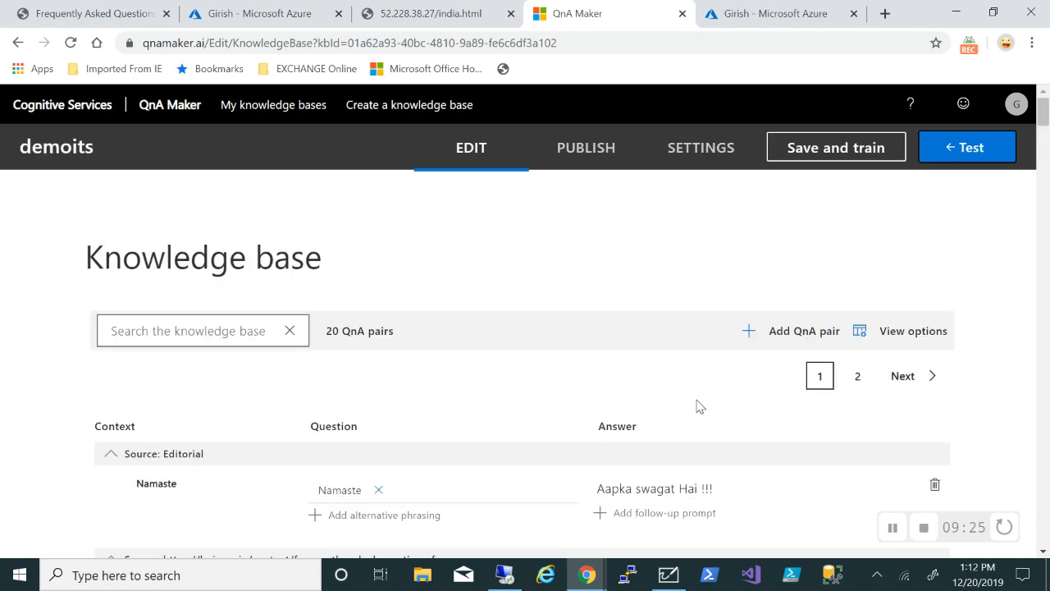
{"action": "scroll", "scroll_direction": "down", "scroll_amount": 3}
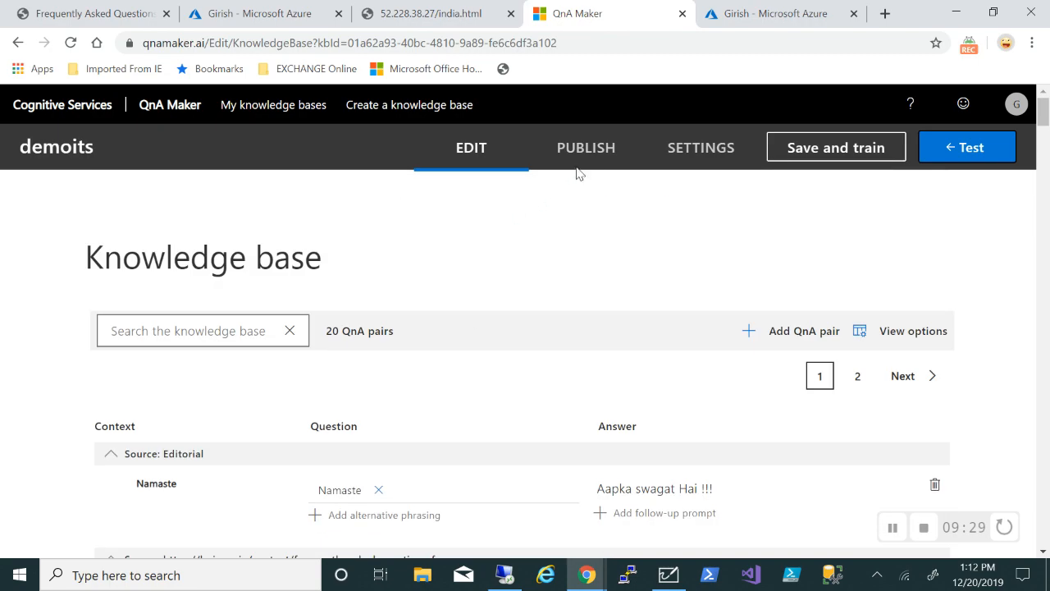
{"action": "left_click", "coordinate": [586, 147]}
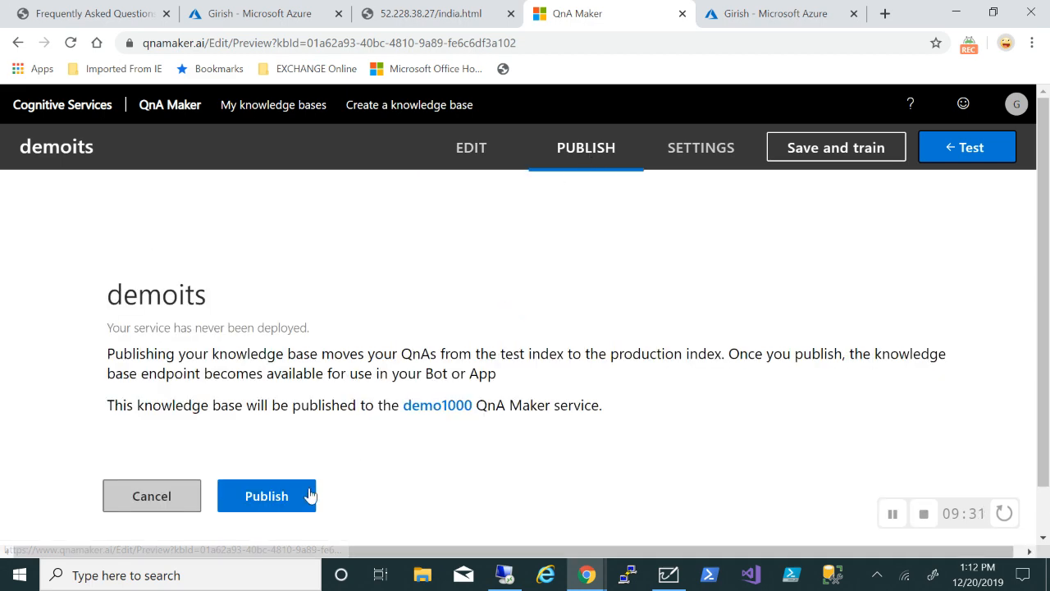
- Publish demoits, deploying its service and showing the HTTP request for calling it
{"action": "left_click", "coordinate": [266, 495]}
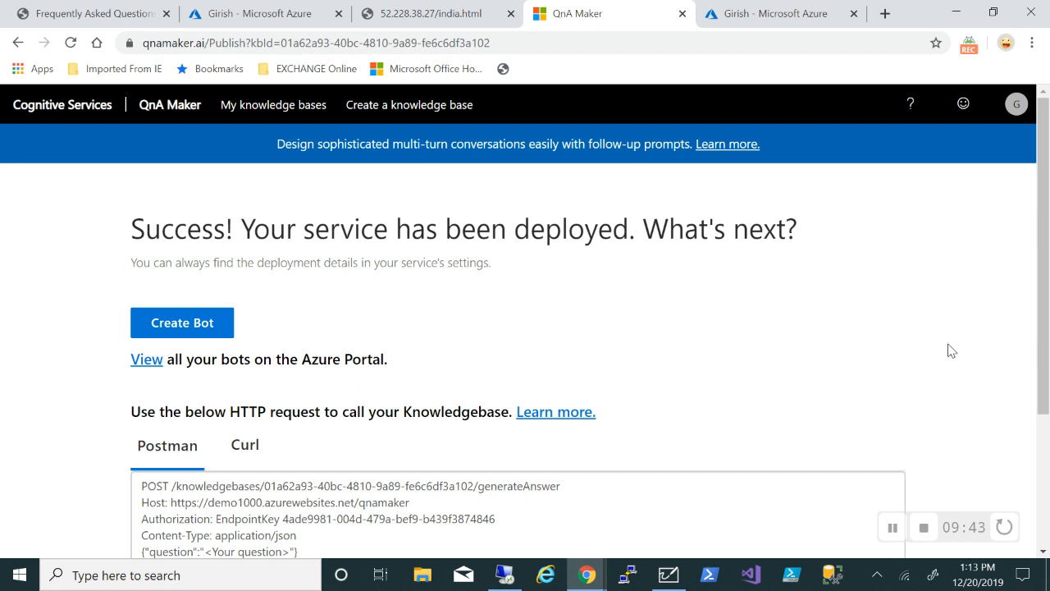
{"action": "mouse_move", "coordinate": [222, 351]}
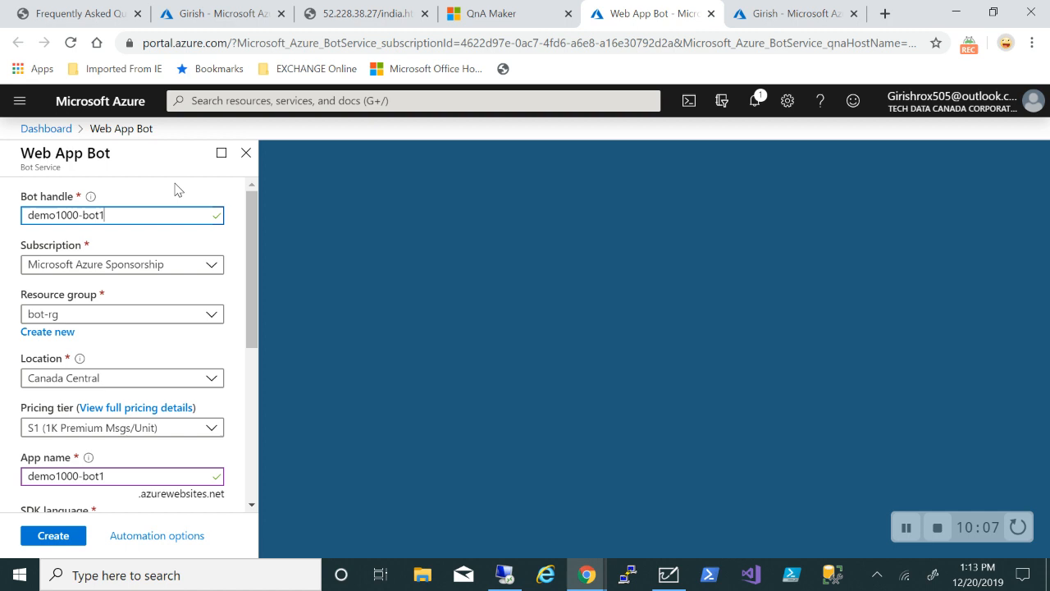
- Choose the free F0 pricing tier for the demo1000-bot1 web app bot
{"action": "scroll", "scroll_direction": "down", "scroll_amount": 3}
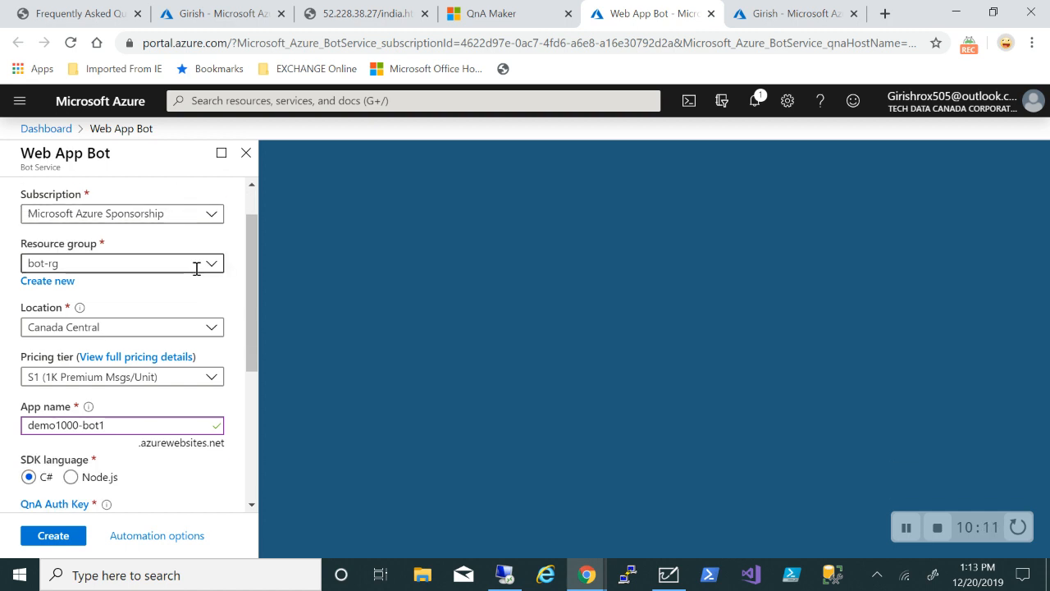
{"action": "scroll", "scroll_direction": "down", "scroll_amount": 3}
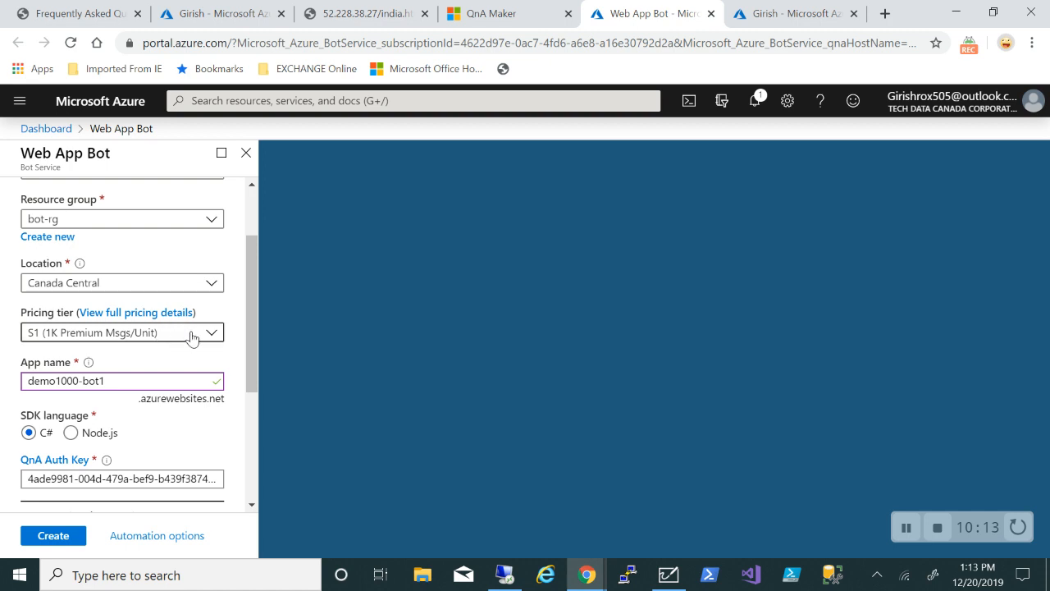
{"action": "left_click", "coordinate": [121, 331]}
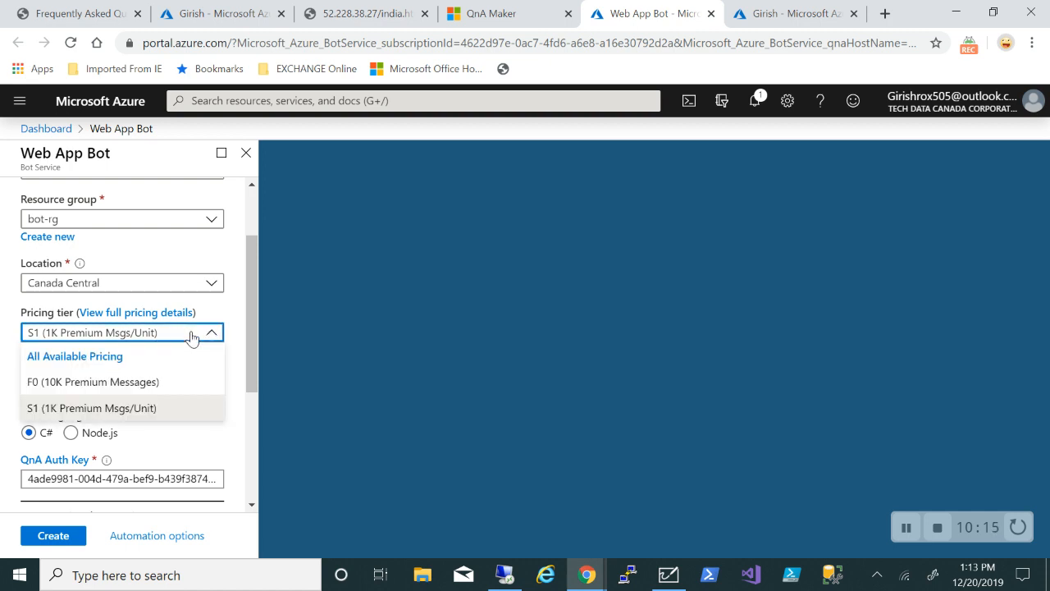
{"action": "mouse_move", "coordinate": [184, 351]}
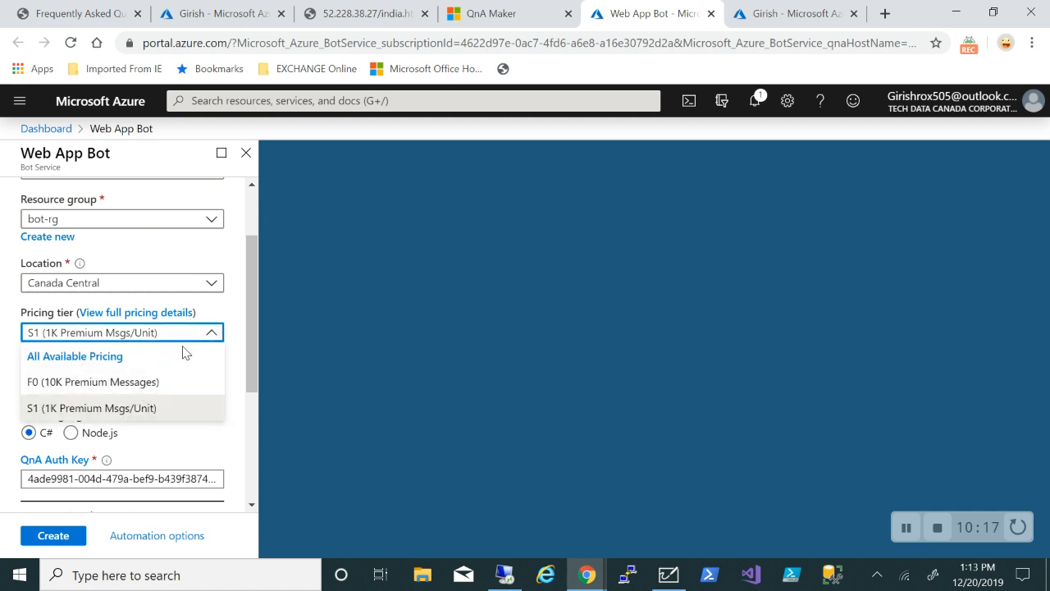
{"action": "left_click", "coordinate": [92, 381]}
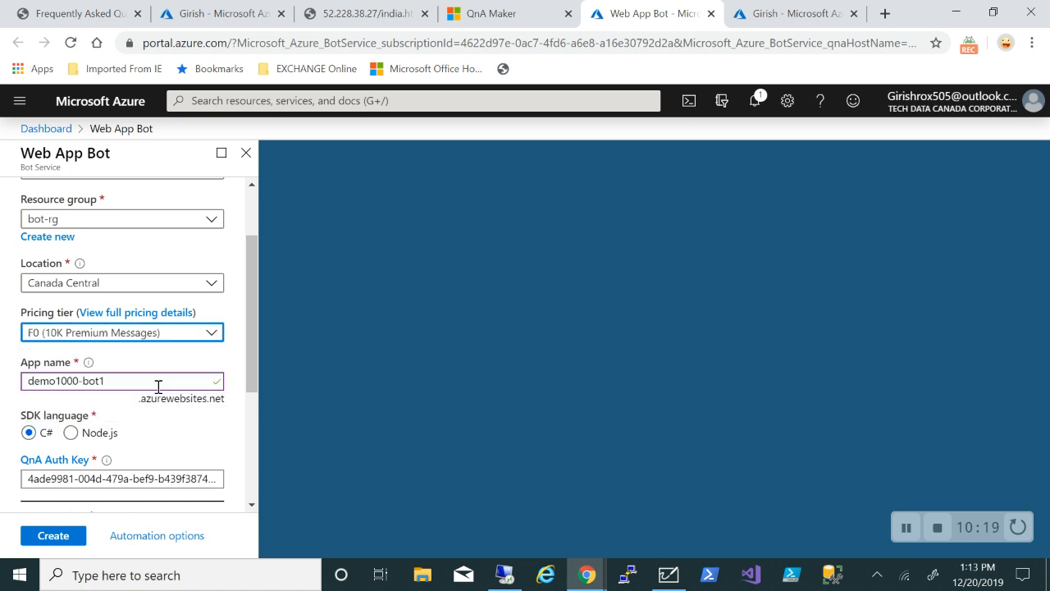
- Set Application Insights location to Canada Central, create the bot and check the deployment notifications
{"action": "scroll", "scroll_direction": "down", "scroll_amount": 3}
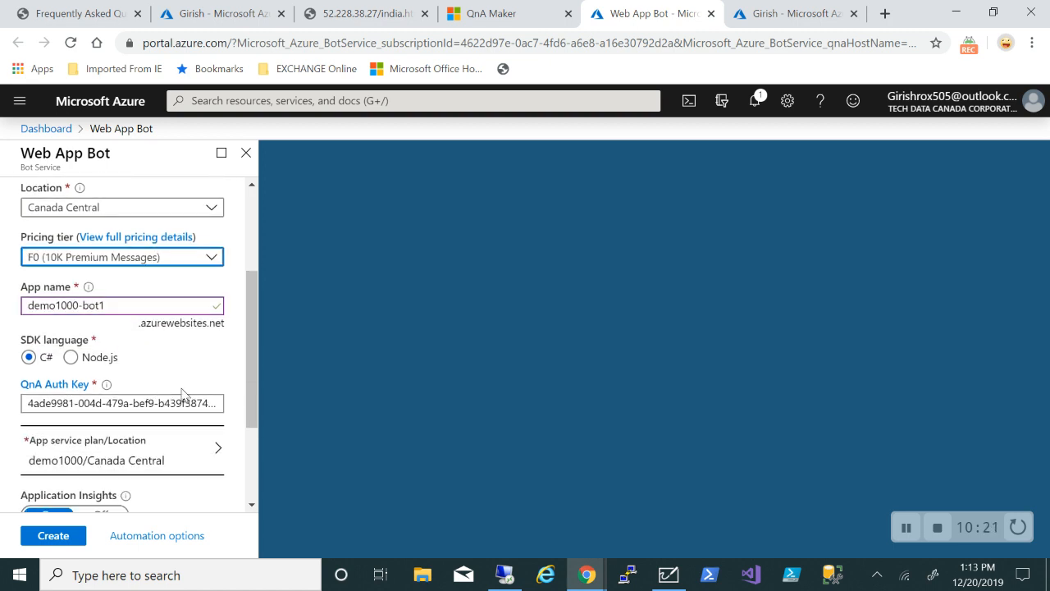
{"action": "scroll", "scroll_direction": "down", "scroll_amount": 3}
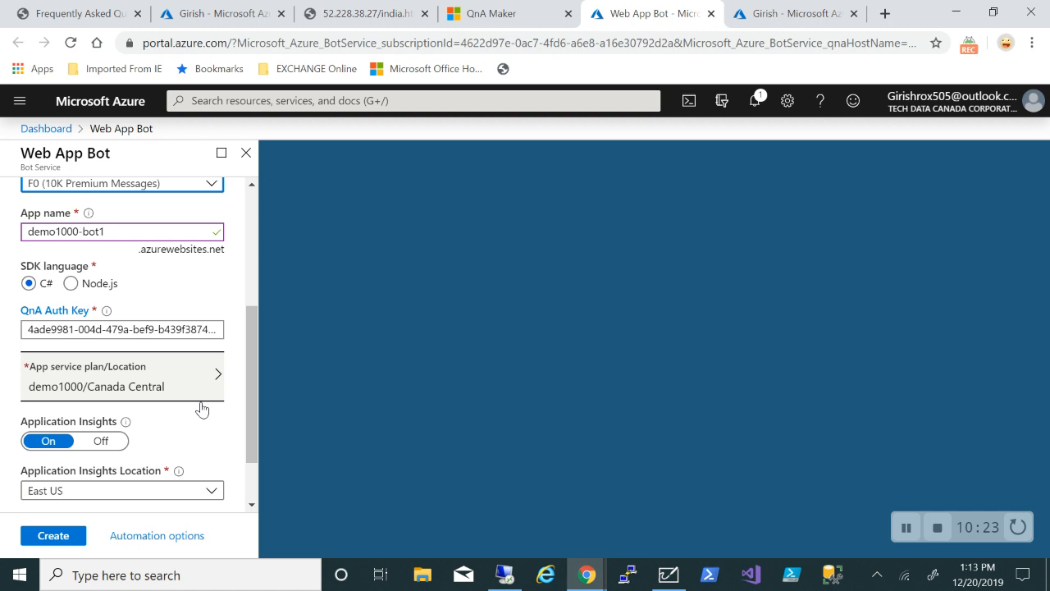
{"action": "scroll", "scroll_direction": "down", "scroll_amount": 3}
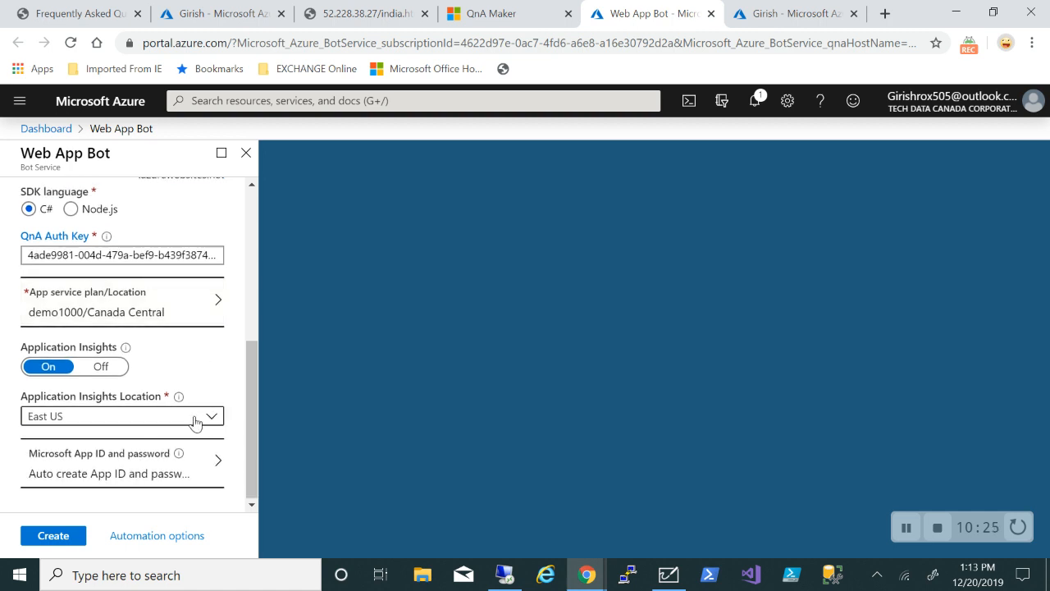
{"action": "left_click", "coordinate": [122, 417]}
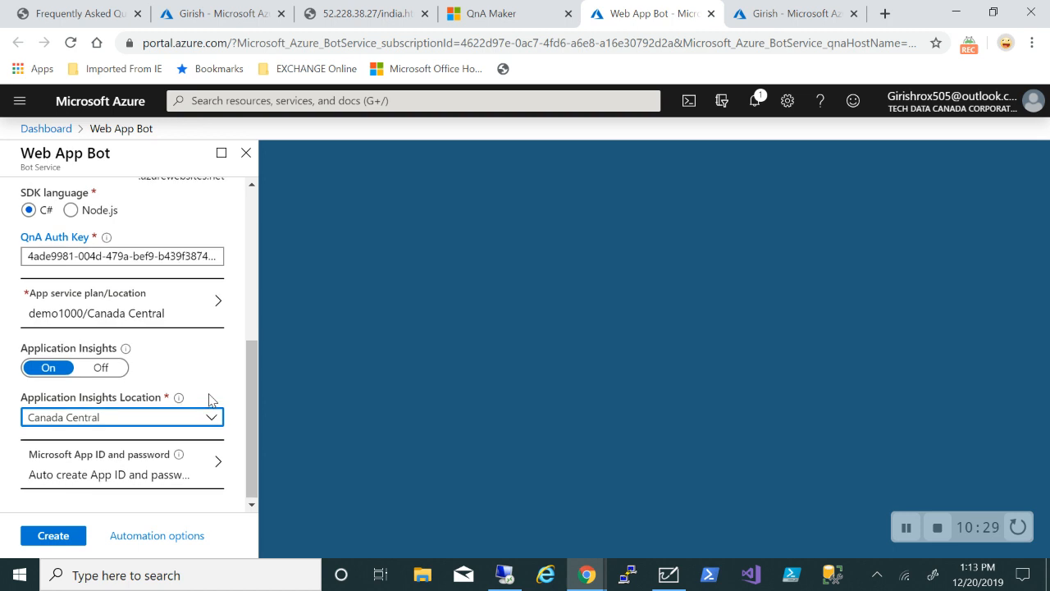
{"action": "left_click", "coordinate": [52, 535]}
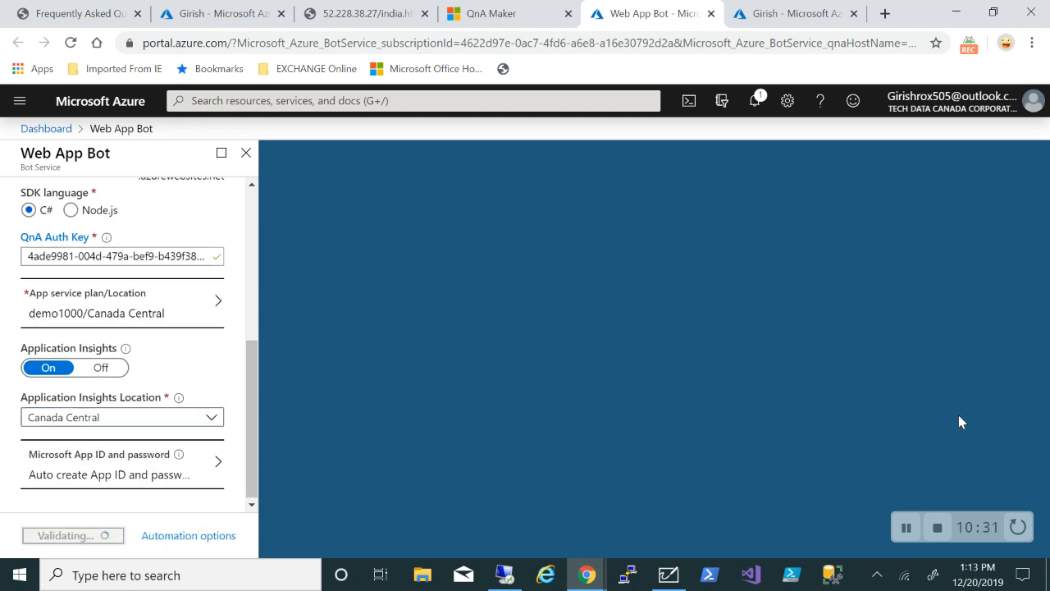
{"action": "left_click", "coordinate": [753, 100]}
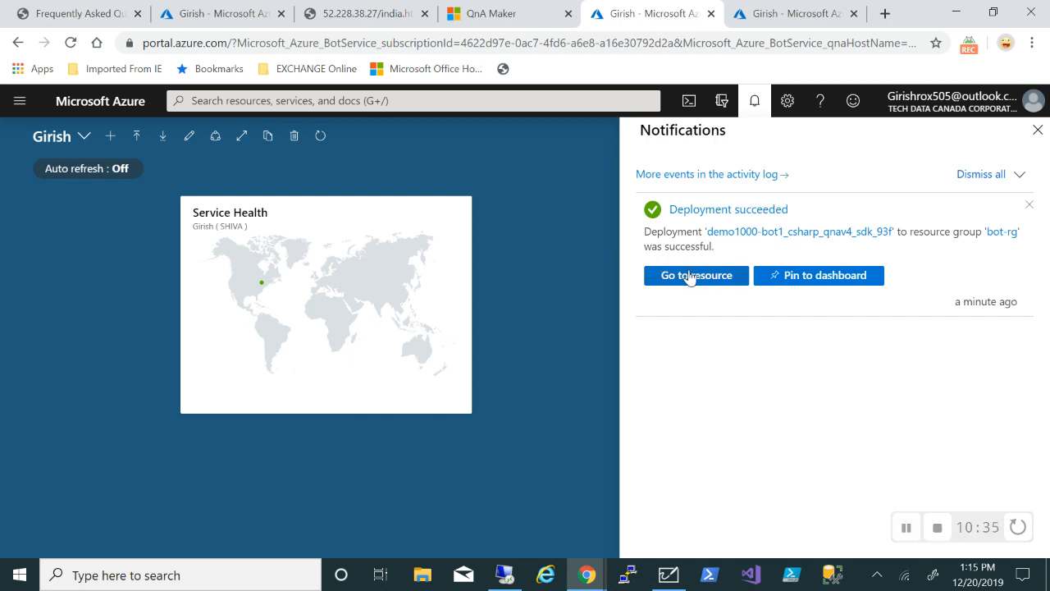
- Go to the demo1000-bot1 resource from the Deployment succeeded notification
{"action": "left_click", "coordinate": [695, 275]}
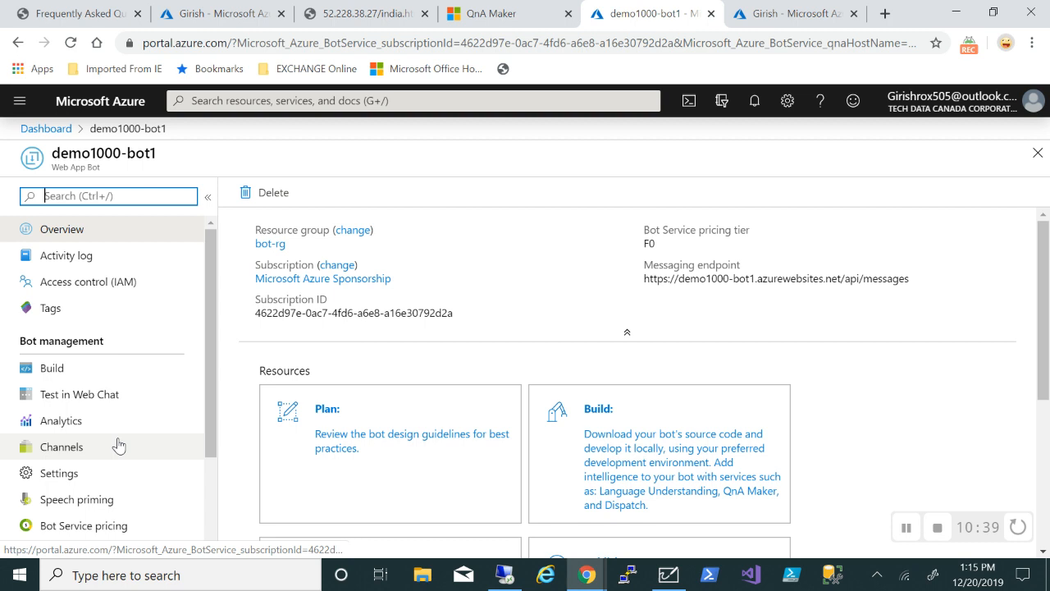
{"action": "mouse_move", "coordinate": [122, 456]}
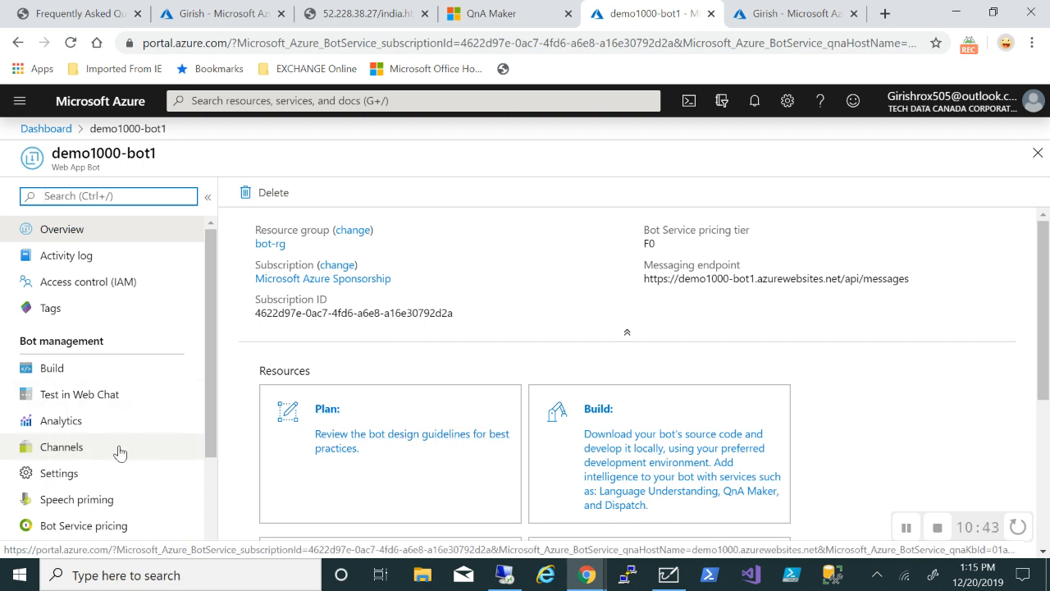
{"action": "mouse_move", "coordinate": [92, 400]}
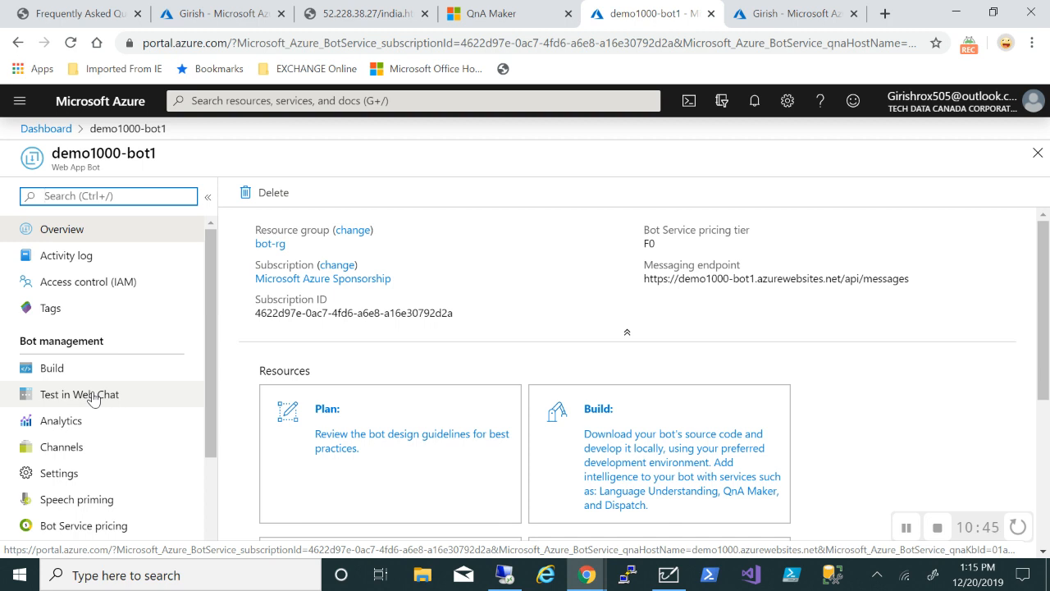
- Test in Web Chat that 'namaste' returns 'Aapka swagat Hai !!!', then view the Channels page
{"action": "left_click", "coordinate": [79, 394]}
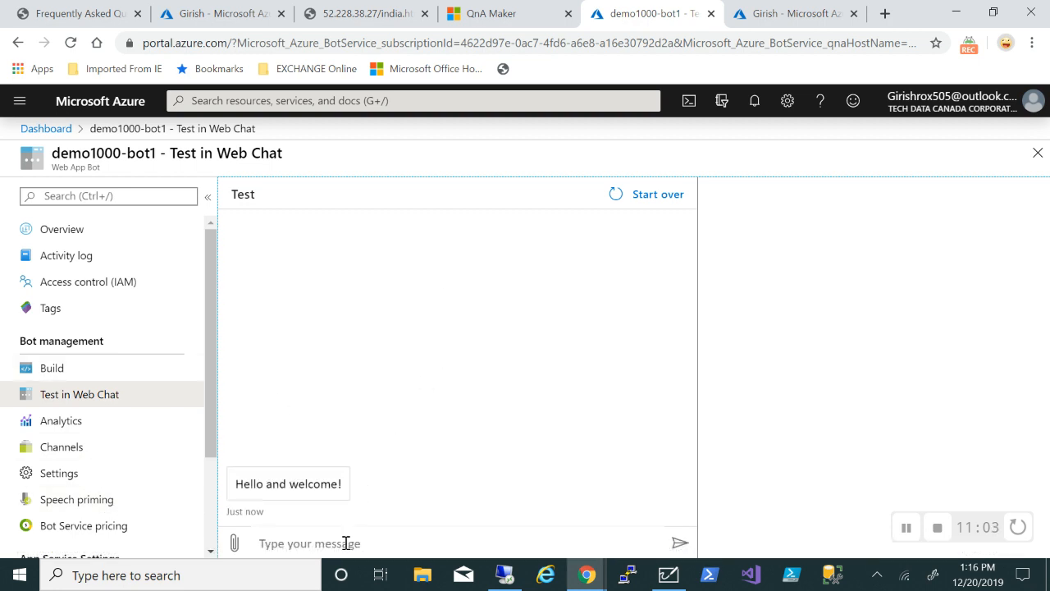
{"action": "type", "text": "namaste"}
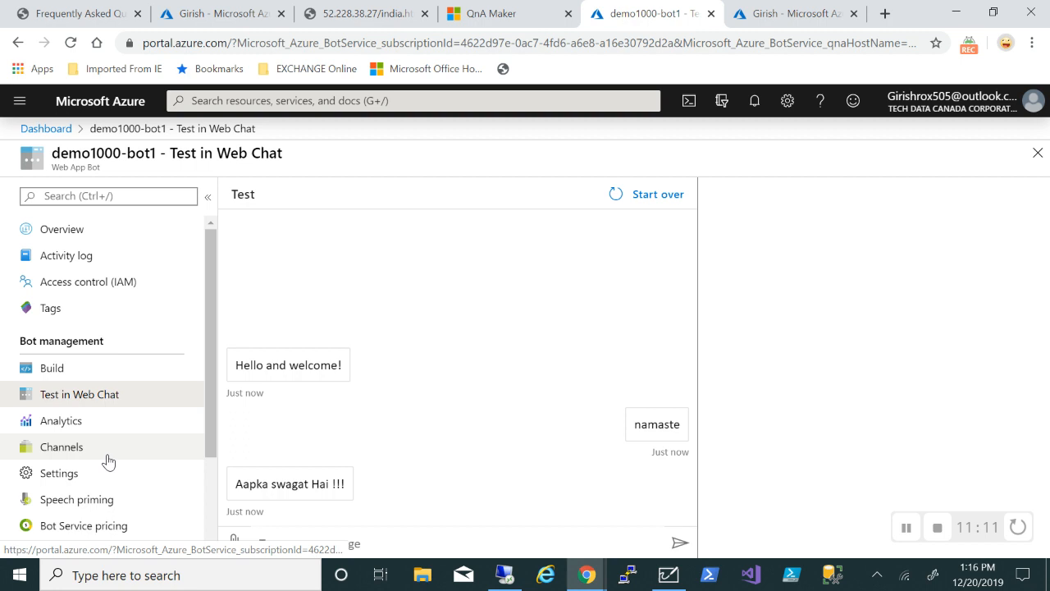
{"action": "left_click", "coordinate": [61, 446]}
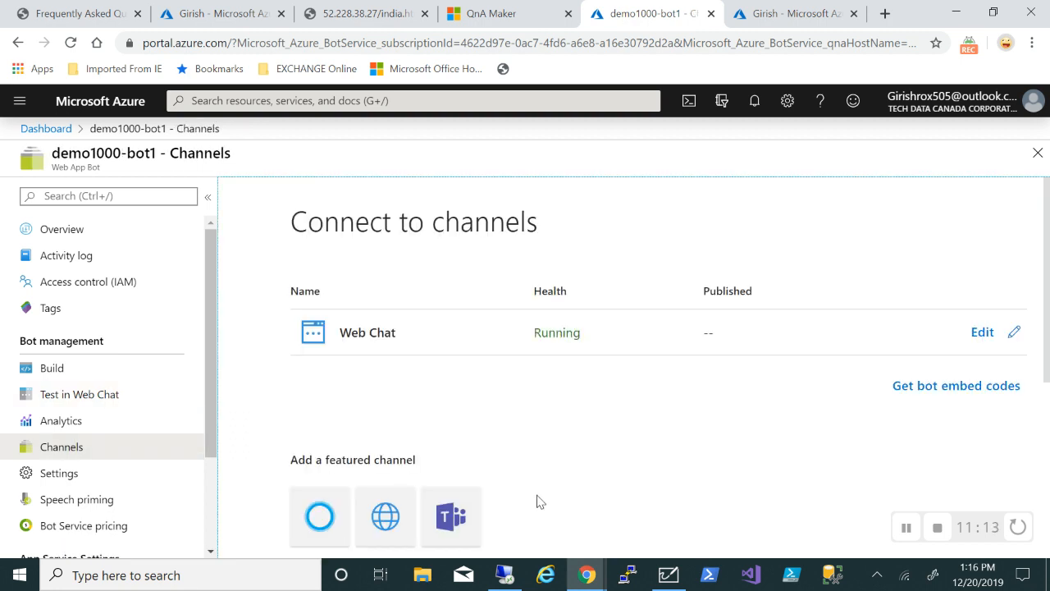
{"action": "mouse_move", "coordinate": [663, 405]}
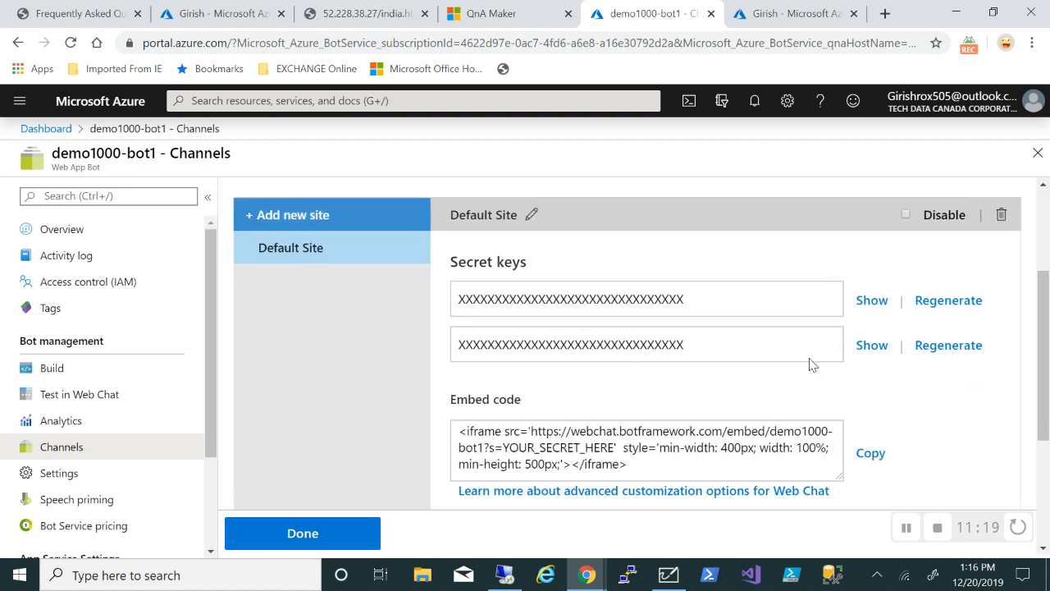
{"action": "mouse_move", "coordinate": [930, 442]}
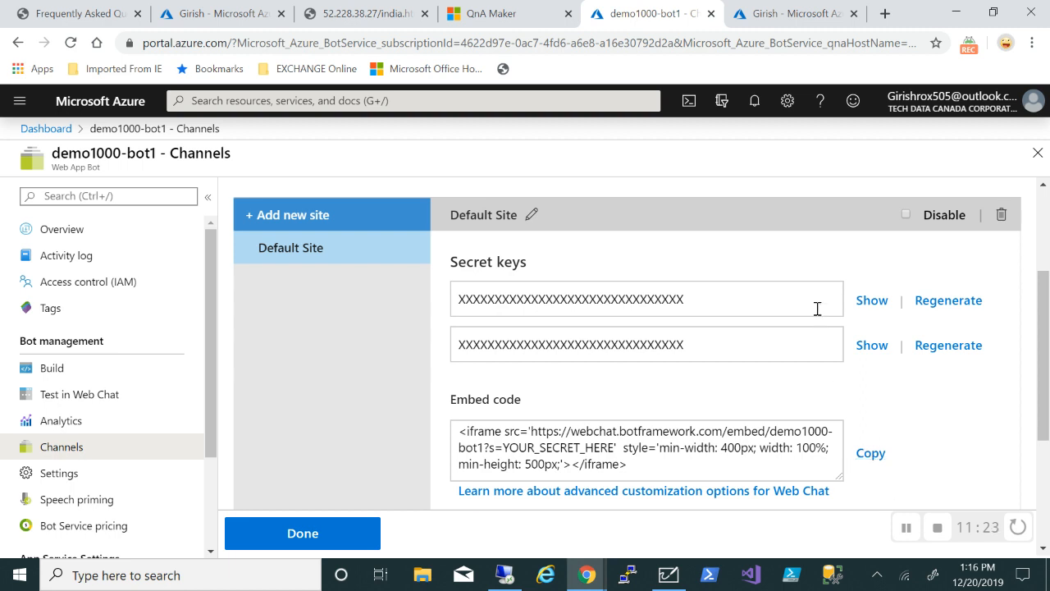
{"action": "mouse_move", "coordinate": [948, 423]}
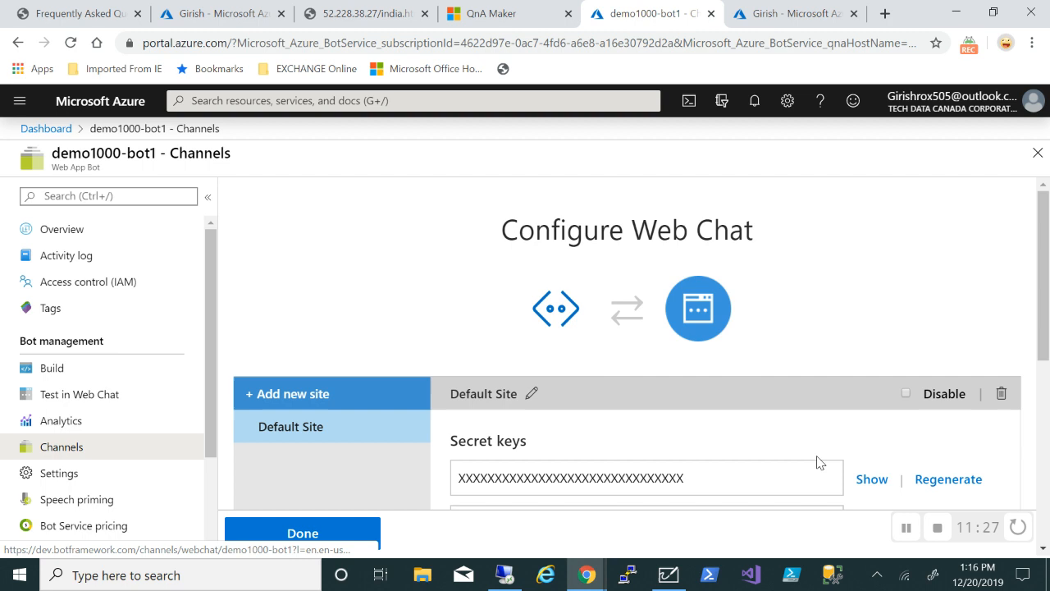
- After viewing the Web Chat secret keys and iframe code, return to the whiteboard diagram
{"action": "left_click", "coordinate": [669, 574]}
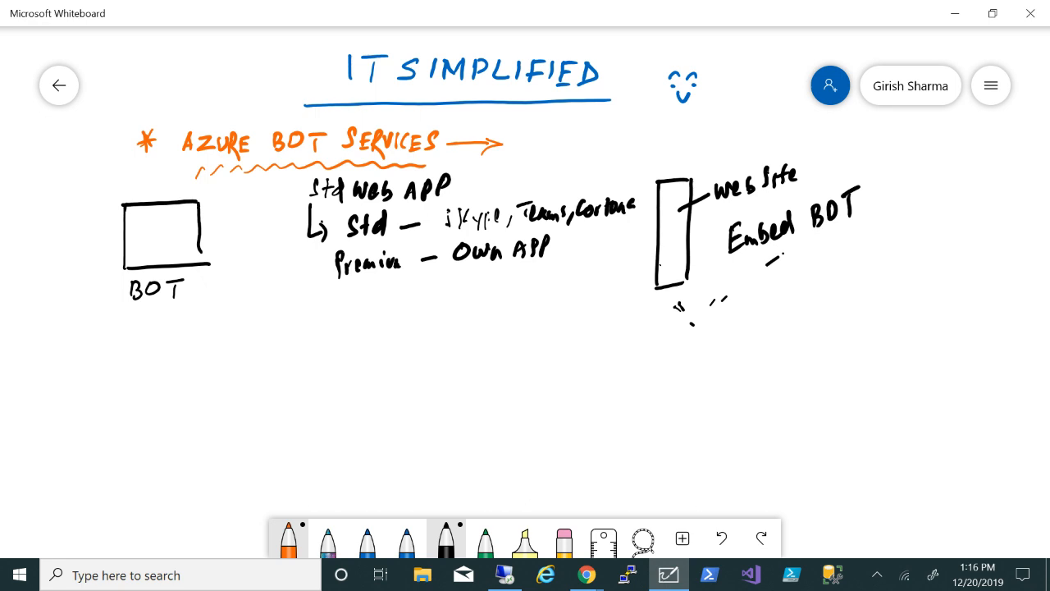
- Draw an arrow from Embed BOT to the website box, then bring up the remote IIS Manager
{"action": "left_click_drag", "start_coordinate": [673, 304], "coordinate": [779, 243]}
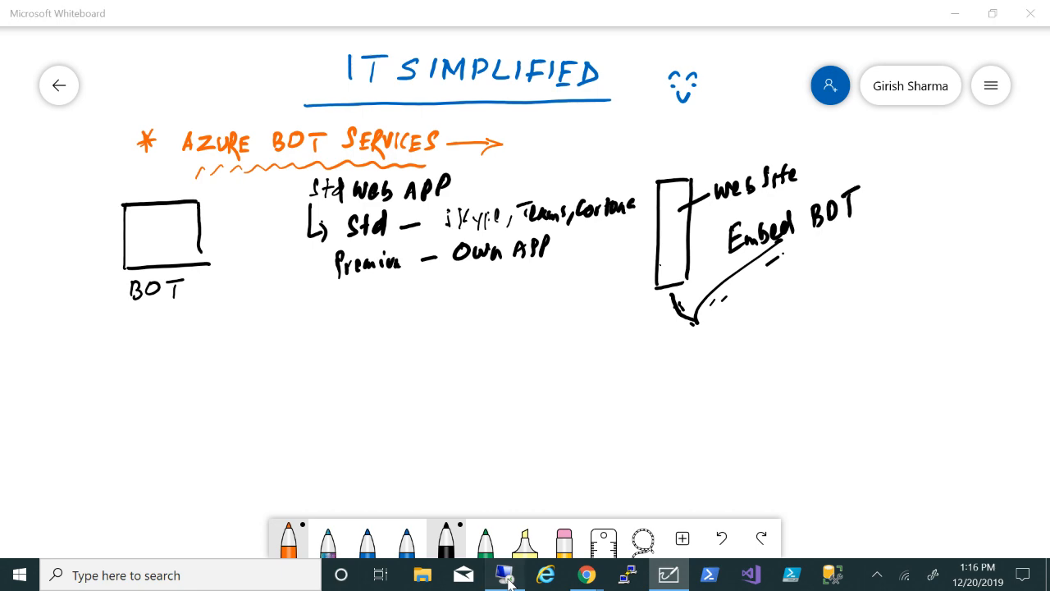
{"action": "left_click", "coordinate": [504, 574]}
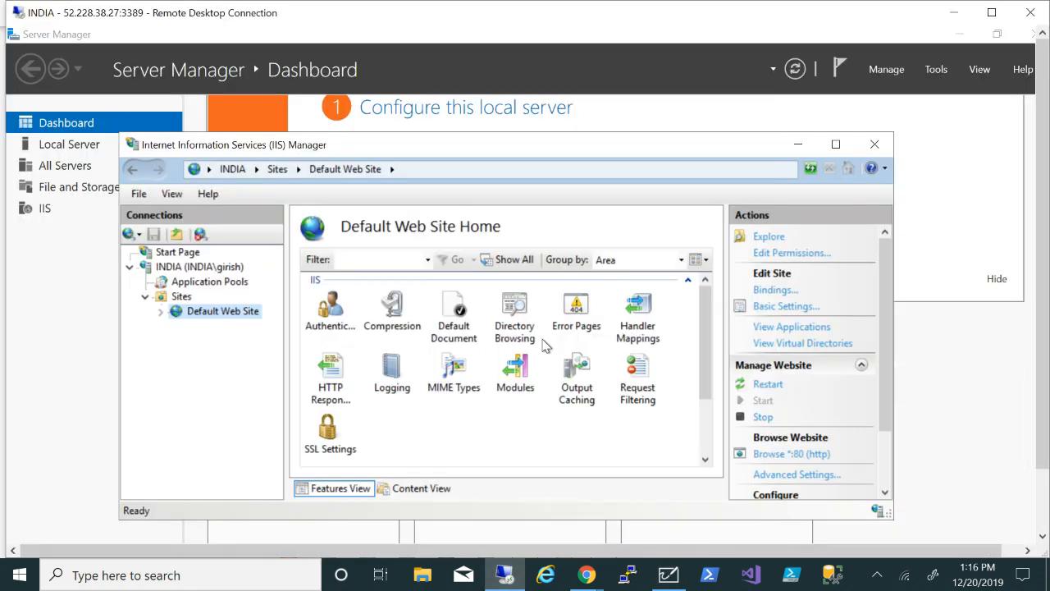
- Explore the Default Web Site's files and load india.html in Notepad
{"action": "right_click", "coordinate": [222, 311]}
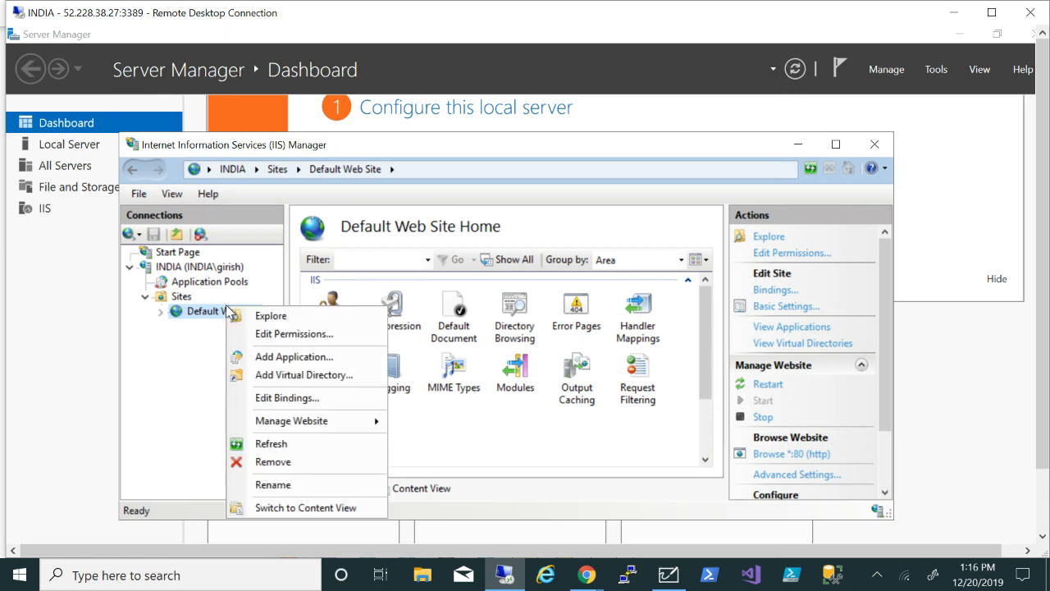
{"action": "left_click", "coordinate": [272, 315]}
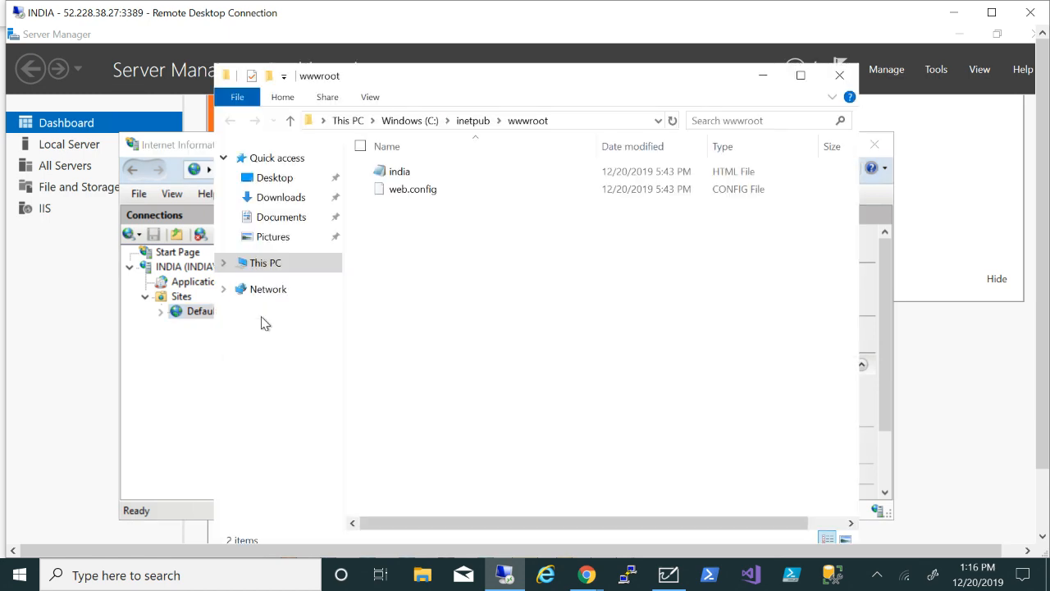
{"action": "left_click", "coordinate": [401, 170]}
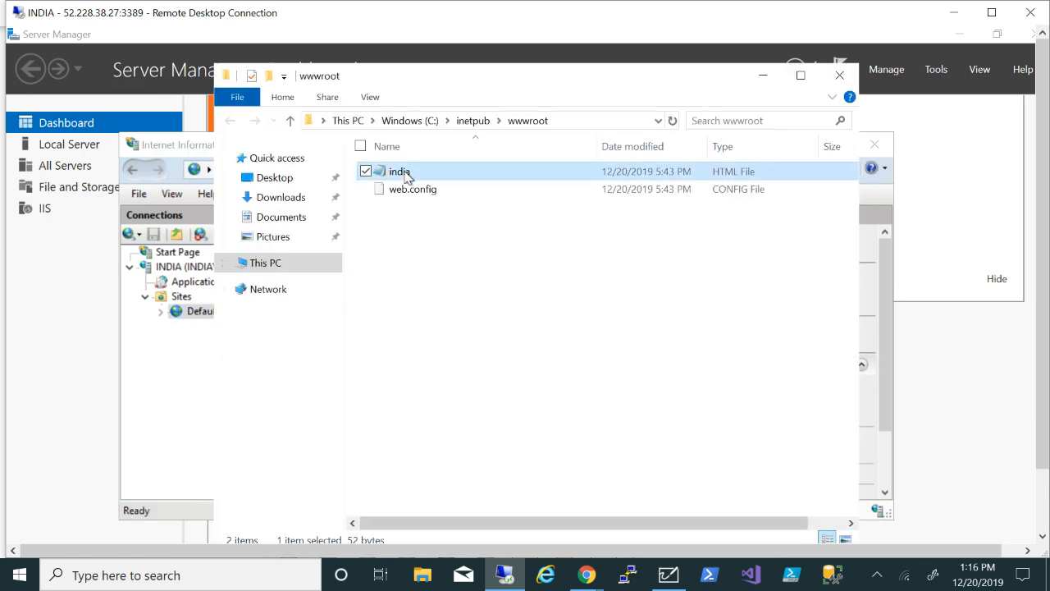
{"action": "right_click", "coordinate": [400, 171]}
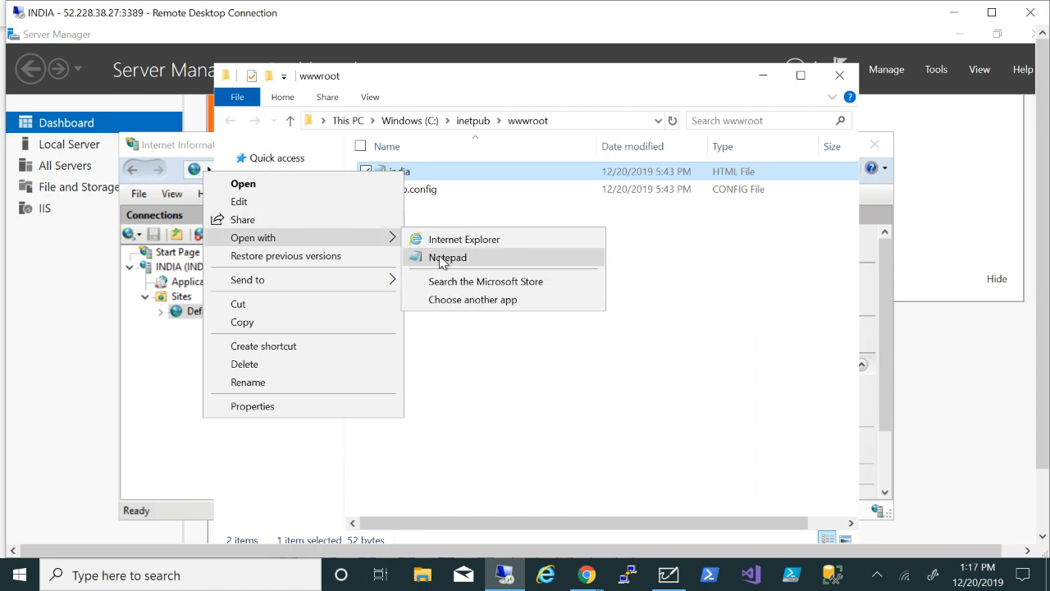
{"action": "left_click", "coordinate": [447, 256]}
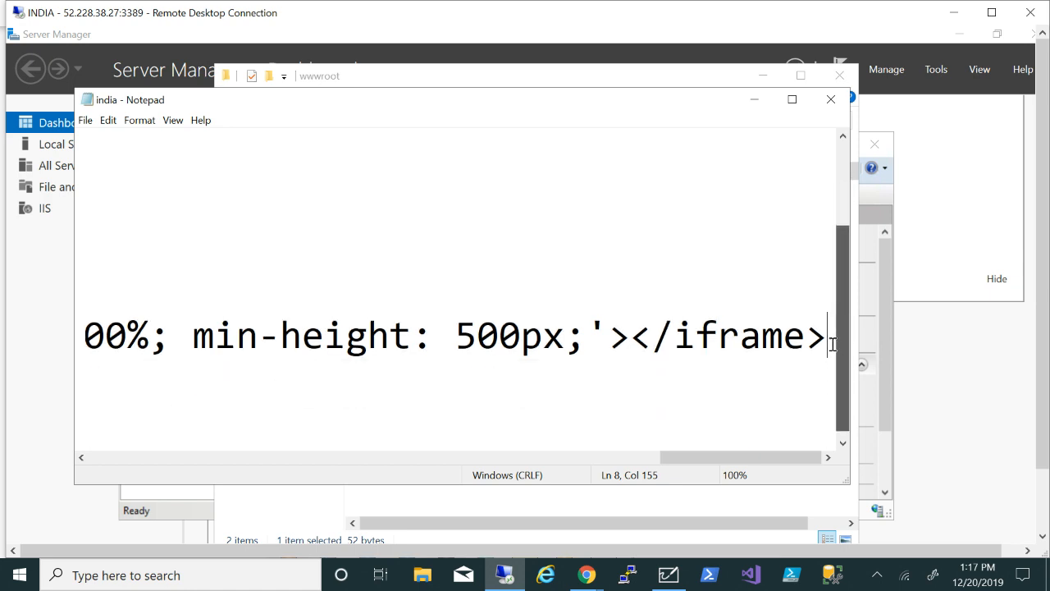
- Reveal the iframe embed with its YOUR_SECRET_HERE placeholder and return to the Azure secret keys page
{"action": "left_click_drag", "start_coordinate": [738, 456], "coordinate": [689, 456]}
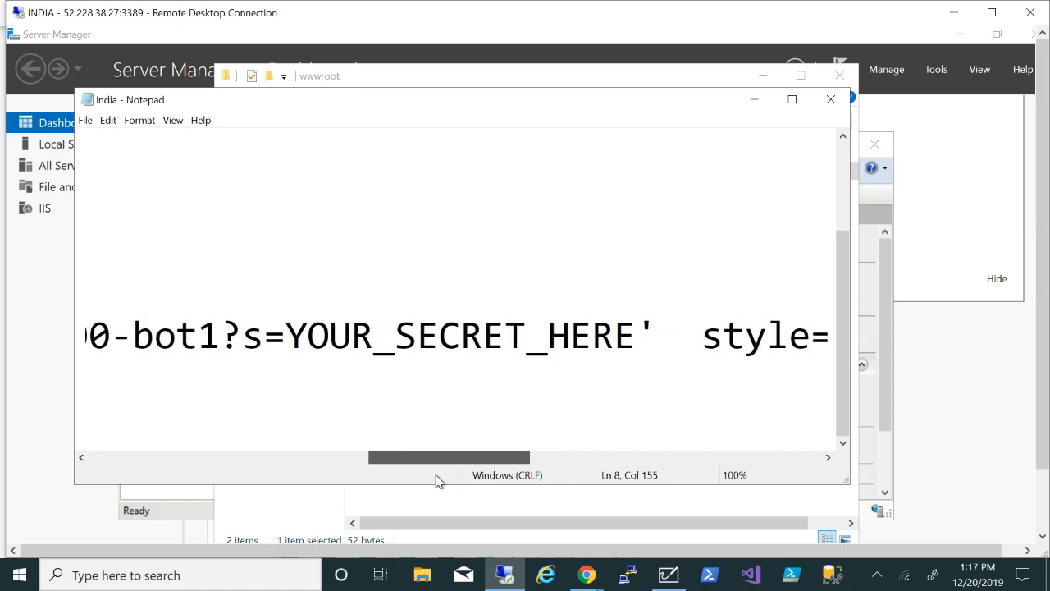
{"action": "left_click", "coordinate": [634, 335]}
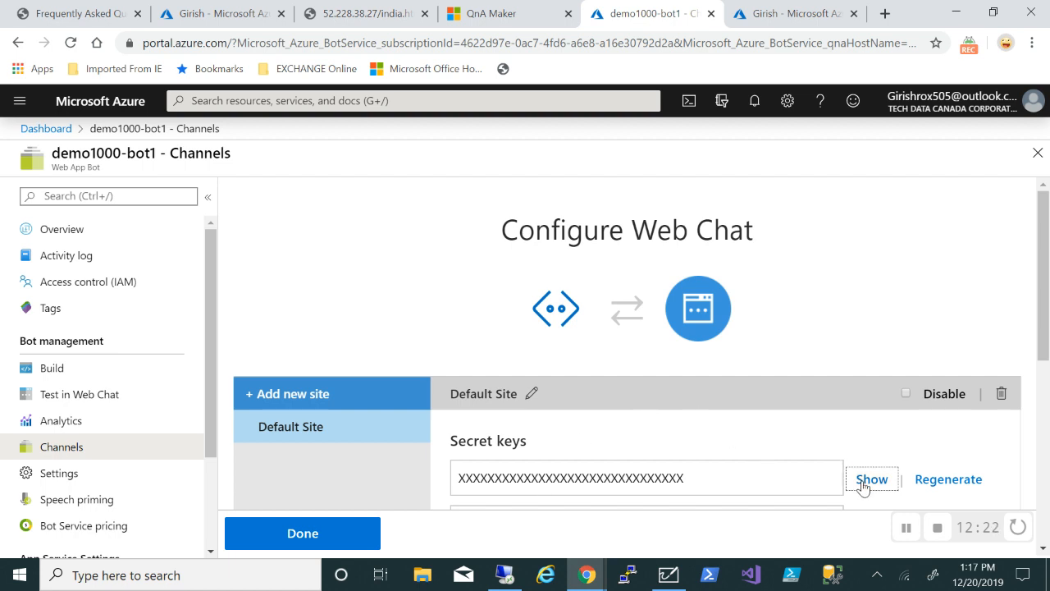
- Show the Default Site secret, put it in india.html in place of YOUR_SECRET_HERE, then close Notepad and IIS Manager
{"action": "left_click", "coordinate": [873, 479]}
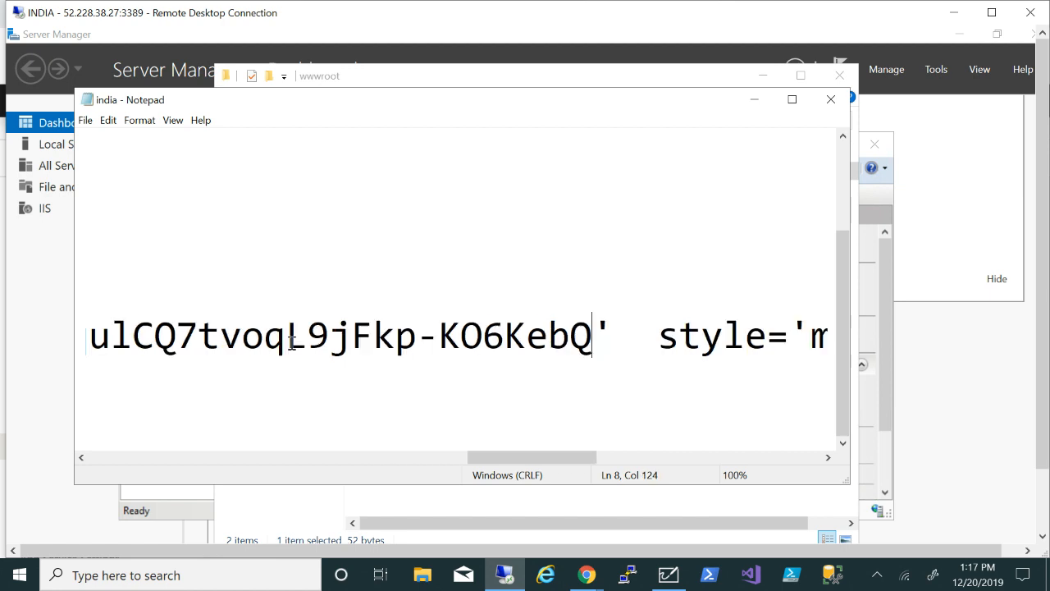
{"action": "mouse_move", "coordinate": [669, 164]}
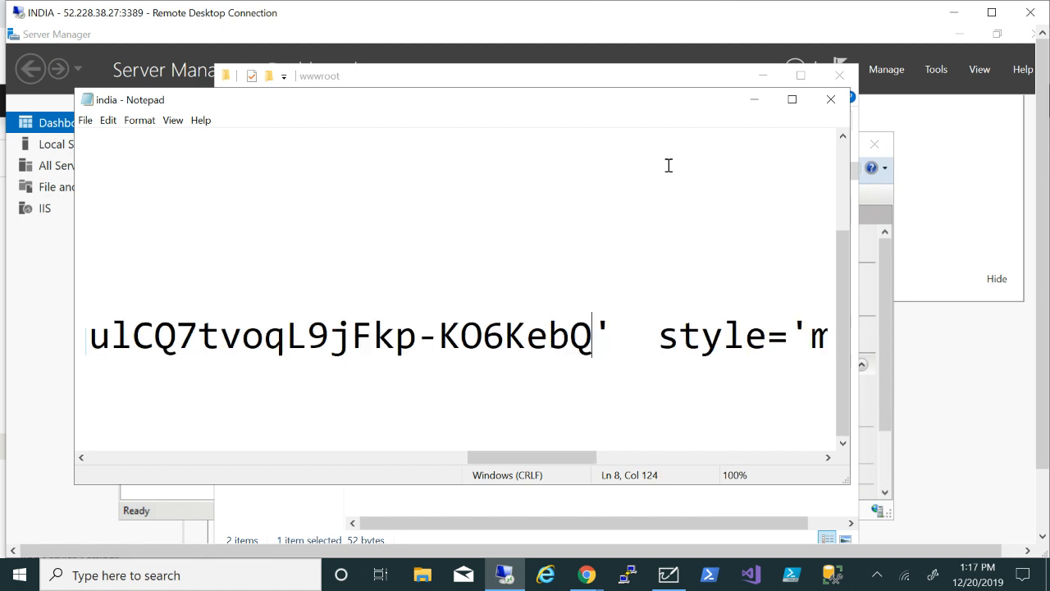
{"action": "mouse_move", "coordinate": [754, 115]}
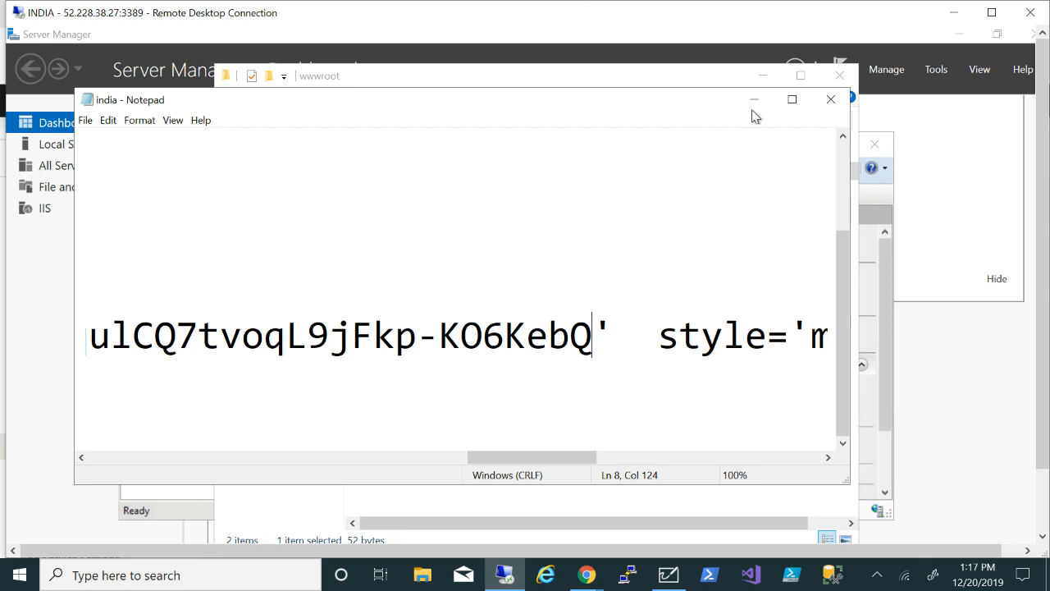
{"action": "left_click", "coordinate": [830, 100]}
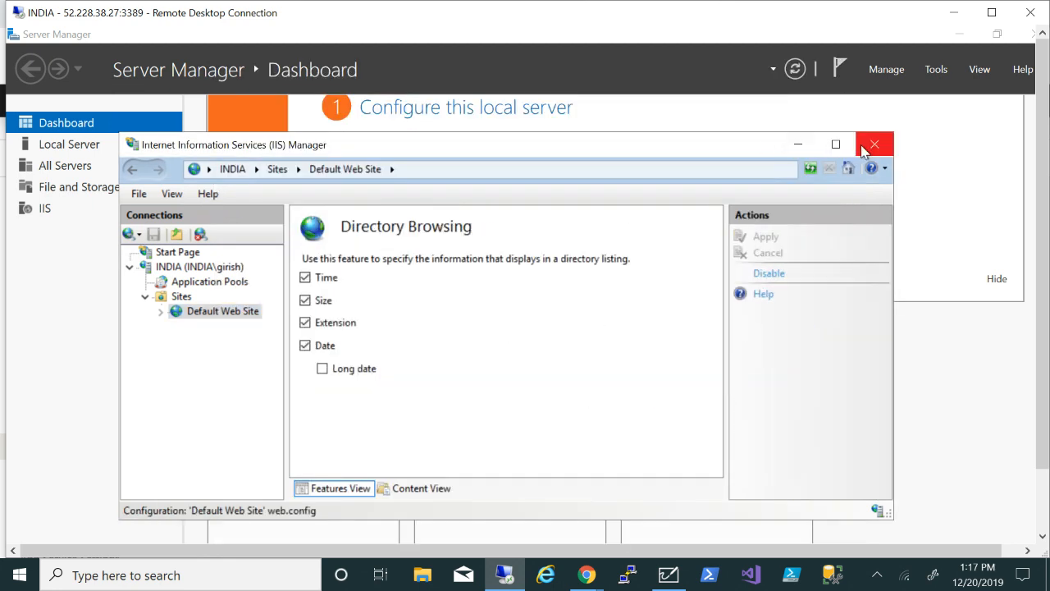
{"action": "left_click", "coordinate": [873, 144]}
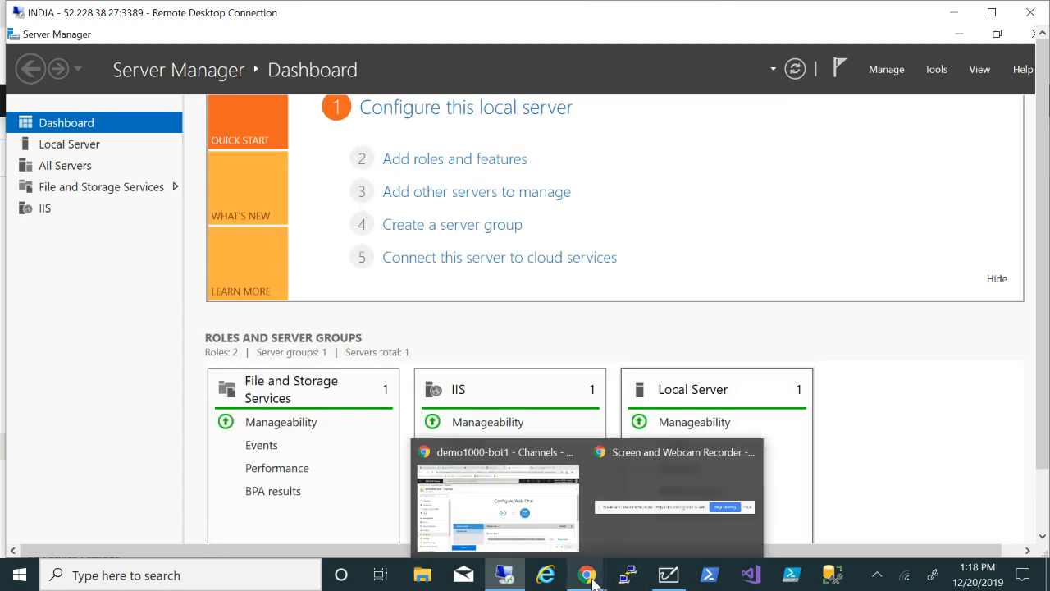
- Return to Chrome and switch to the 52.228.38.27/india.html tab
{"action": "left_click", "coordinate": [585, 574]}
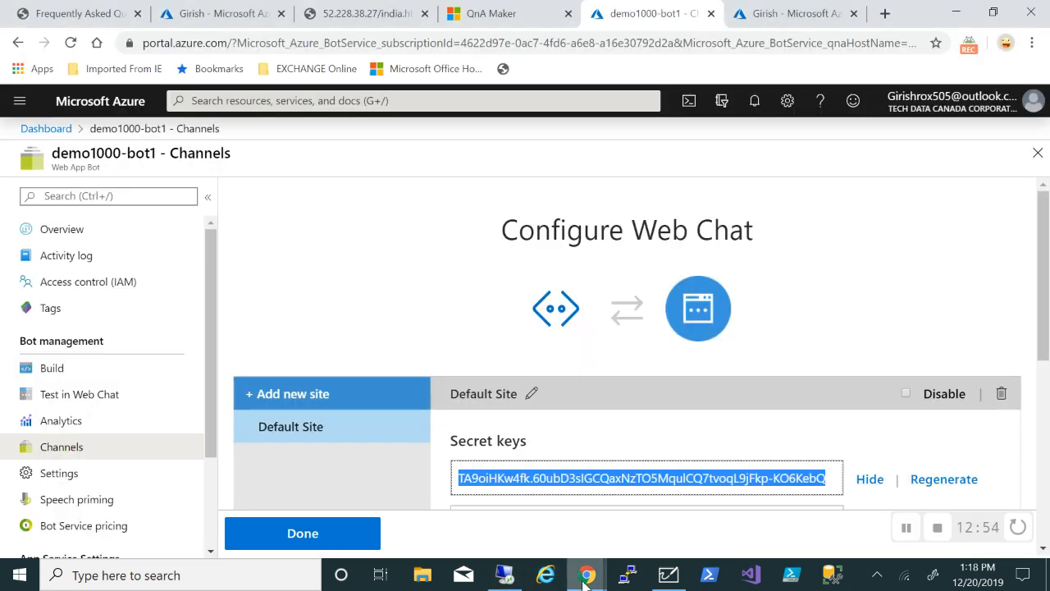
{"action": "mouse_move", "coordinate": [736, 77]}
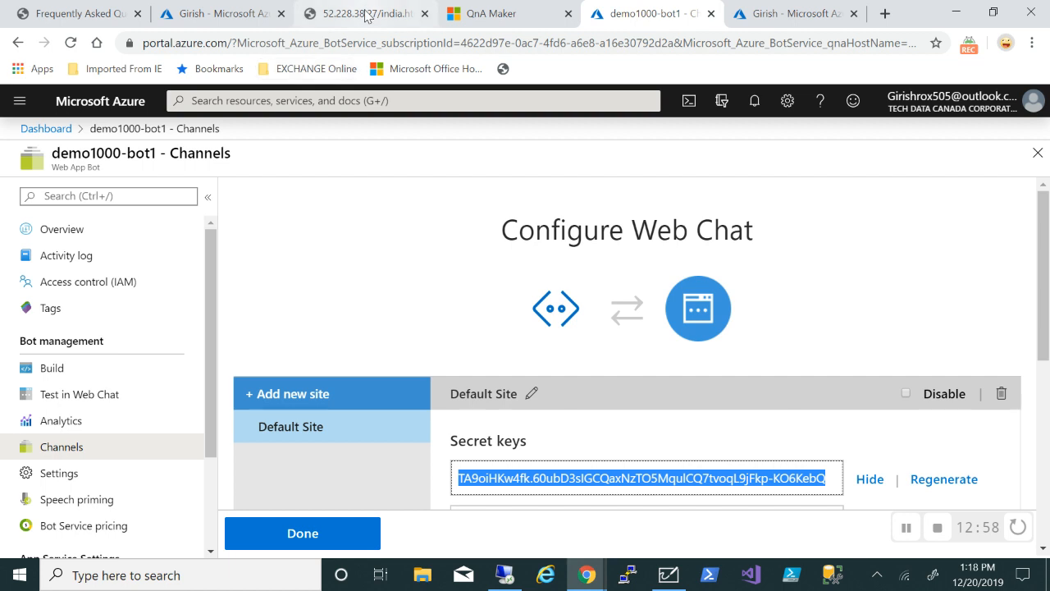
{"action": "left_click", "coordinate": [365, 13]}
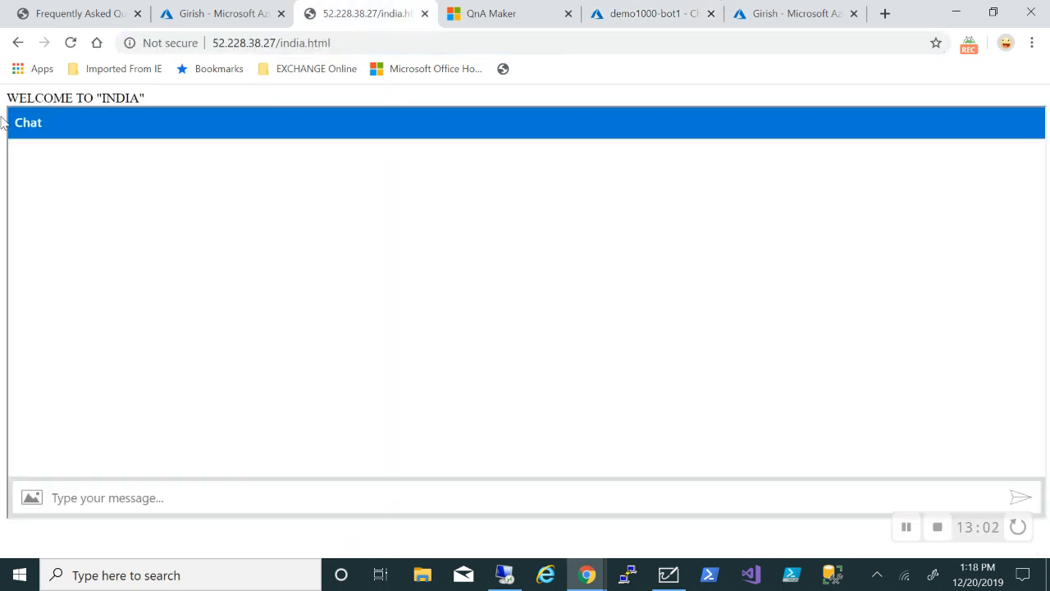
{"action": "mouse_move", "coordinate": [168, 292]}
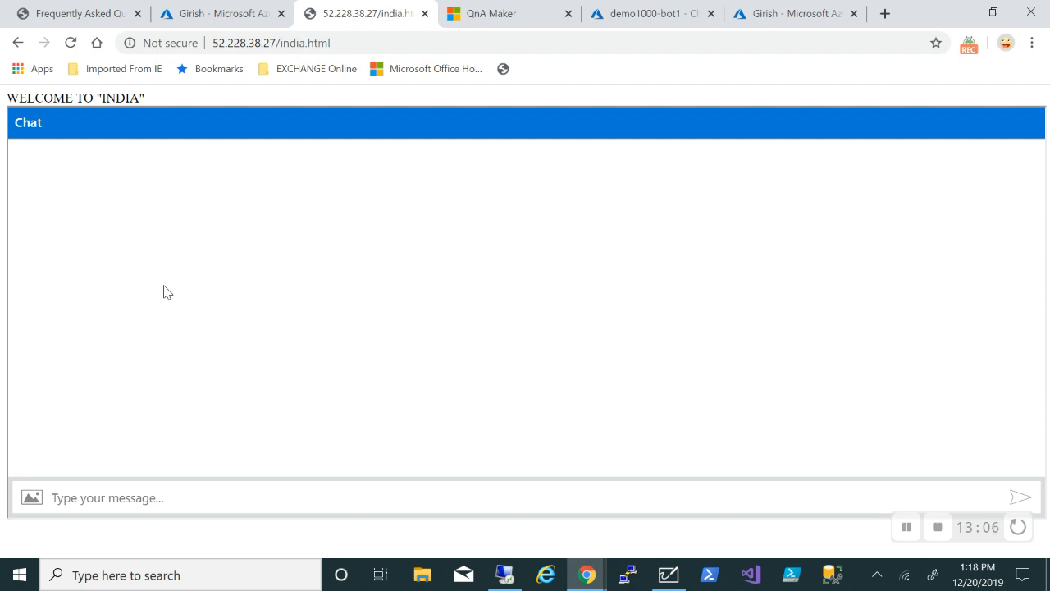
- Send 'namaste' and 'passanger' to the embedded chat bot and receive its replies
{"action": "left_click", "coordinate": [107, 497]}
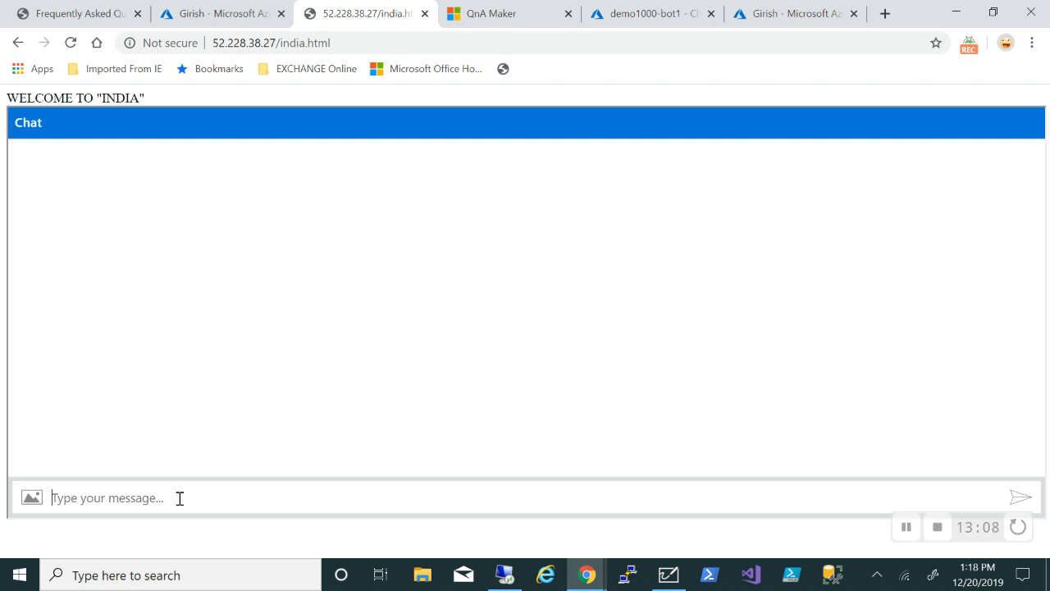
{"action": "type", "text": "namaste"}
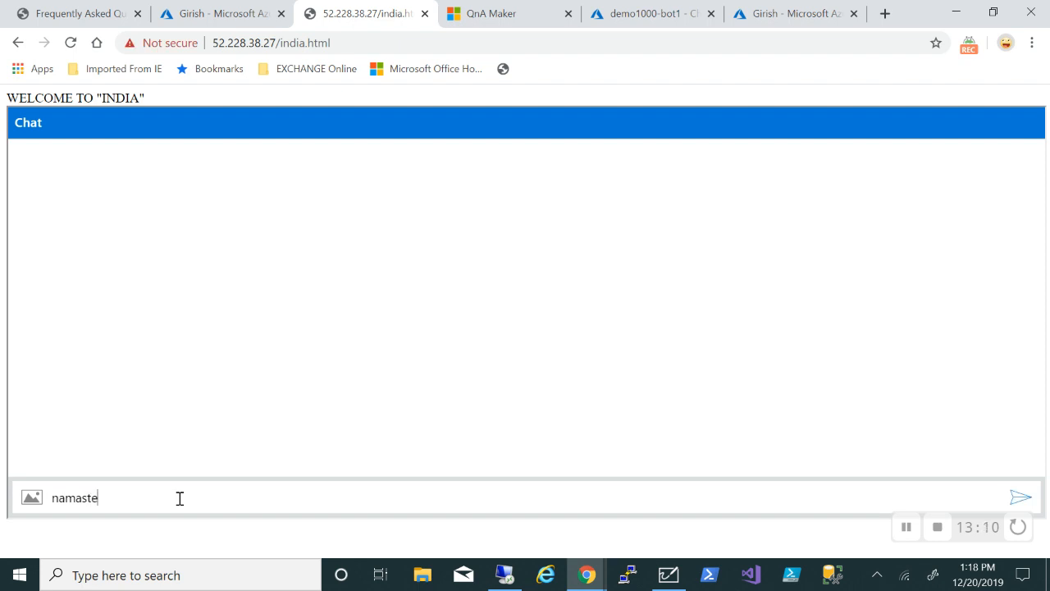
{"action": "left_click", "coordinate": [1020, 497]}
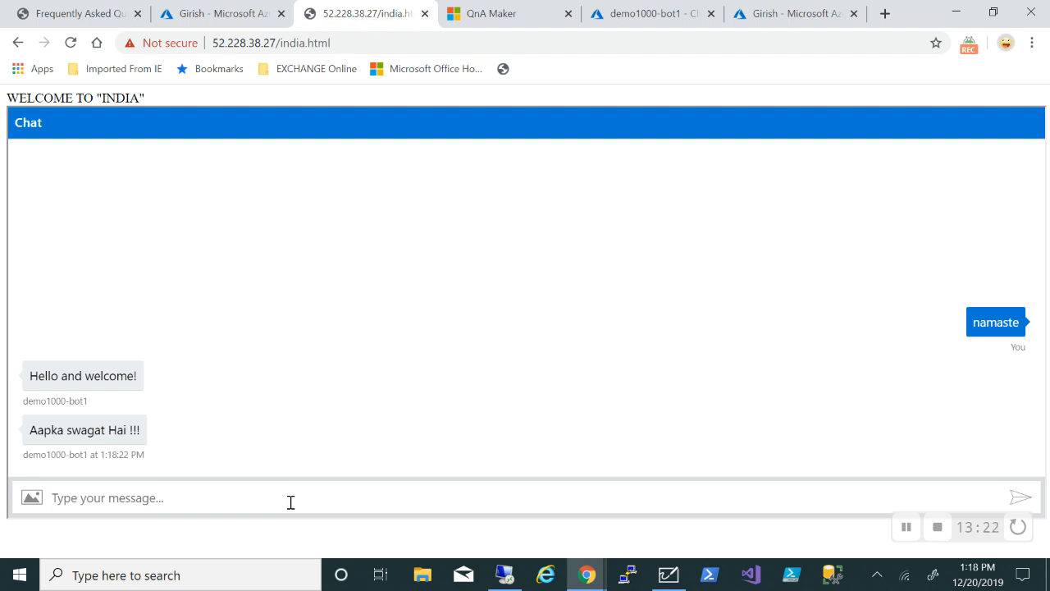
{"action": "type", "text": "passam"}
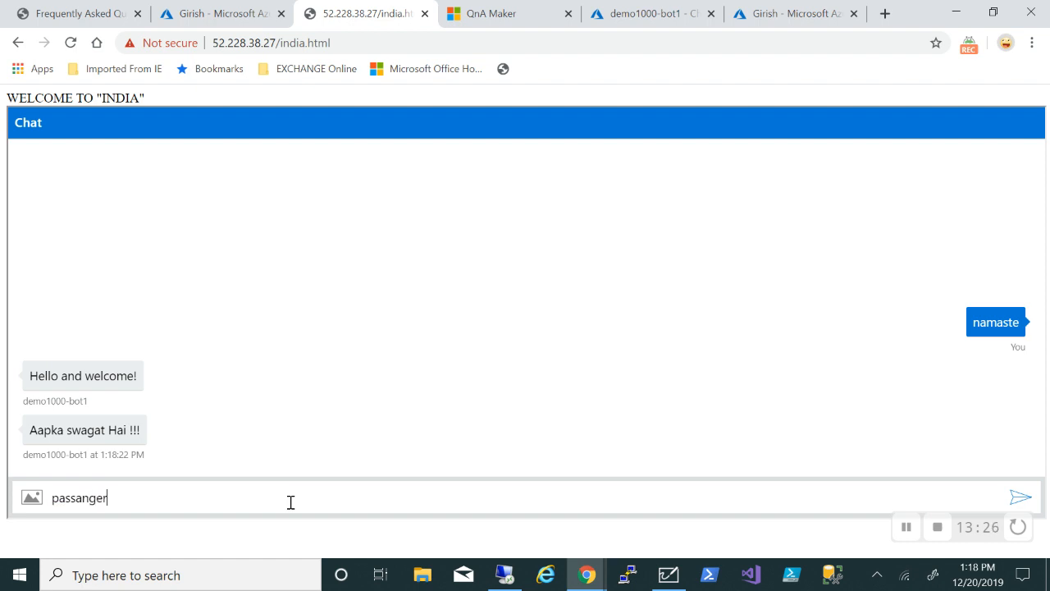
{"action": "left_click", "coordinate": [1021, 497]}
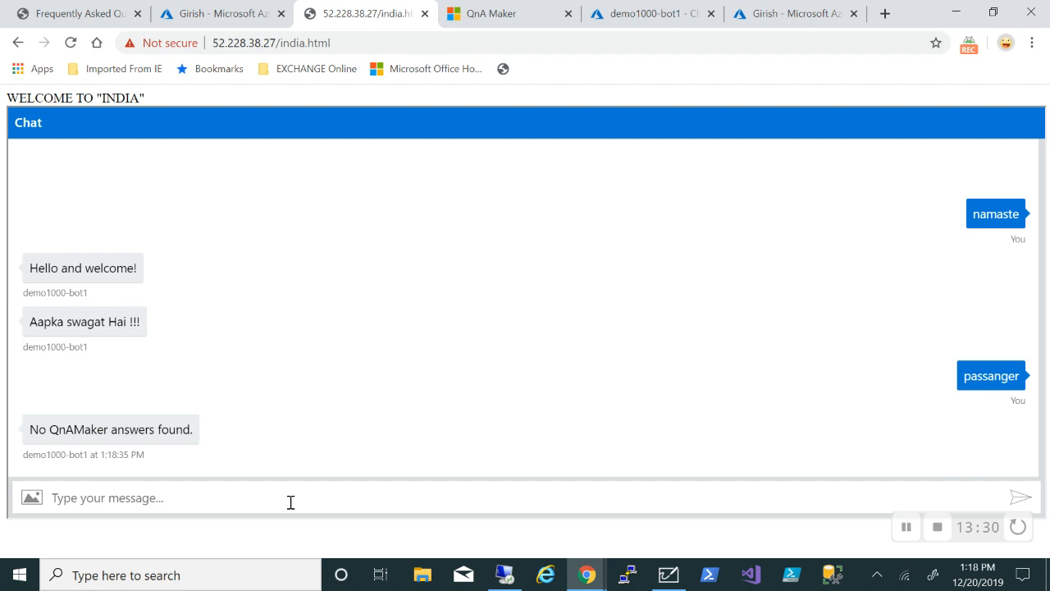
- Send 'immigration' and 'visa', getting the Immigration Assist welcome and visa registration rules, and select the visa answer
{"action": "type", "text": "immigration"}
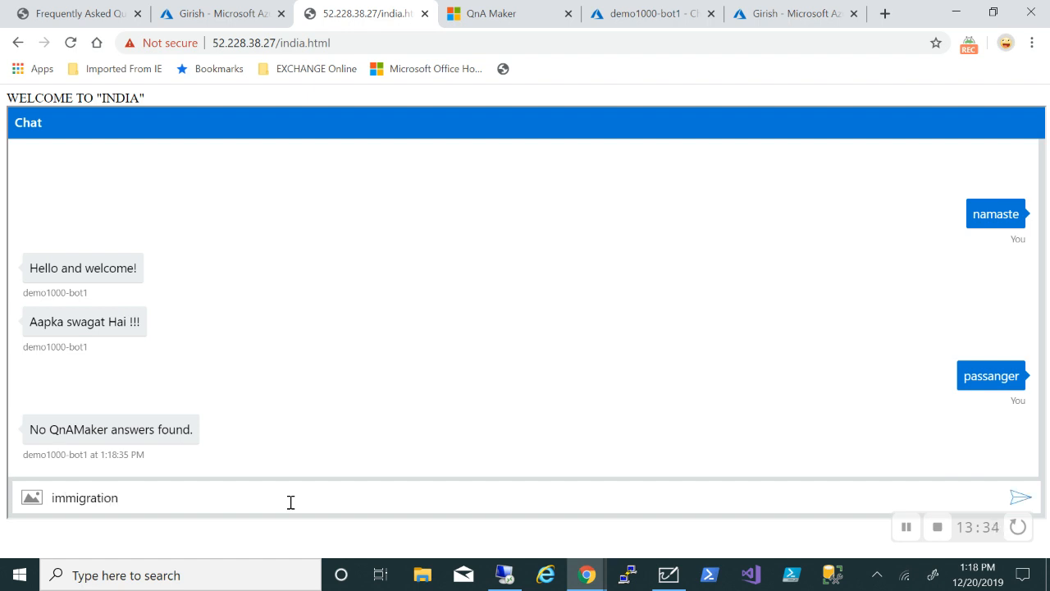
{"action": "left_click", "coordinate": [1020, 497]}
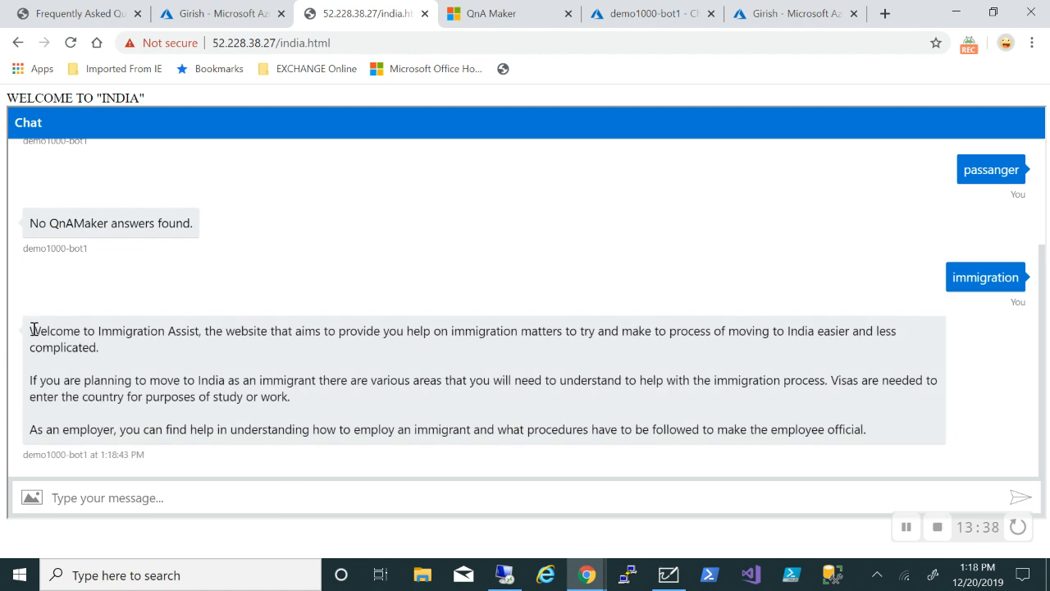
{"action": "left_click_drag", "start_coordinate": [30, 331], "coordinate": [291, 395]}
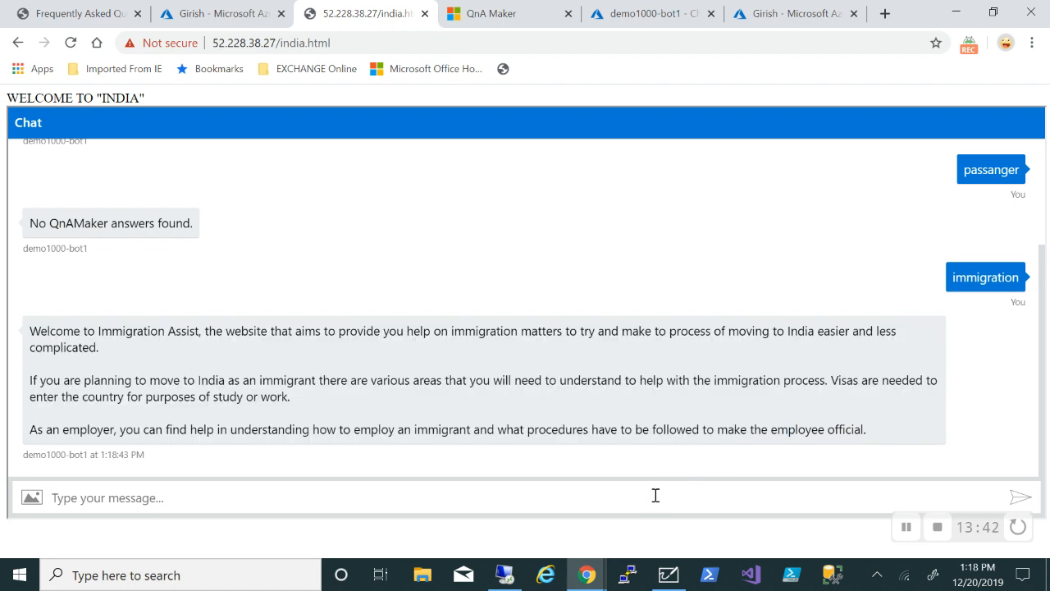
{"action": "type", "text": "visa"}
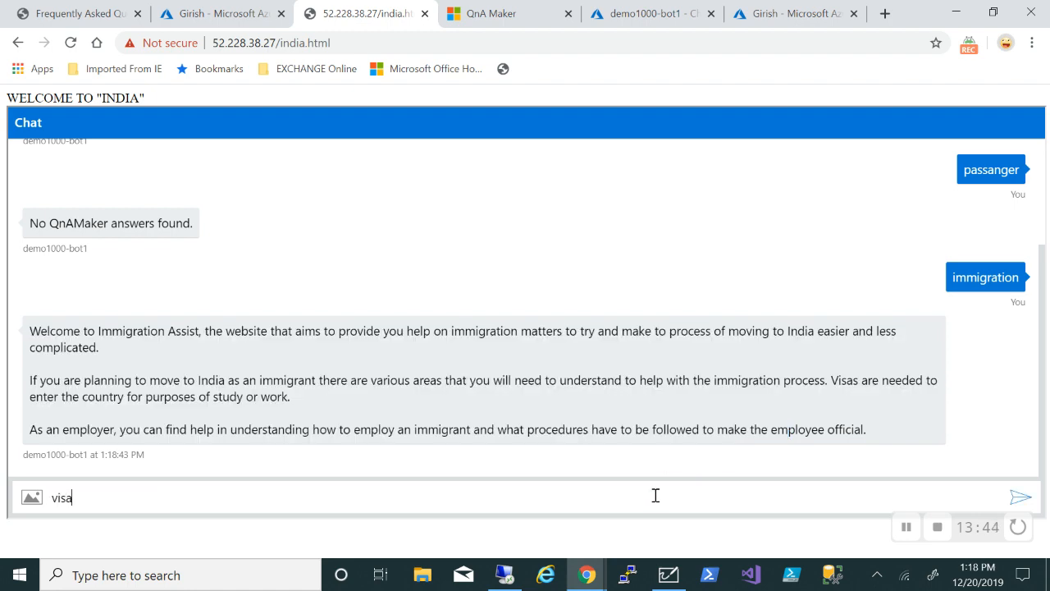
{"action": "left_click", "coordinate": [1021, 497]}
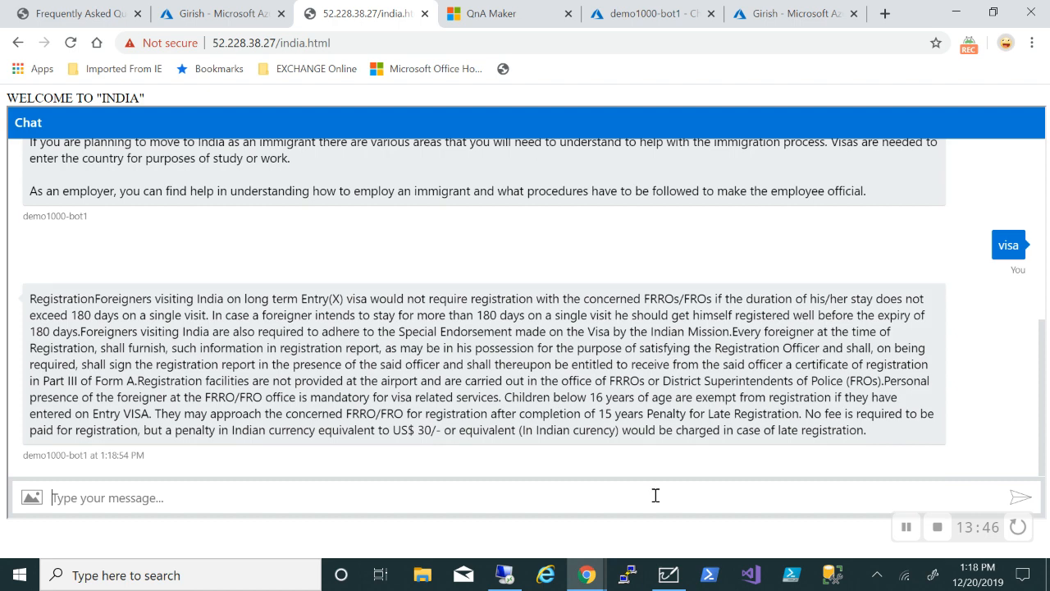
{"action": "mouse_move", "coordinate": [36, 299]}
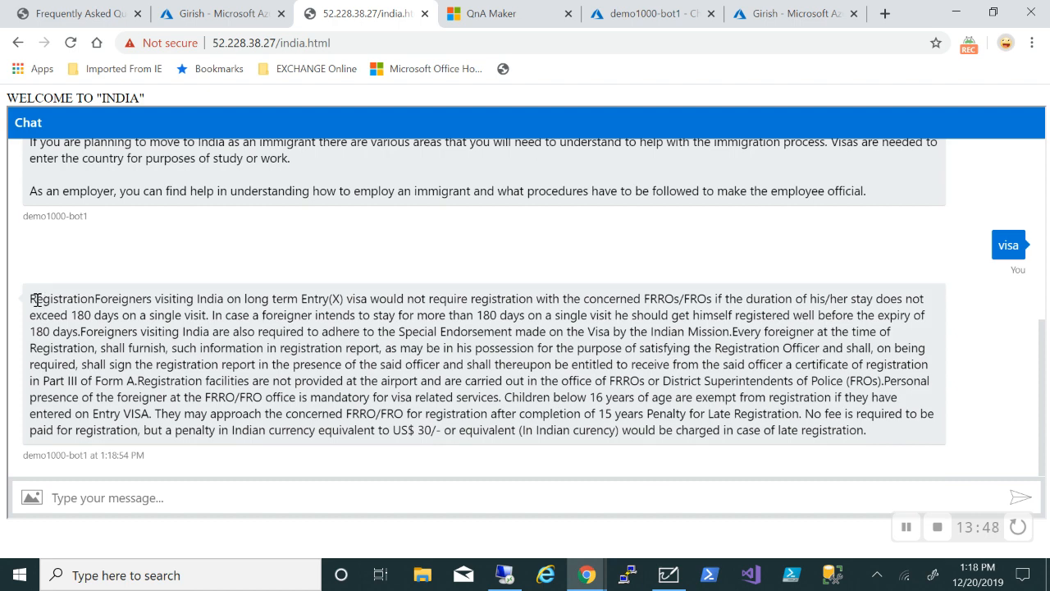
{"action": "left_click_drag", "start_coordinate": [30, 299], "coordinate": [451, 430]}
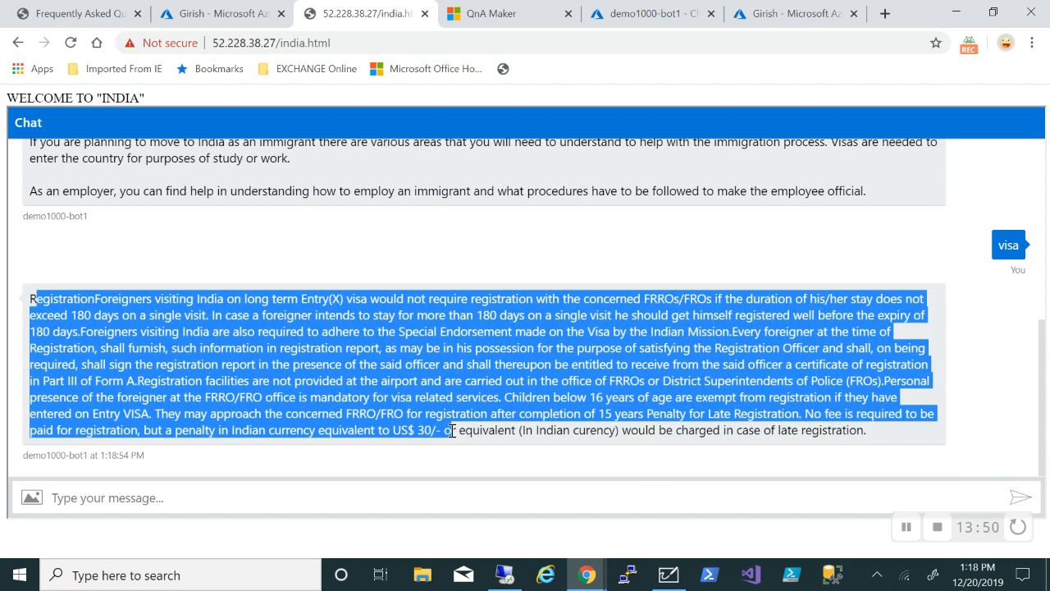